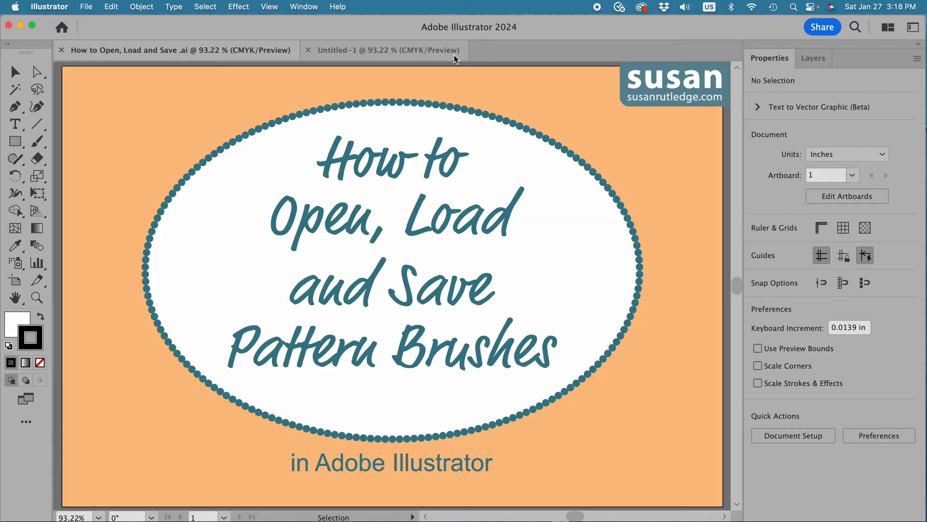
- Make the blank Untitled-1 document active and bring up the Window menu
click(384, 50)
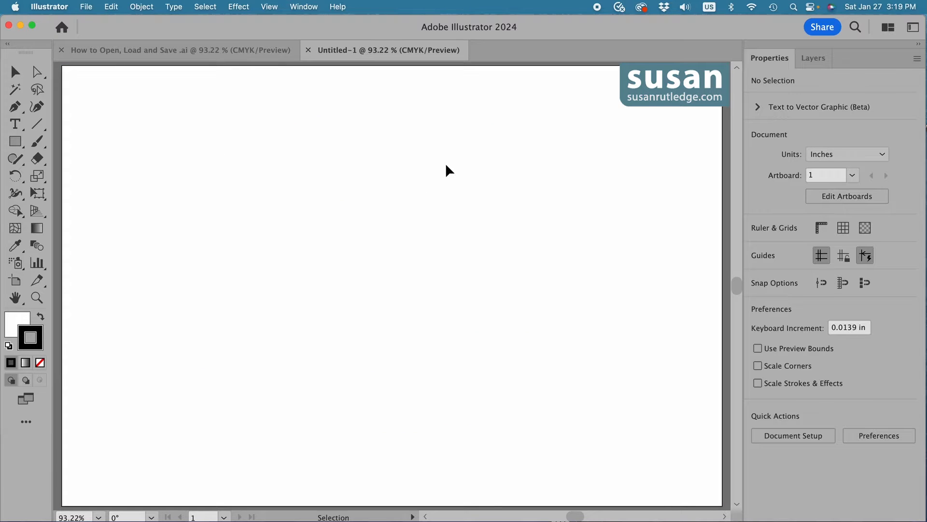
click(304, 7)
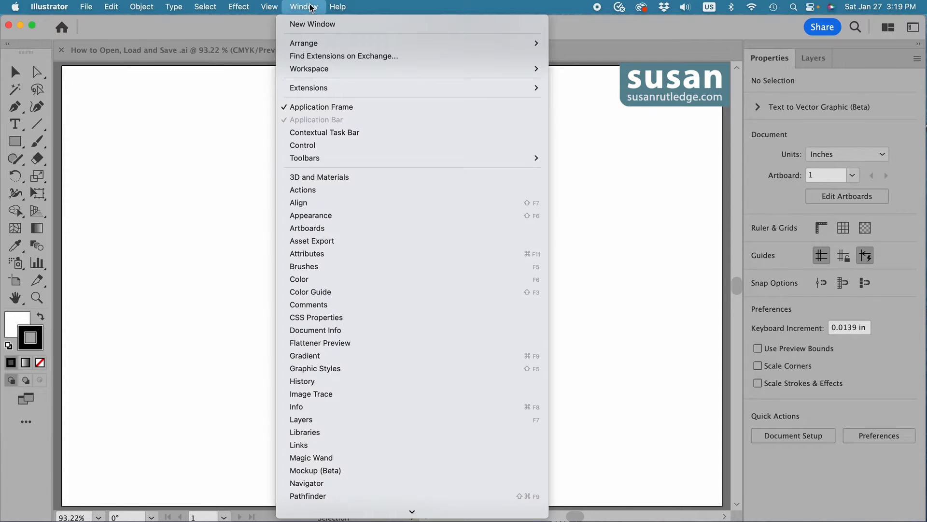
- Show the Brushes panel and delete all presets from Charcoal - Feather onward, confirming with Yes
click(304, 267)
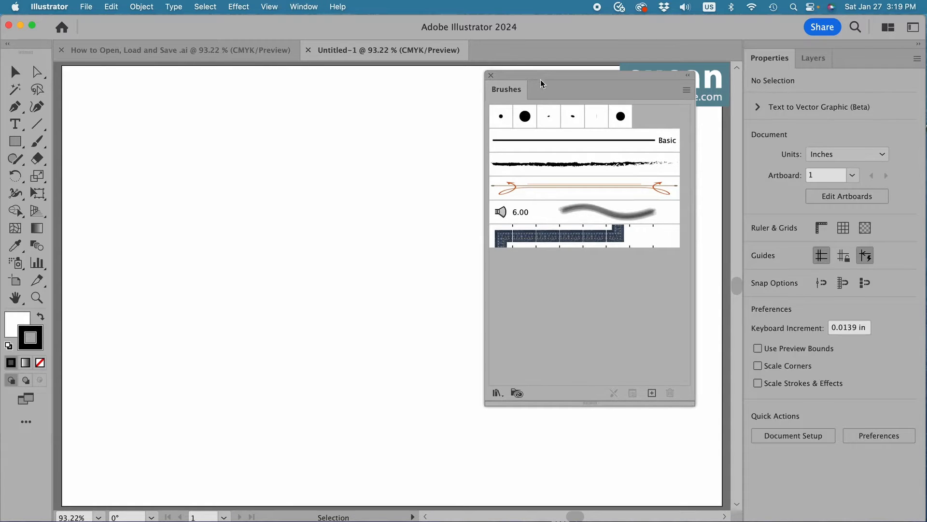
mouse_move(619, 263)
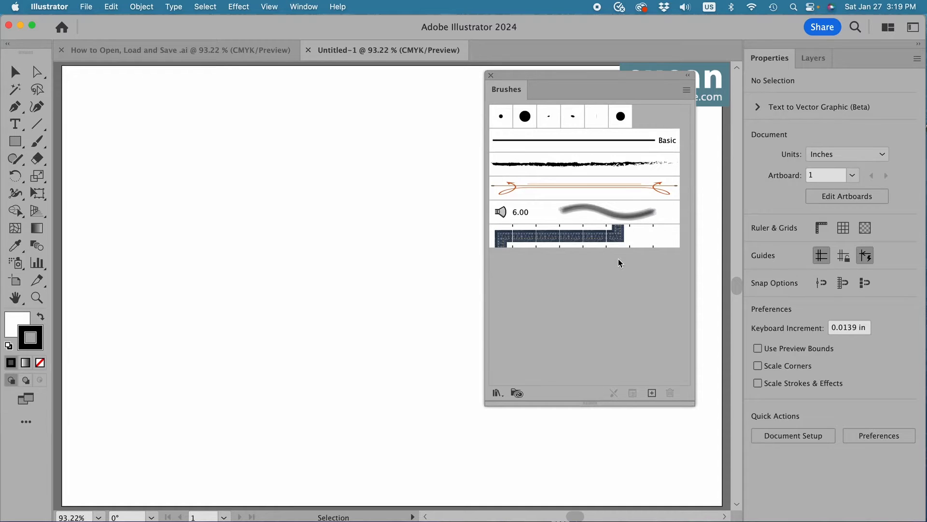
mouse_move(602, 123)
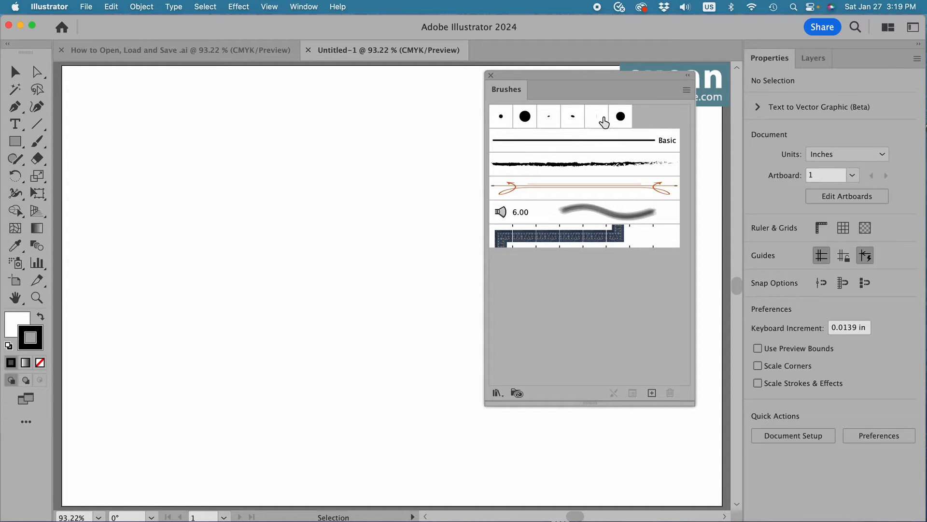
mouse_move(596, 168)
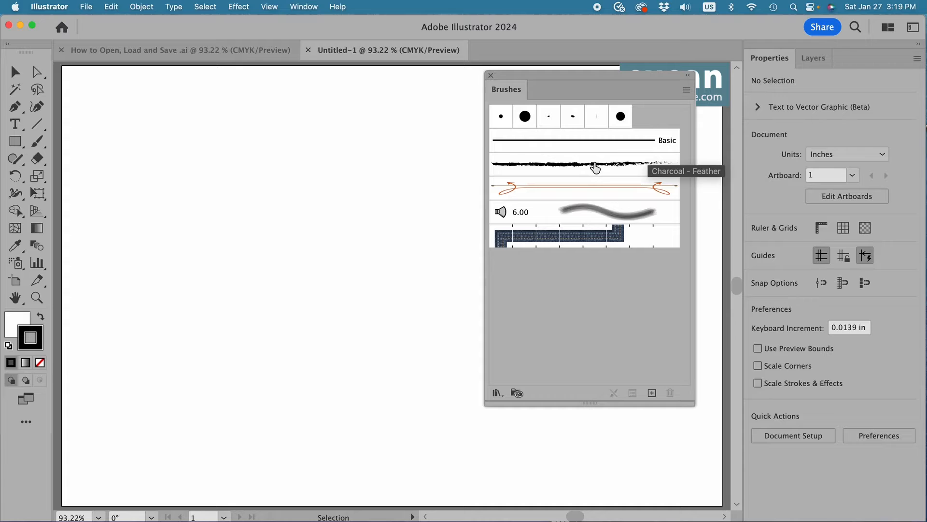
click(584, 164)
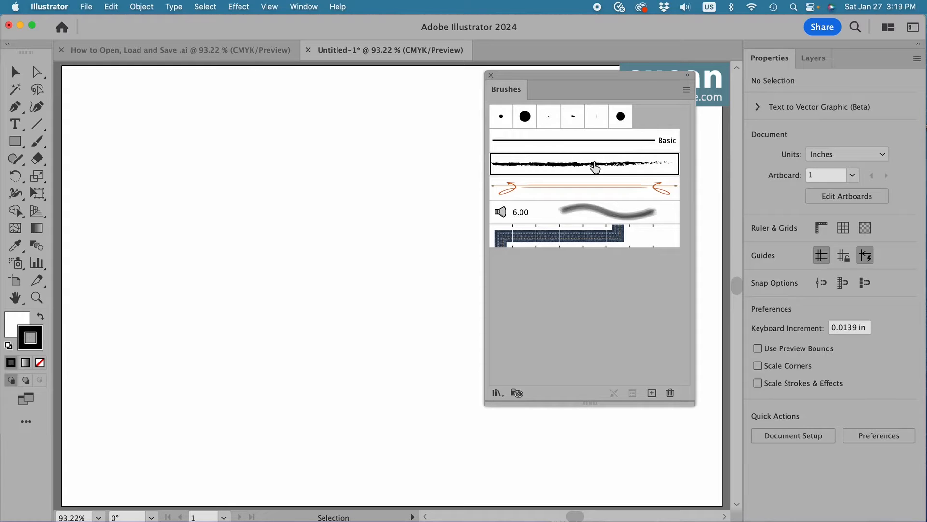
key(shift)
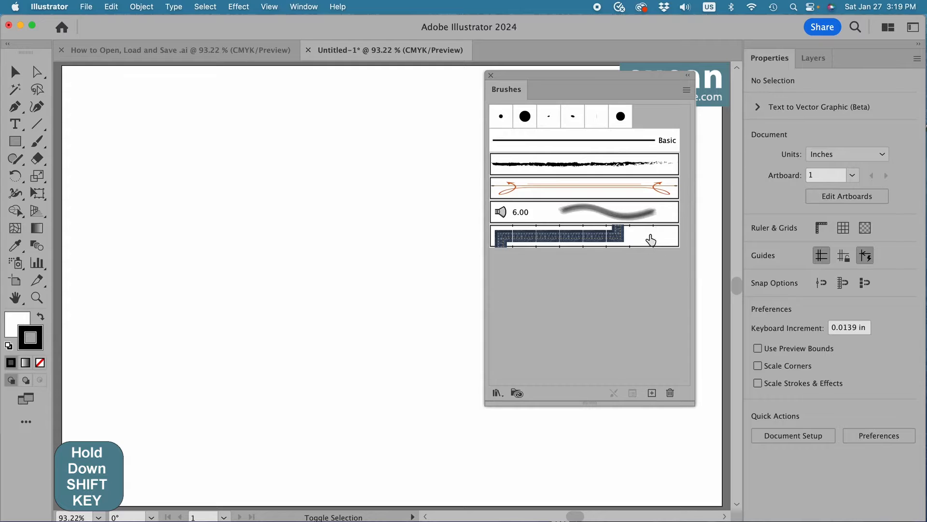
mouse_move(649, 237)
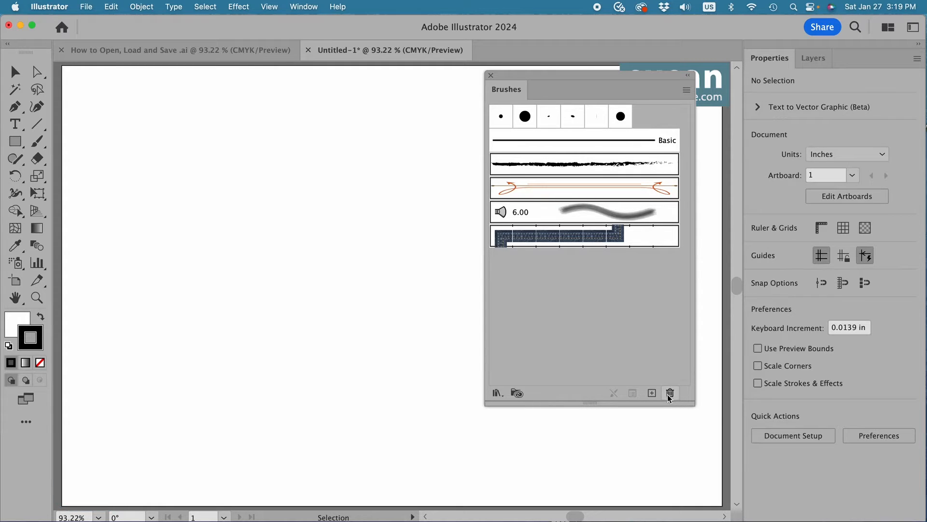
mouse_move(670, 393)
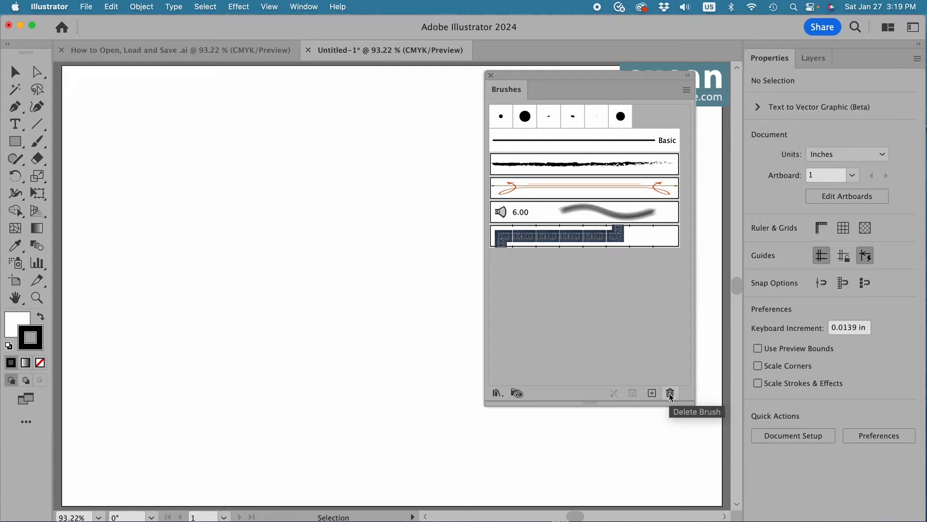
click(670, 393)
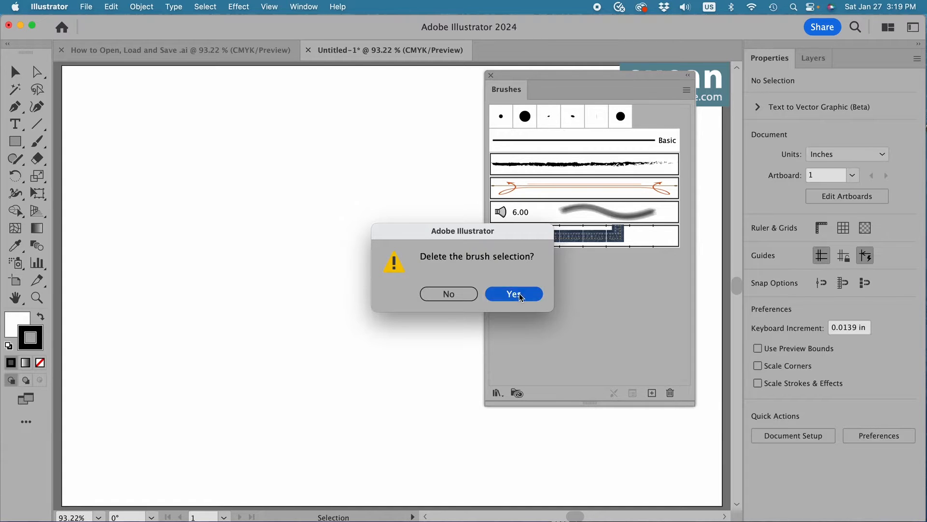
click(513, 294)
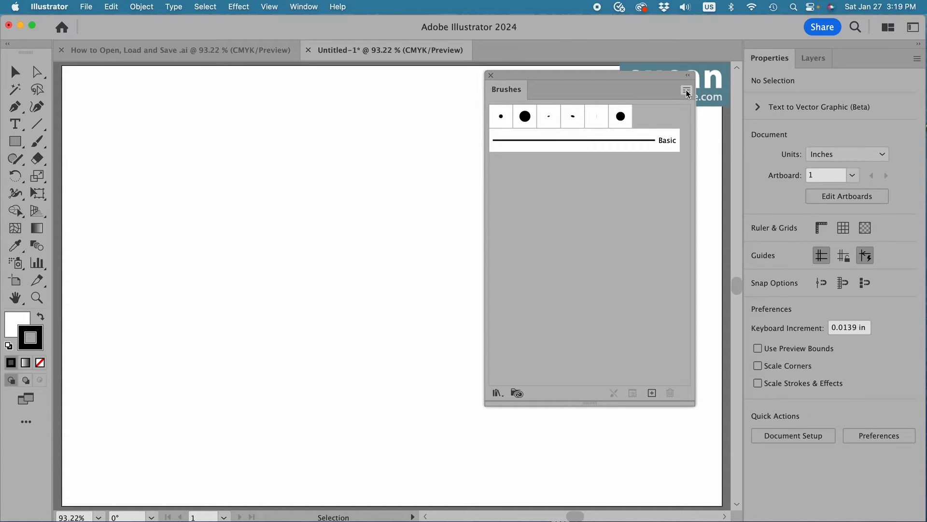
- Bring up the Brushes panel menu to reach the Open Brush Library options
click(687, 91)
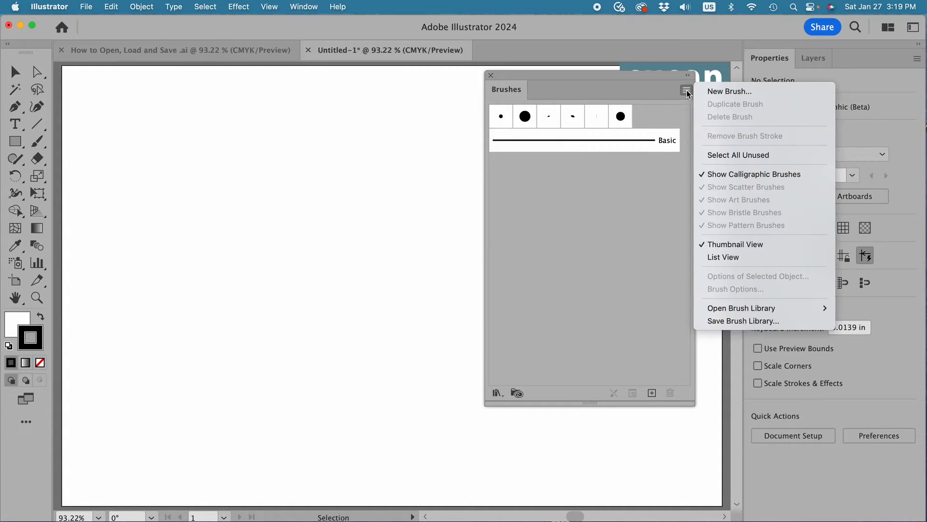
mouse_move(730, 91)
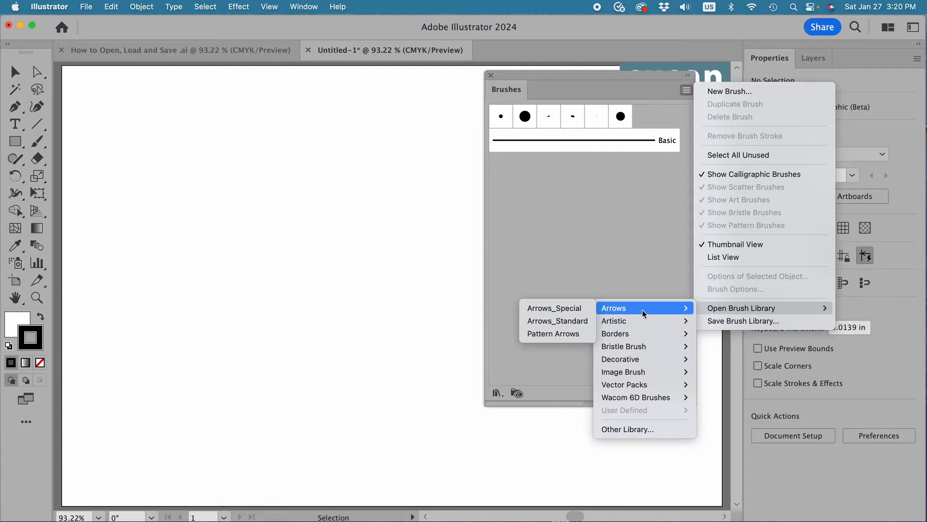
mouse_move(644, 397)
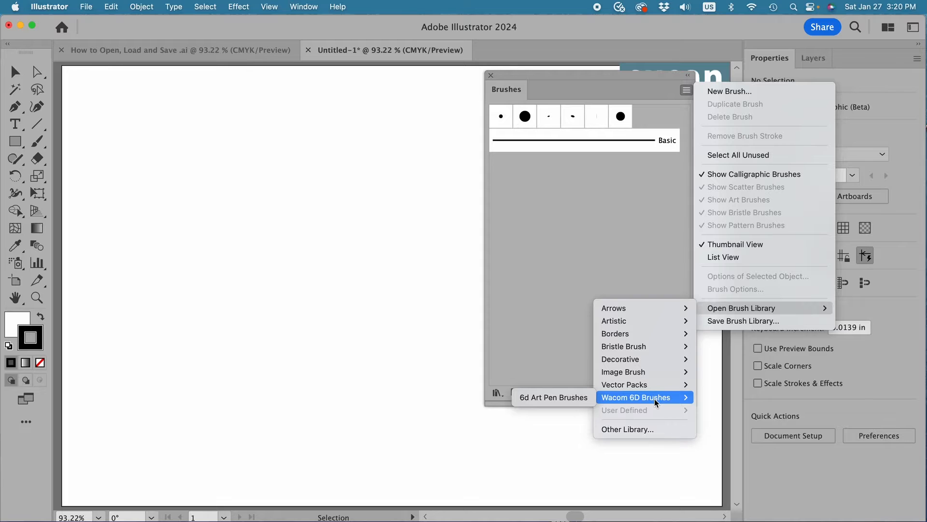
mouse_move(649, 420)
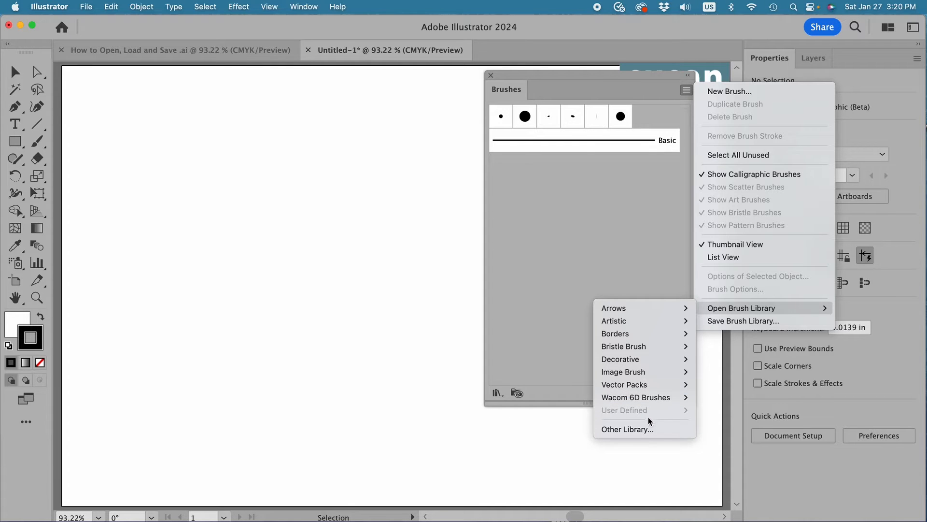
mouse_move(627, 429)
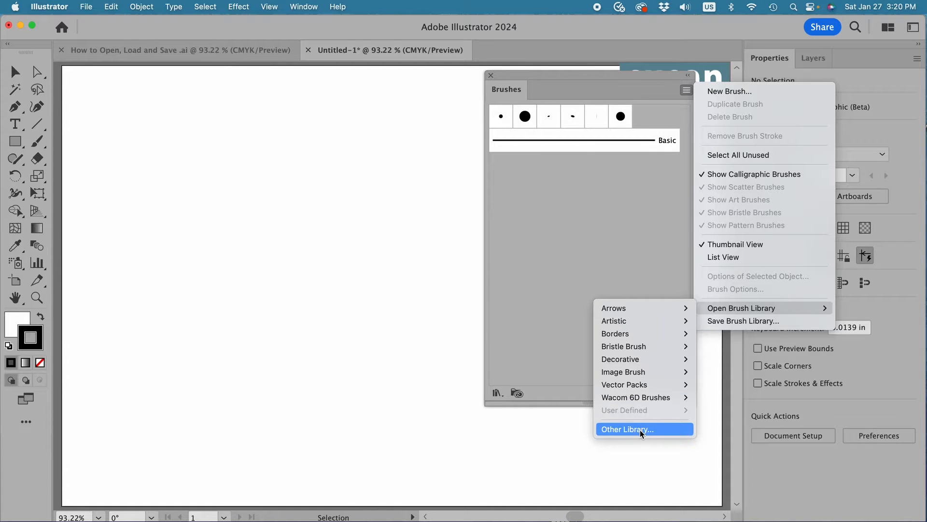
- Browse for another library via Documents > ***PURCHASED ASSETS > Original Downloaded Files
click(627, 429)
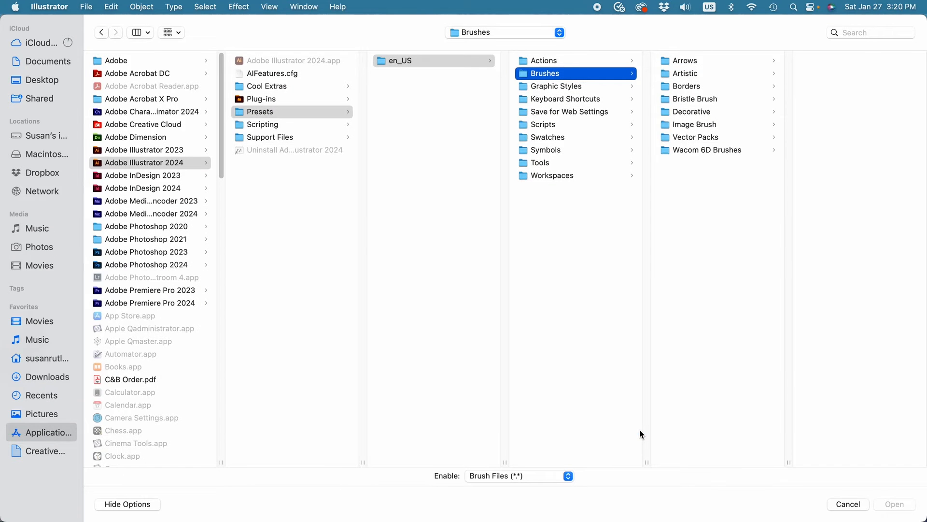
mouse_move(639, 426)
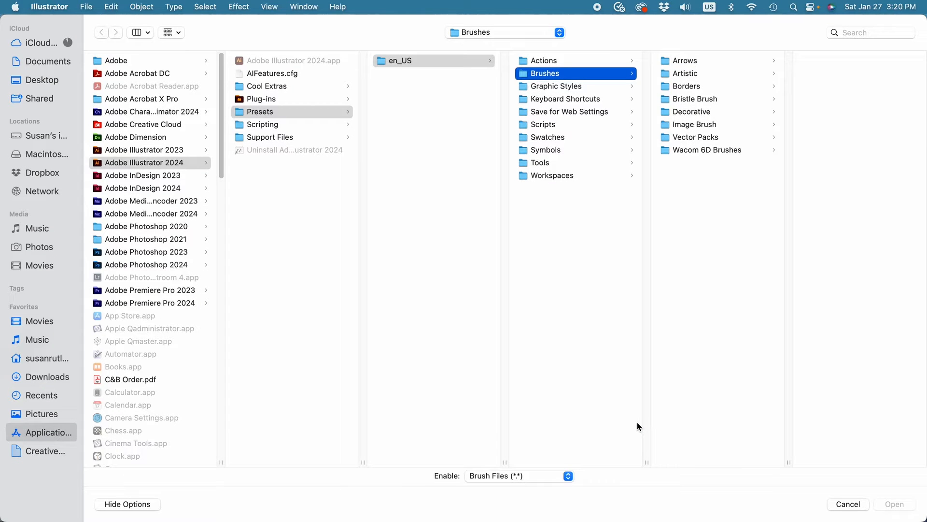
mouse_move(513, 109)
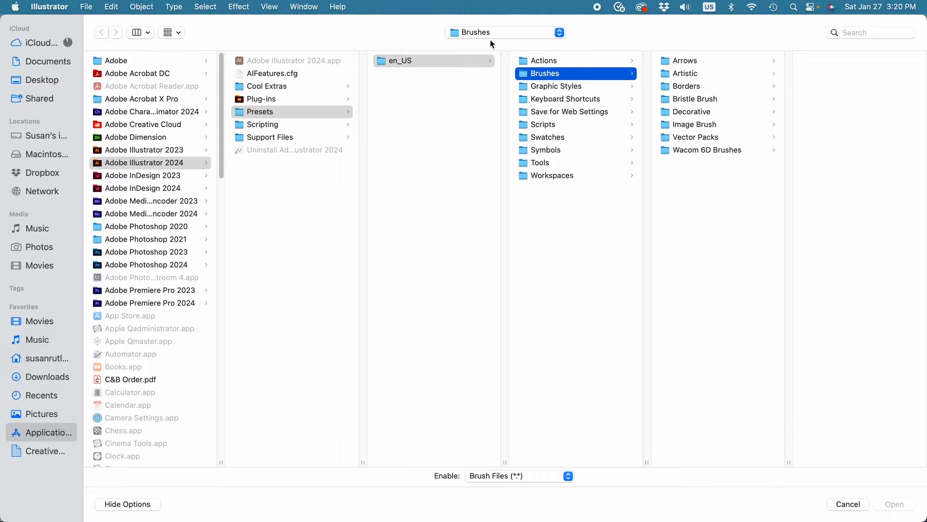
mouse_move(454, 152)
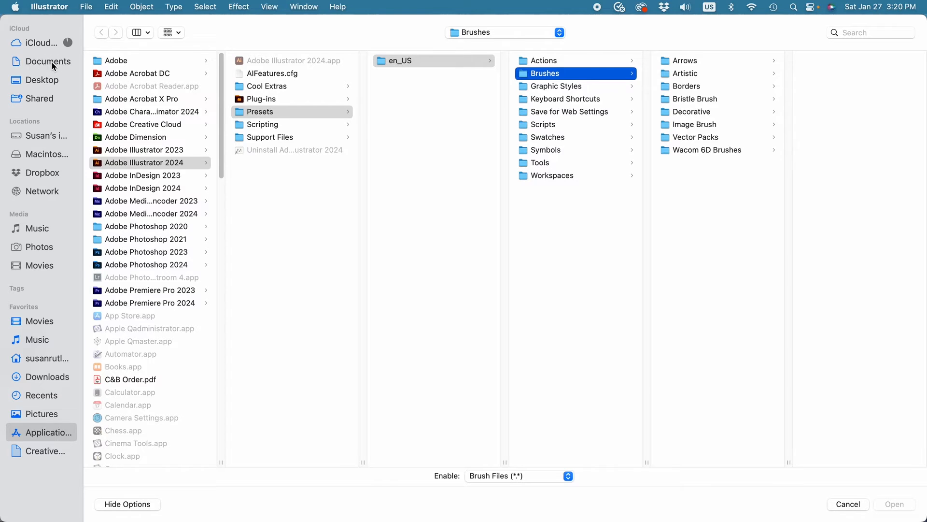
click(48, 61)
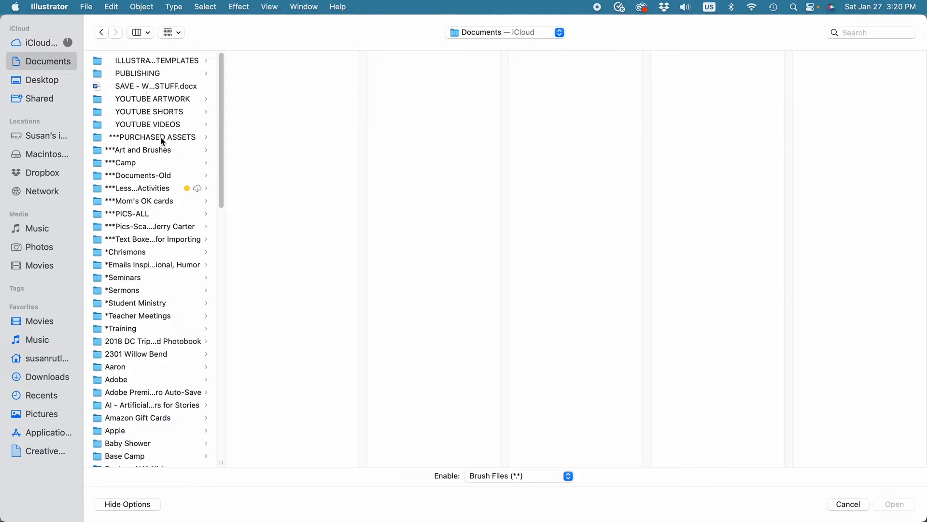
click(148, 136)
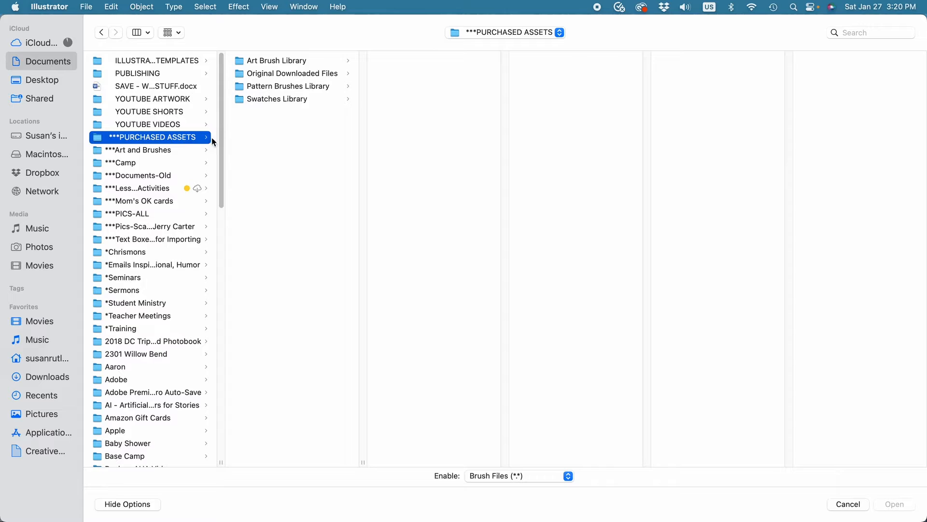
mouse_move(307, 79)
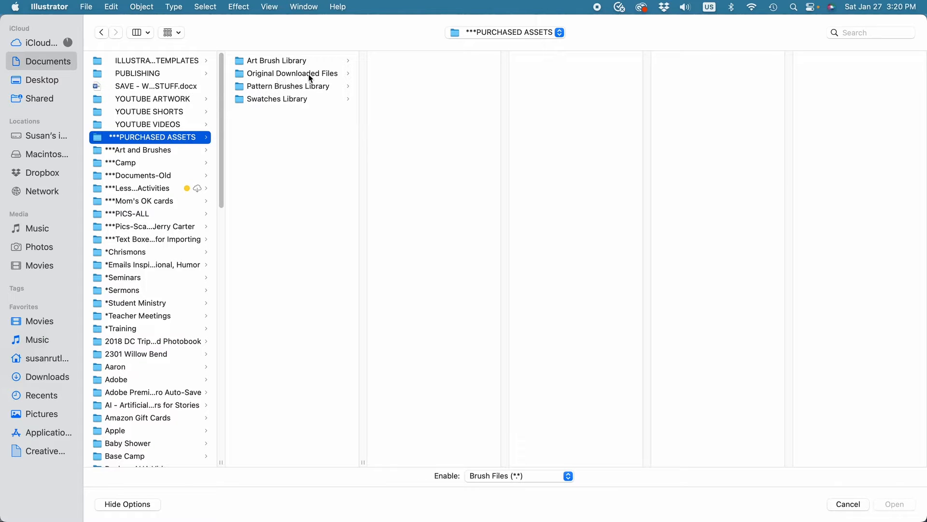
click(292, 74)
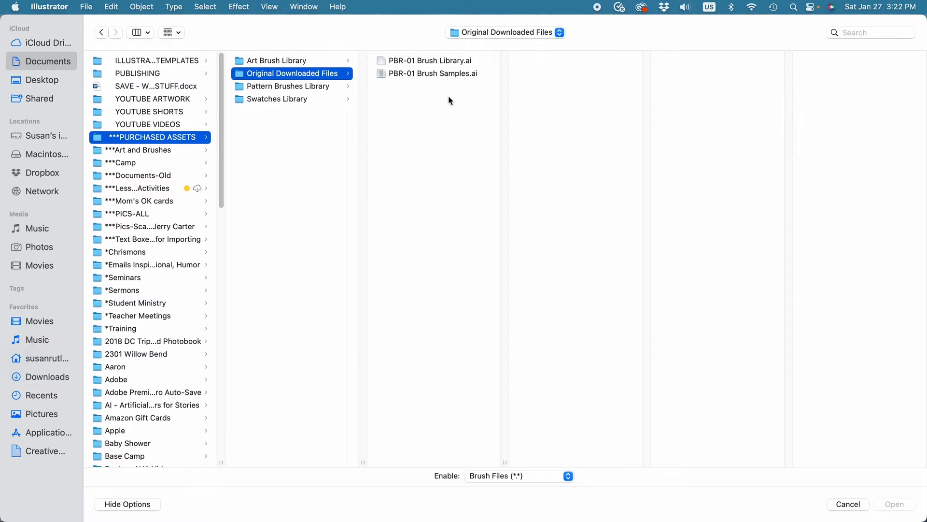
mouse_move(452, 97)
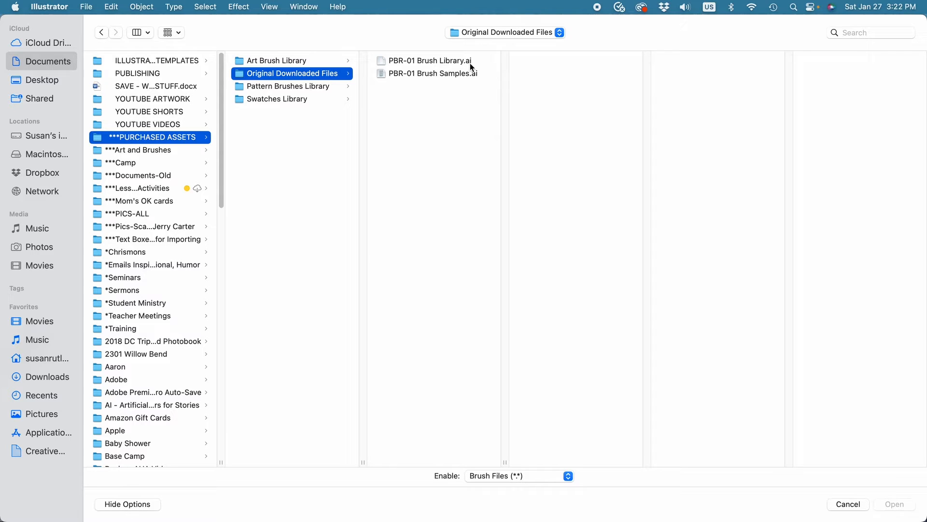
mouse_move(442, 75)
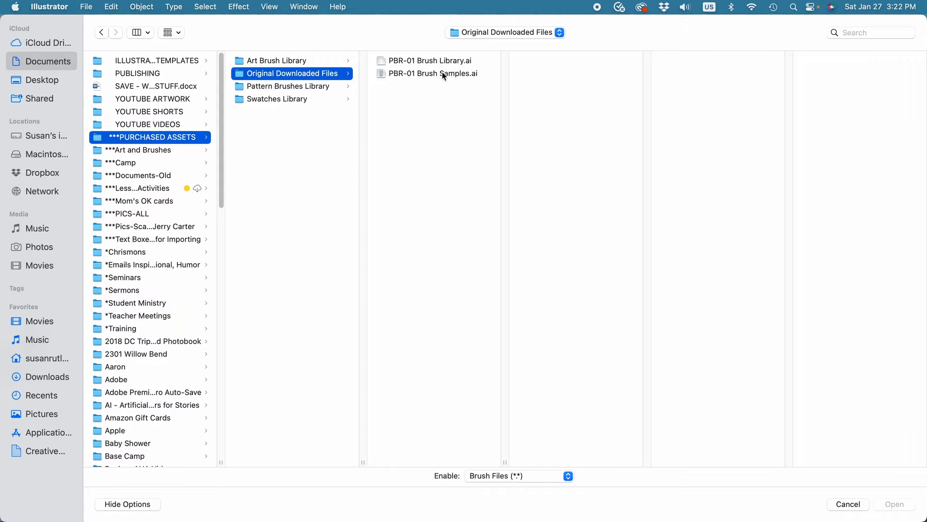
mouse_move(432, 61)
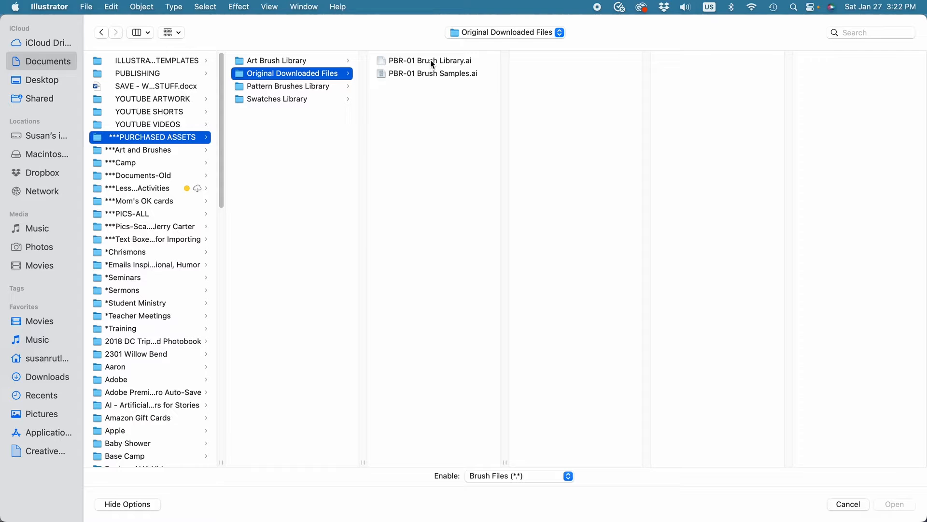
- Preview the brush samples file, then choose PBR-01 Brush Library.ai for opening
click(430, 60)
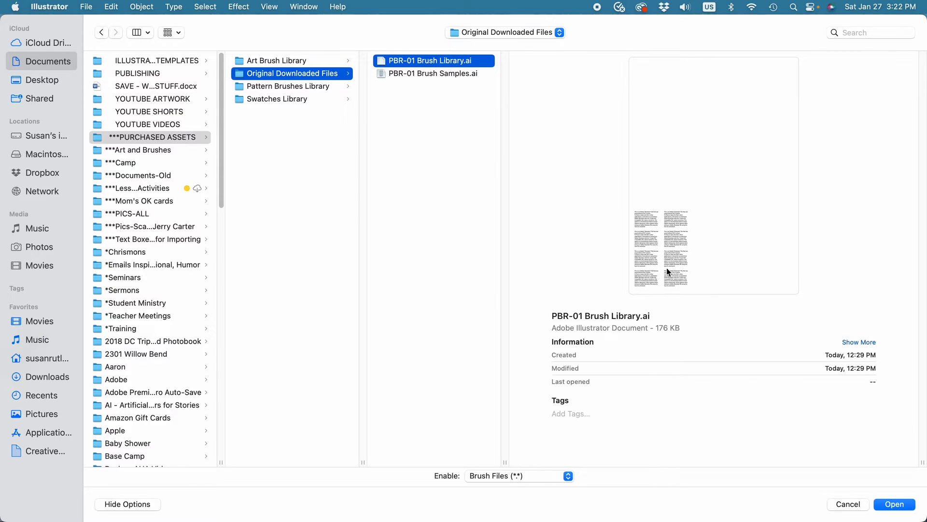
mouse_move(668, 259)
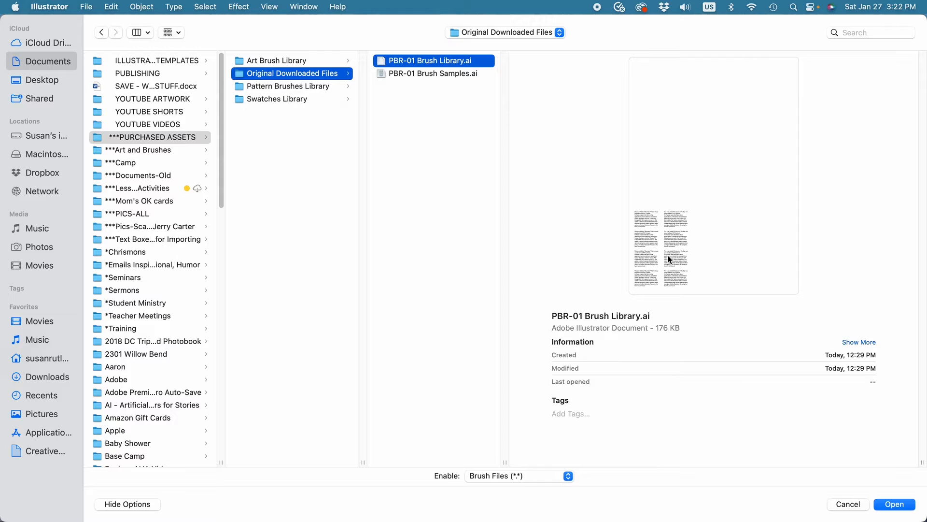
mouse_move(470, 103)
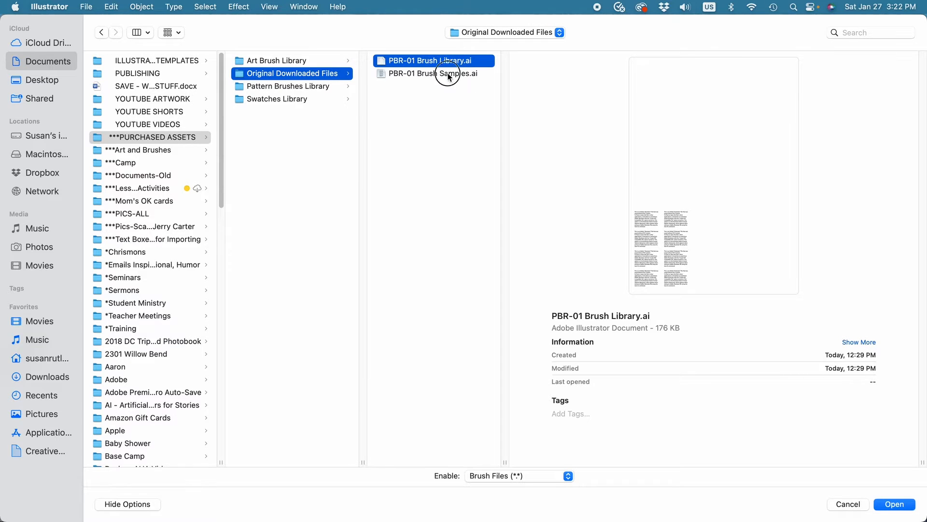
click(433, 73)
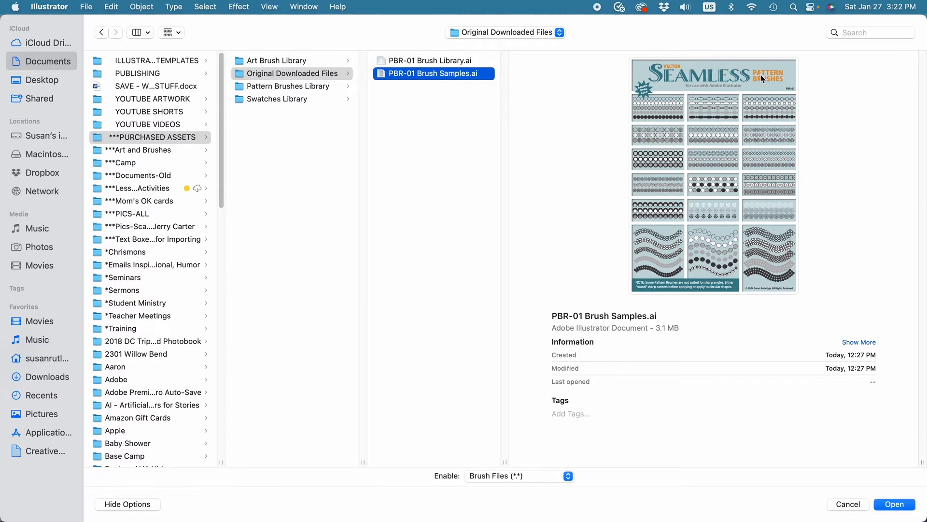
mouse_move(731, 238)
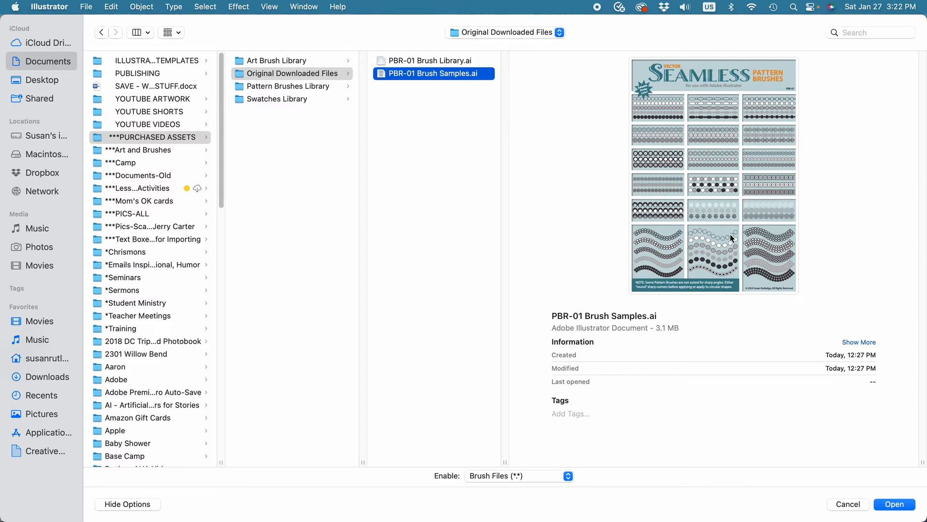
mouse_move(726, 272)
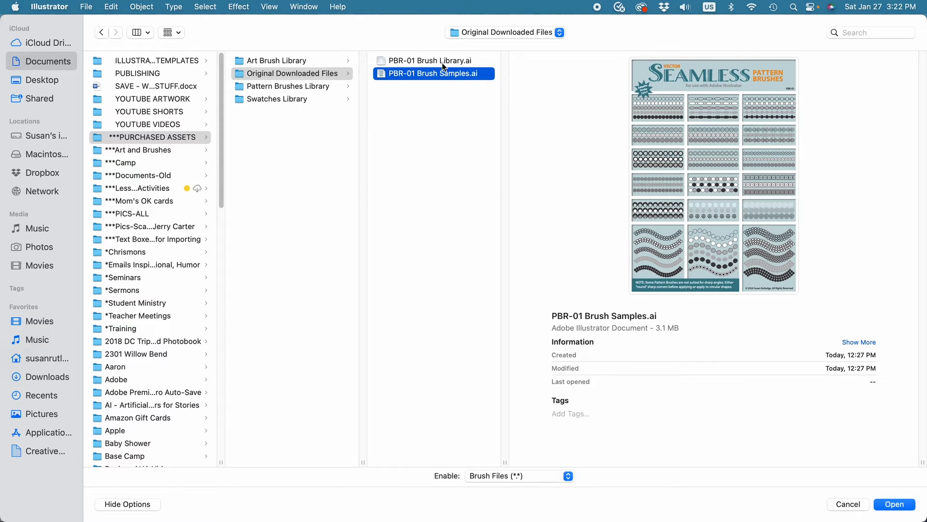
click(430, 60)
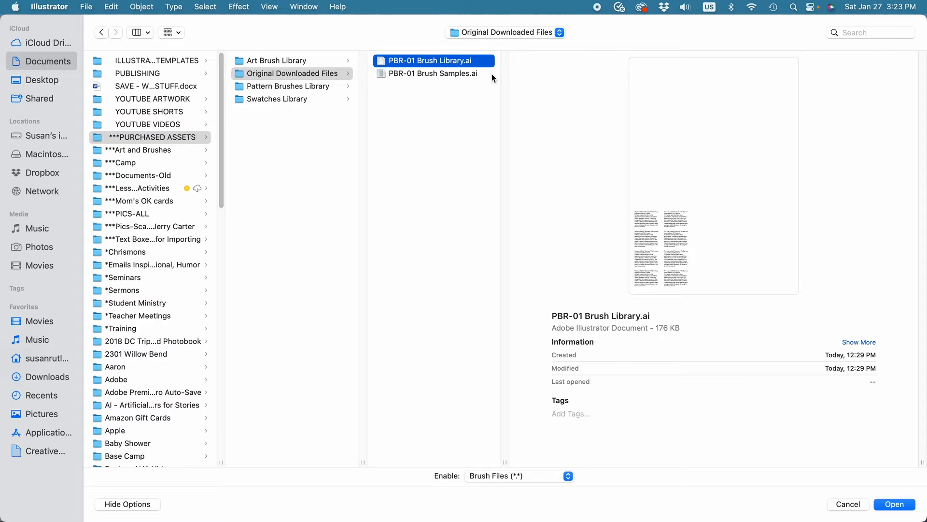
- Load the PBR-01 library and add its gray-circles and crossed-circles pattern brushes to the document
click(894, 504)
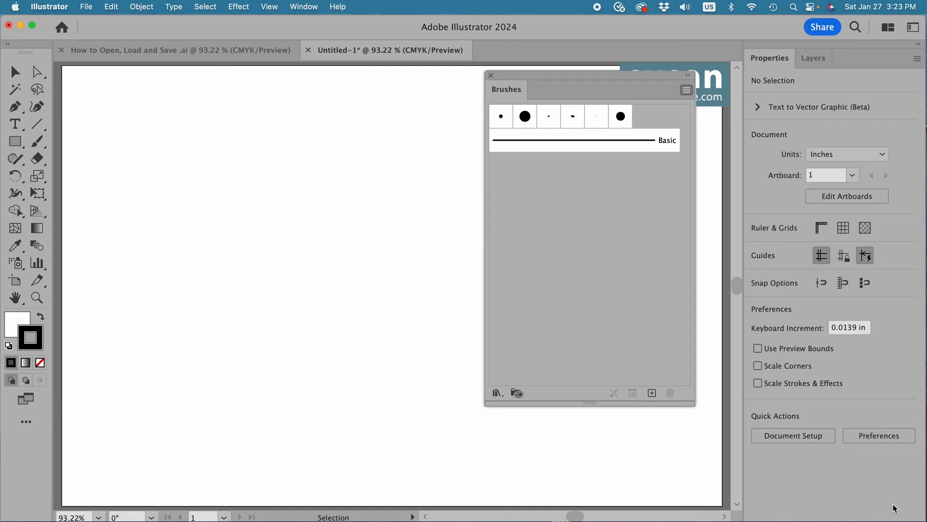
click(498, 392)
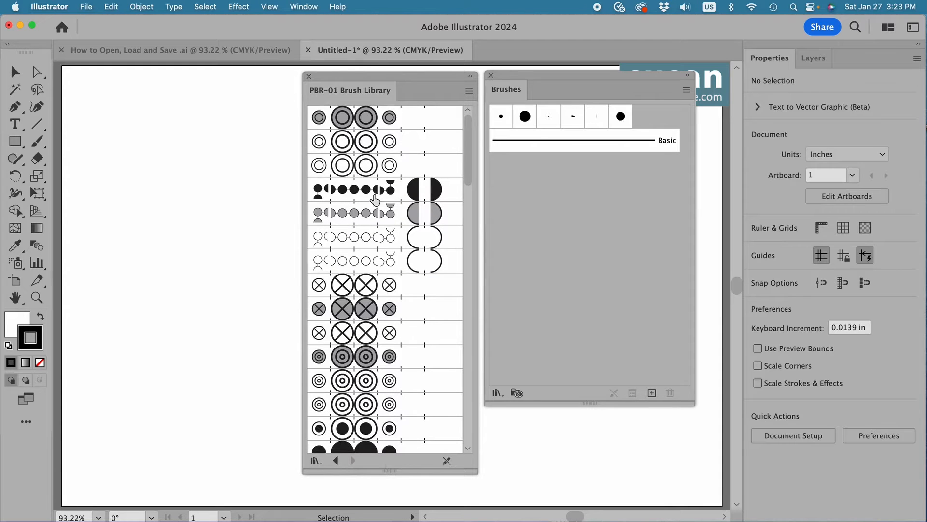
mouse_move(372, 98)
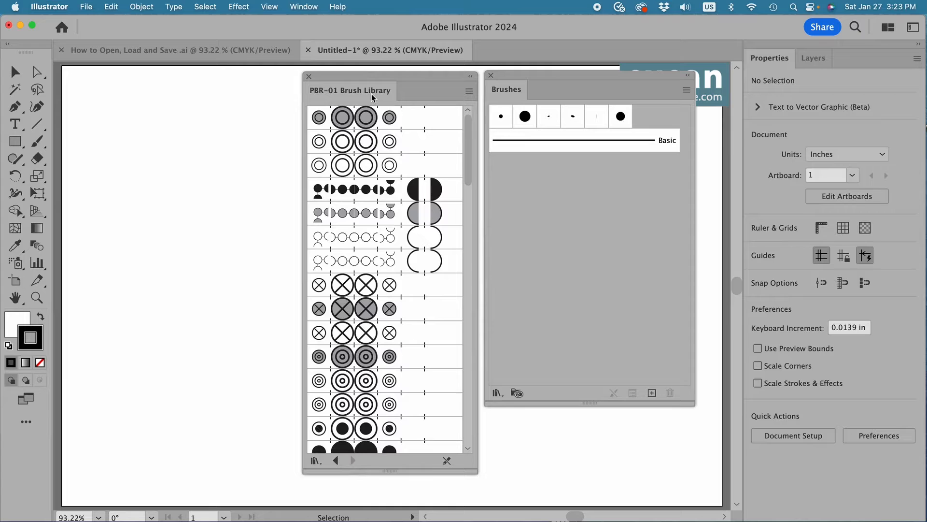
click(342, 117)
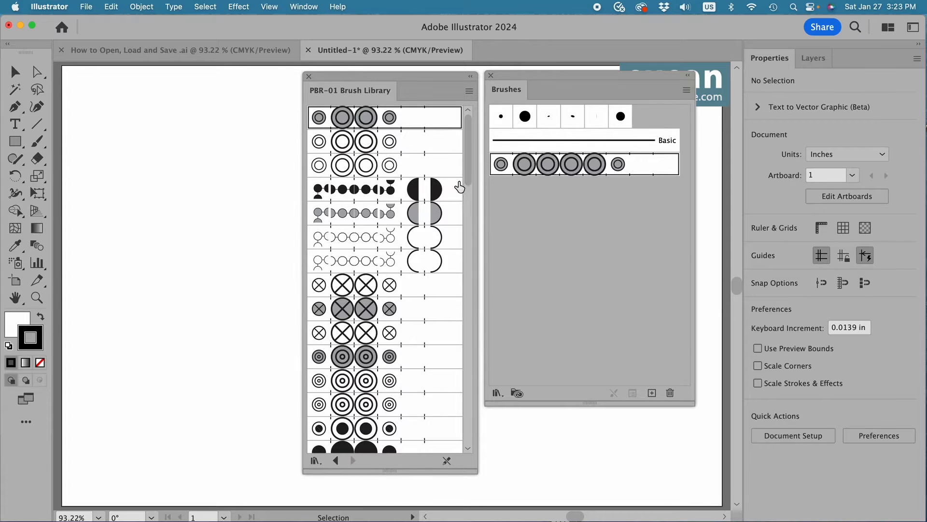
click(342, 284)
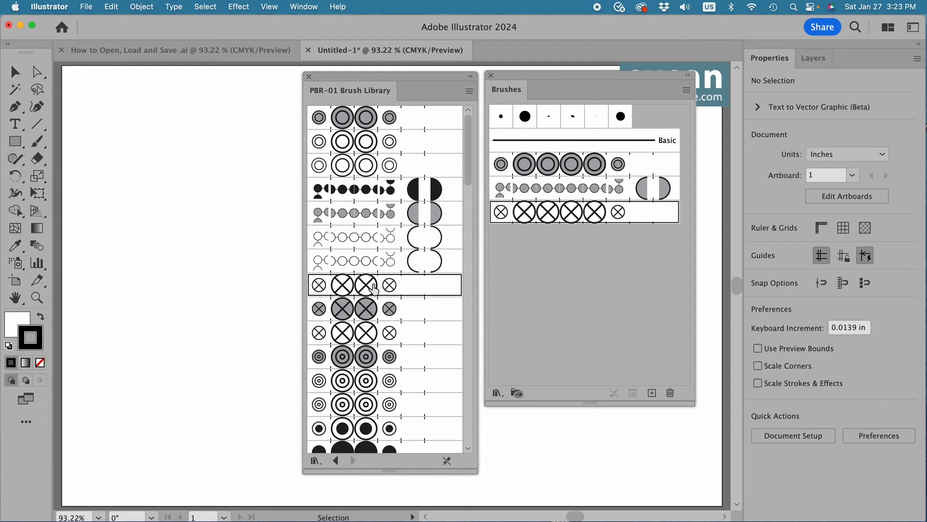
mouse_move(480, 265)
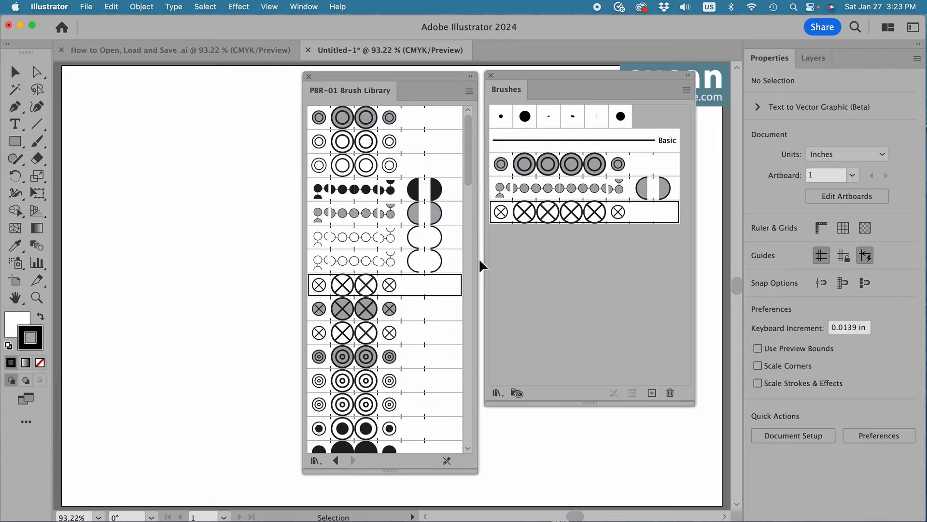
mouse_move(424, 123)
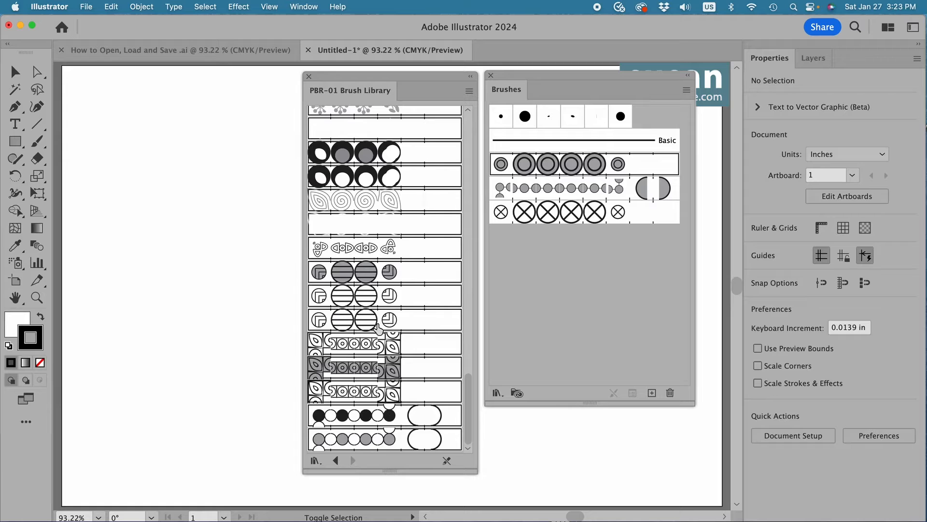
mouse_move(452, 172)
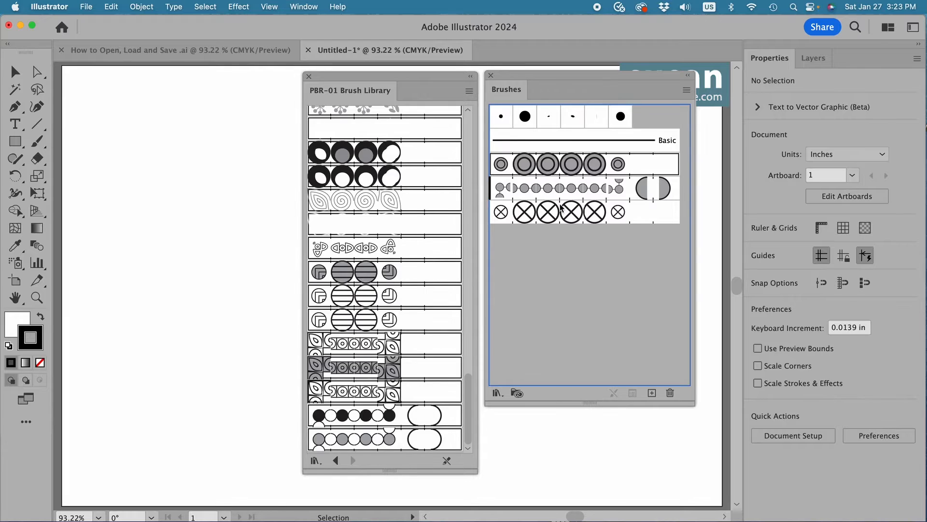
scroll(down, 3)
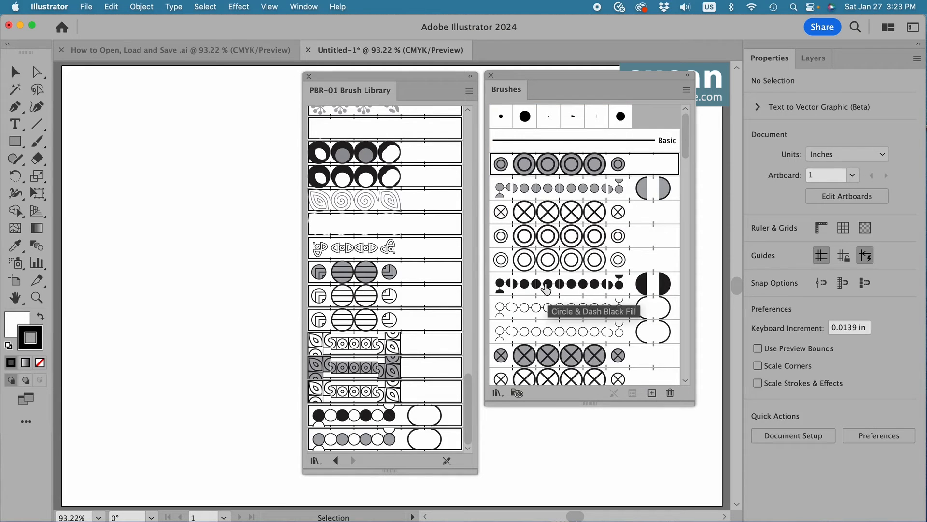
- Close the PBR-01 Brush Library panel, keeping the added brushes
click(308, 76)
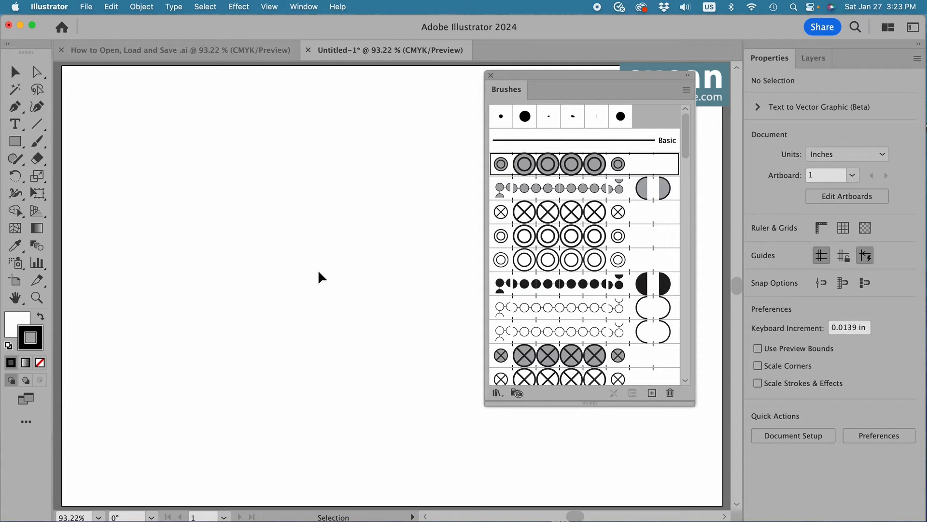
mouse_move(498, 393)
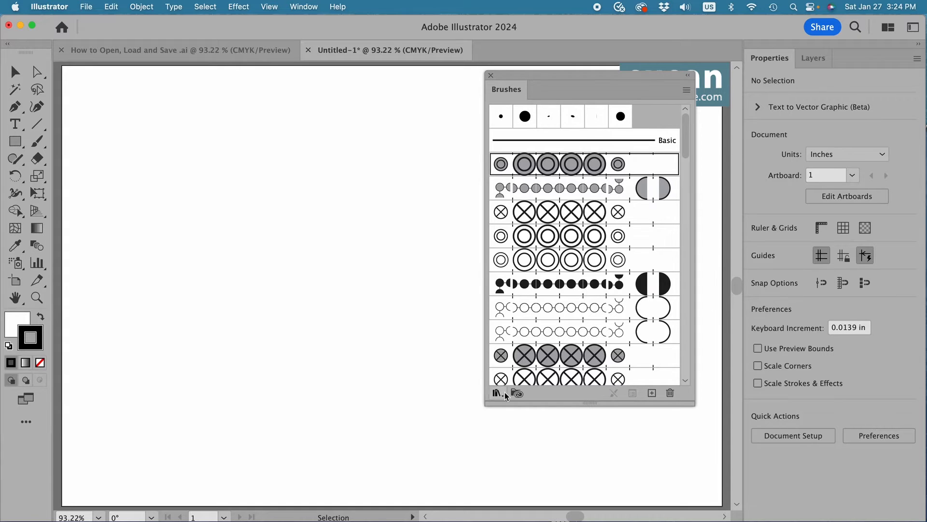
mouse_move(428, 388)
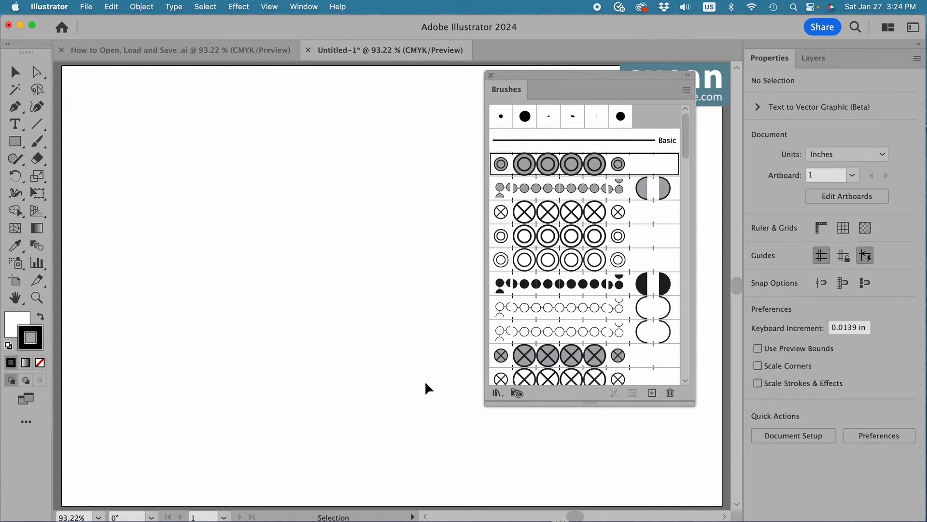
mouse_move(412, 139)
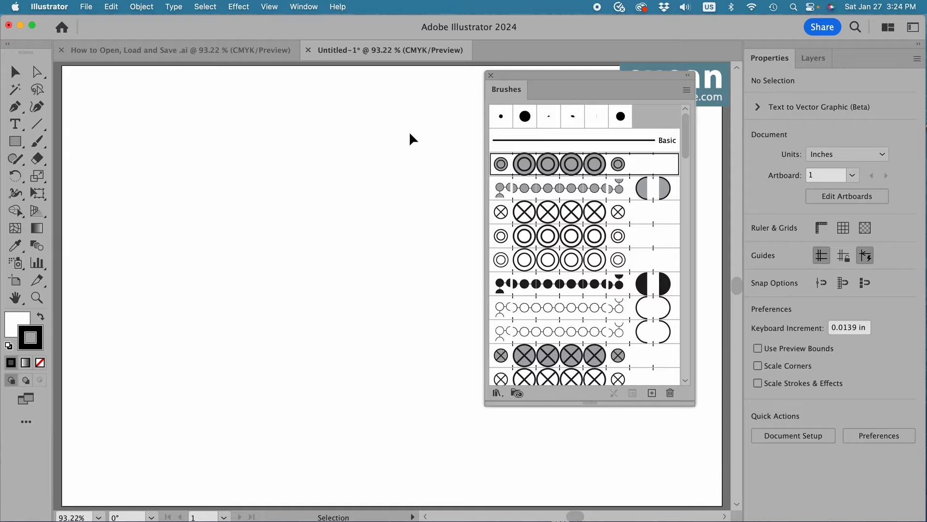
mouse_move(415, 110)
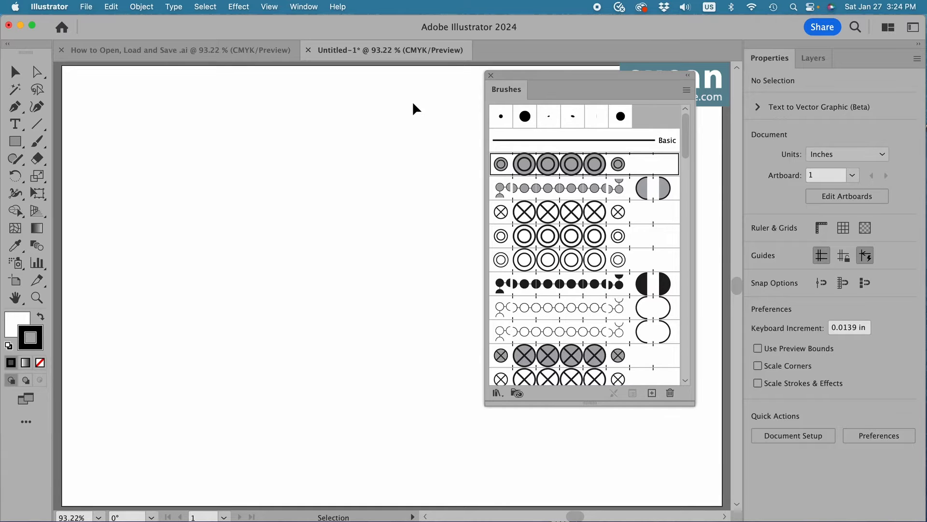
- Create a new 18 × 12 in Print document, Untitled-2, with default brushes
click(86, 7)
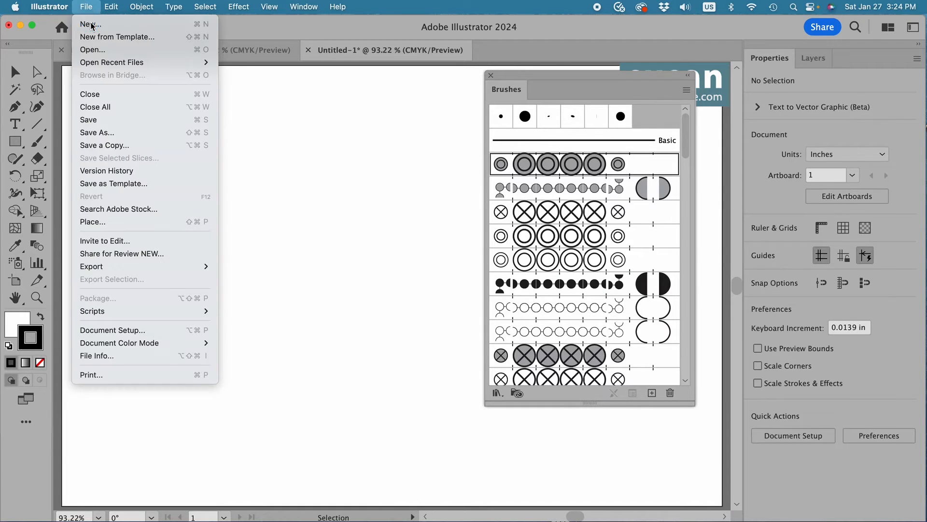
click(90, 23)
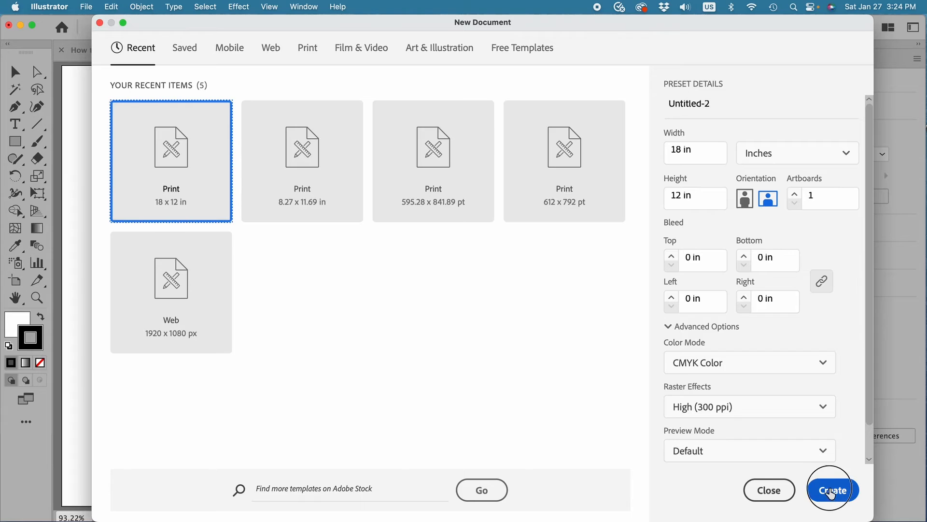
click(833, 489)
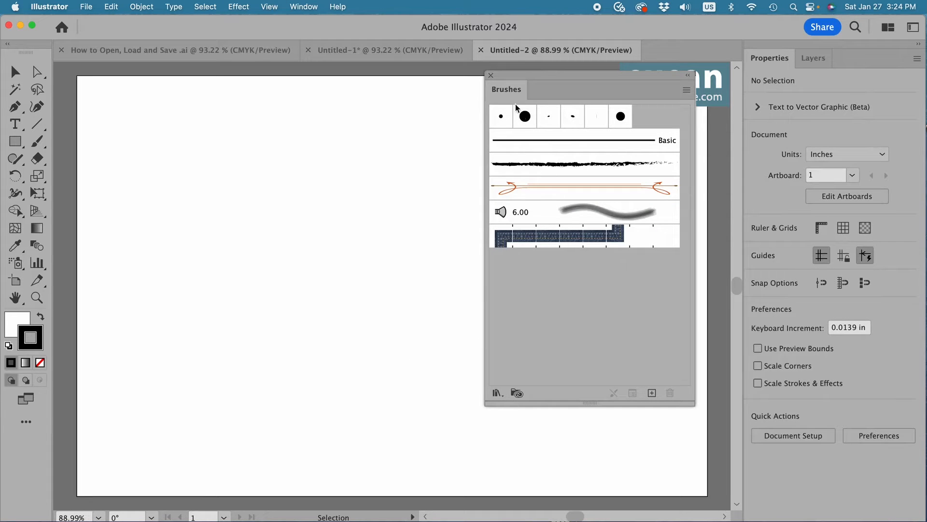
mouse_move(531, 261)
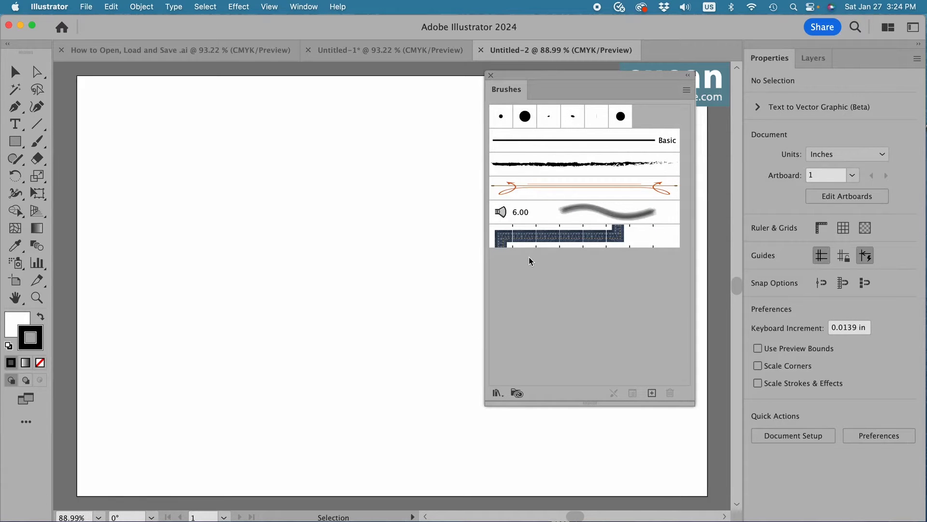
mouse_move(582, 354)
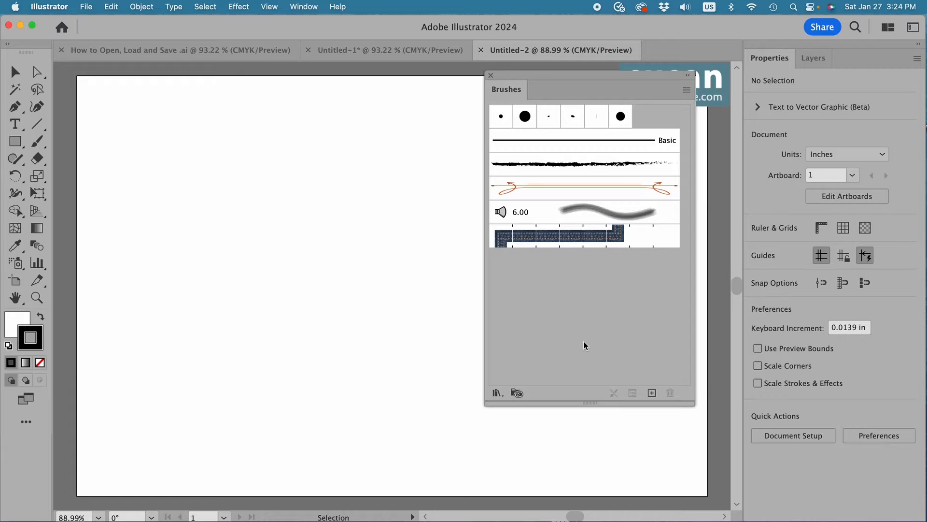
mouse_move(614, 173)
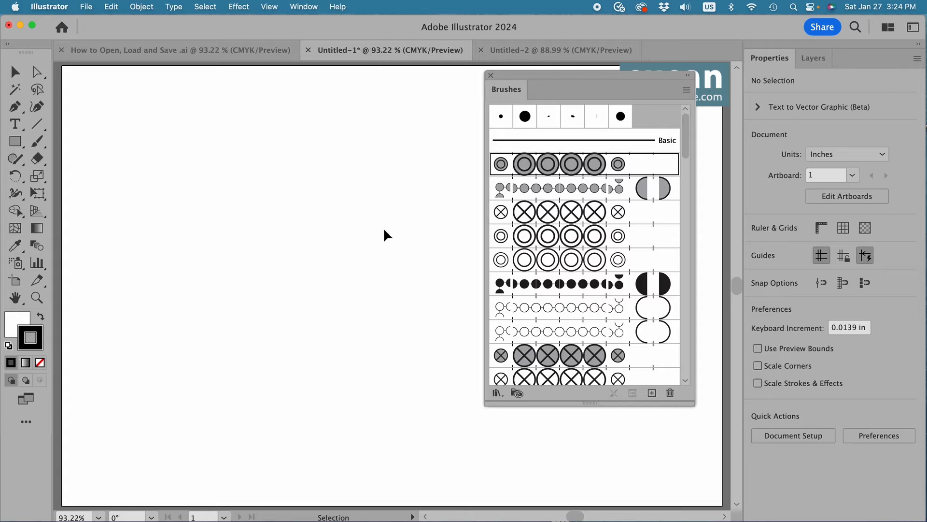
mouse_move(621, 380)
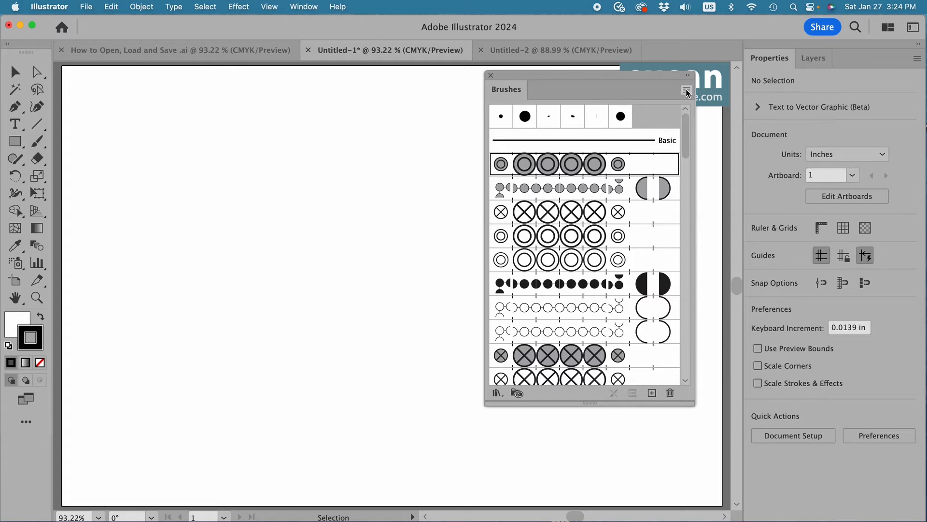
- Start Save Brush Library from Untitled-1's Brushes panel menu
click(686, 89)
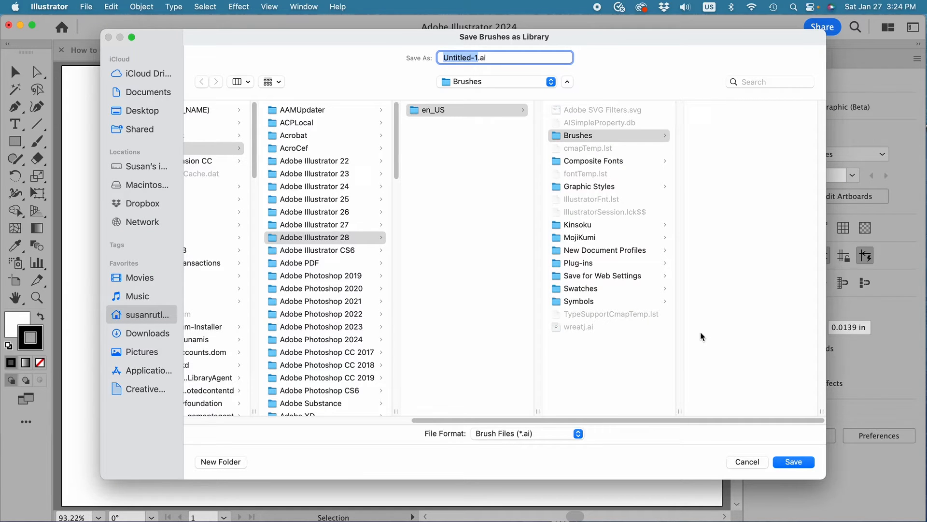
mouse_move(472, 94)
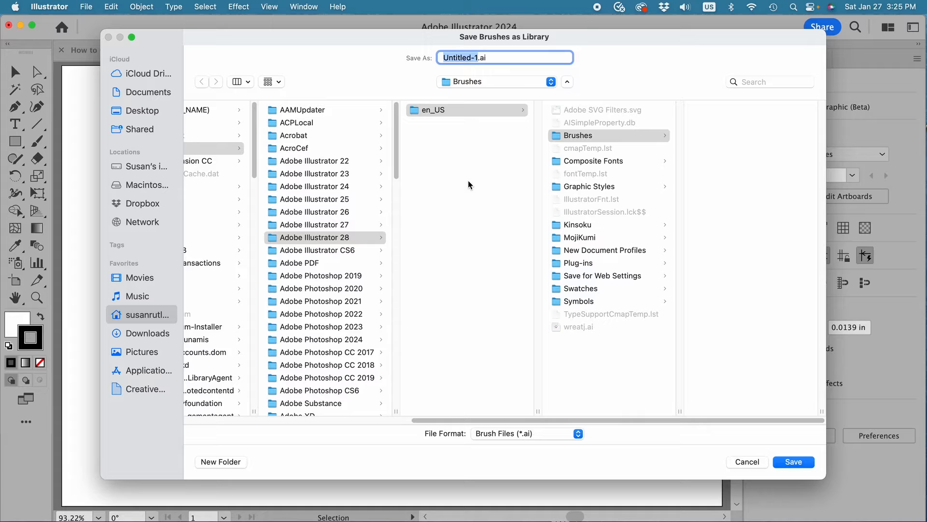
- Save the brushes as PBR-01.ai in ***PURCHASED ASSETS > Pattern Brushes Library
click(148, 92)
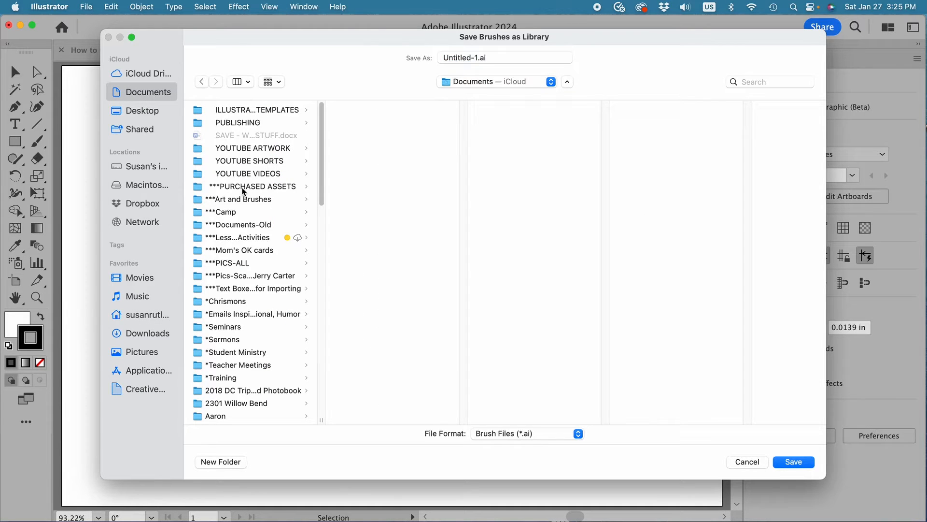
click(251, 185)
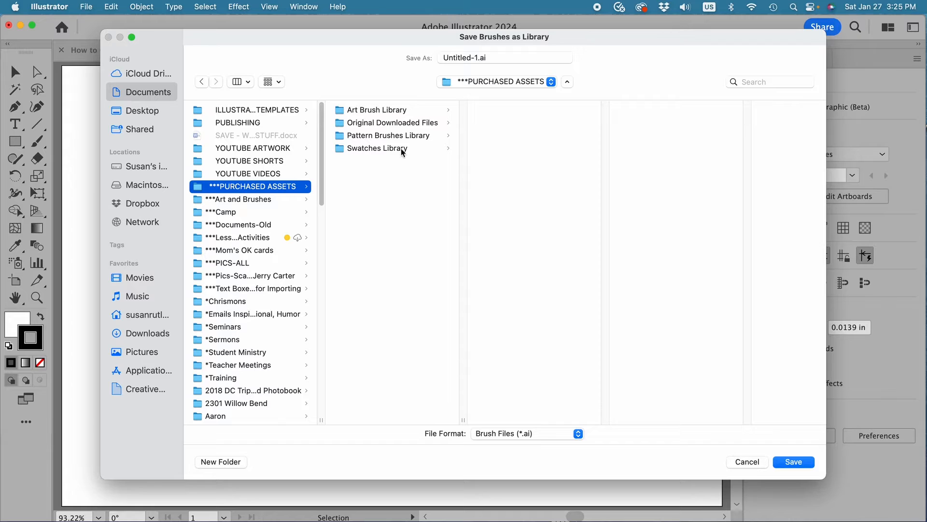
mouse_move(391, 140)
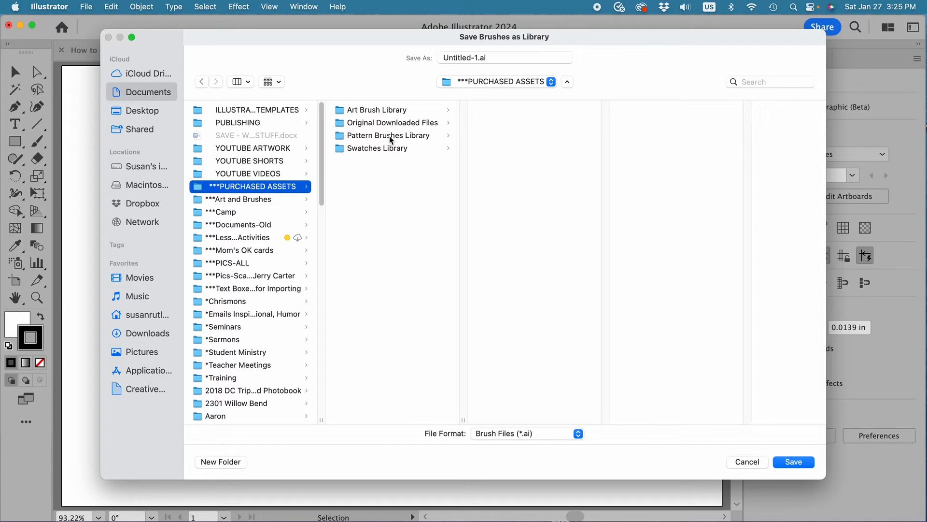
click(388, 136)
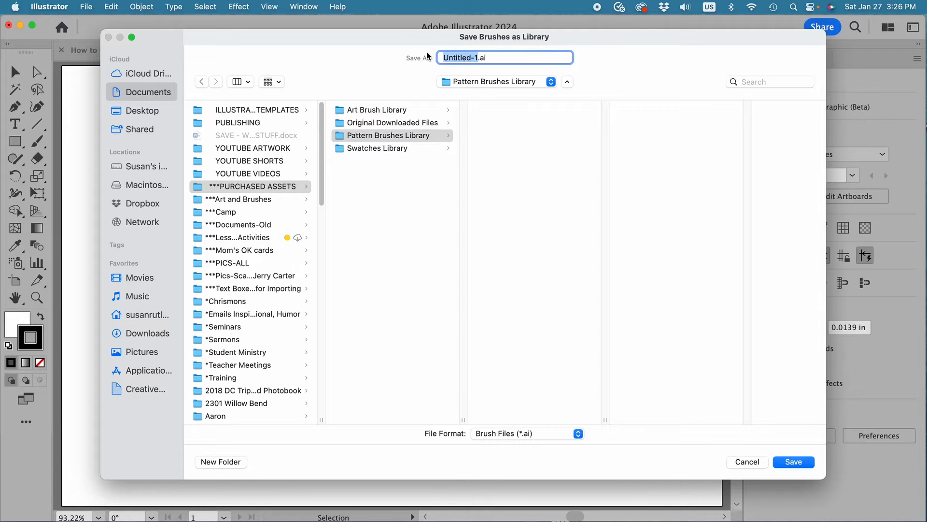
text(PBR-.ai)
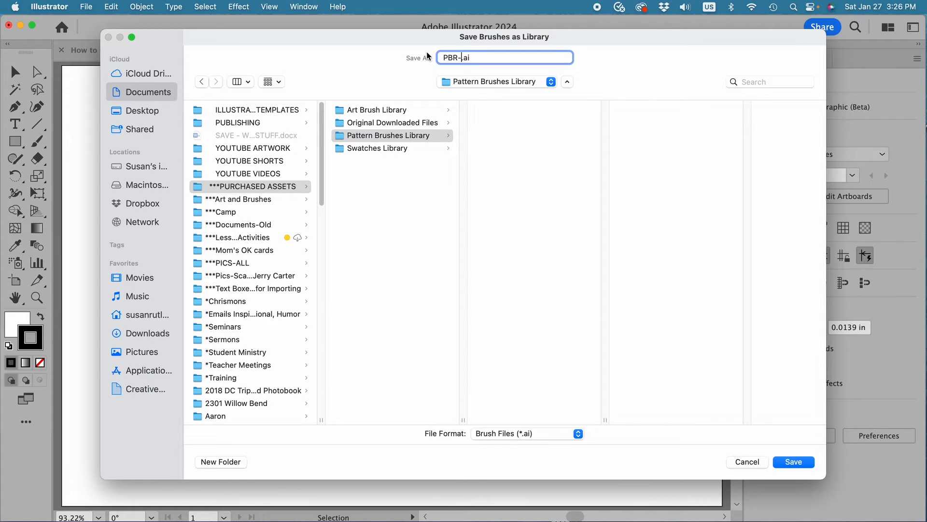
text(01)
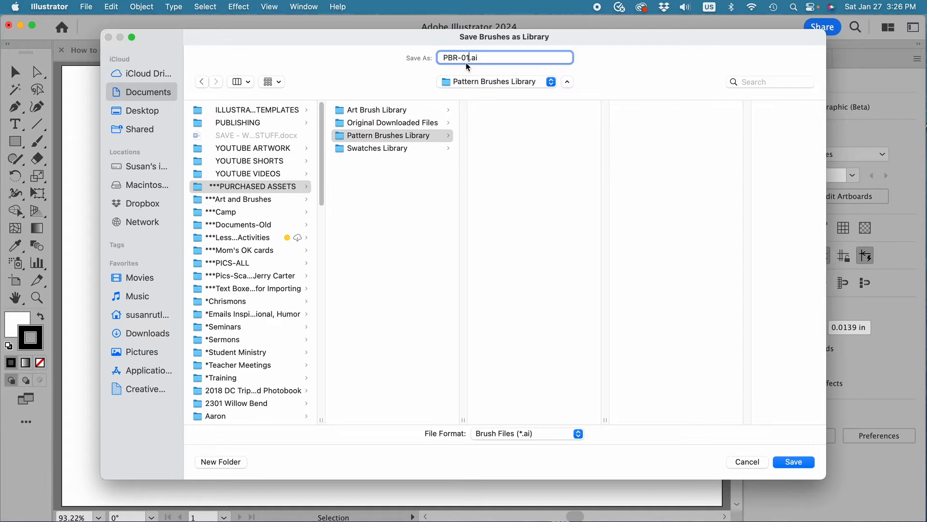
click(793, 462)
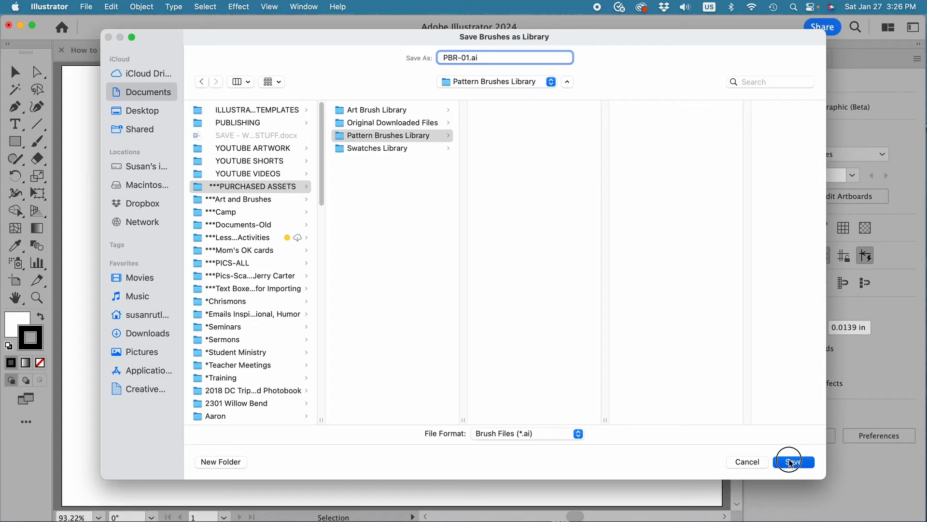
click(792, 462)
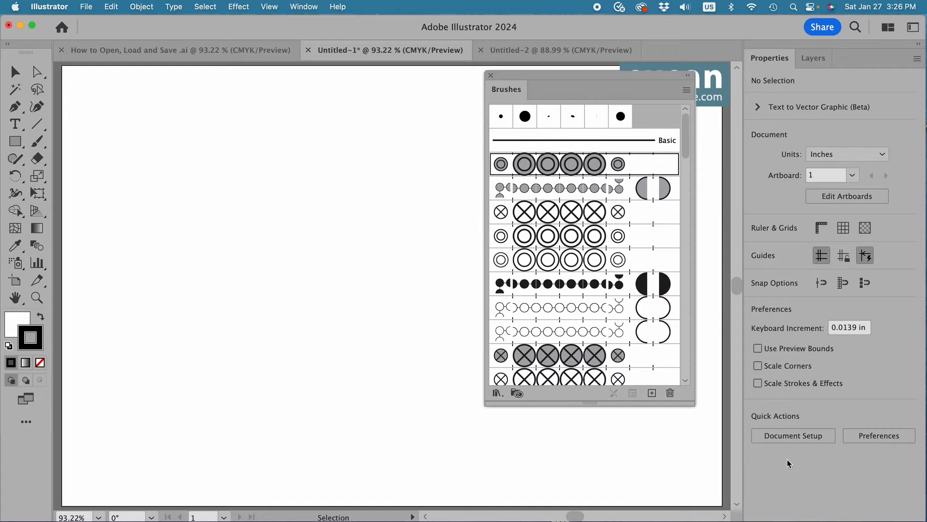
mouse_move(529, 49)
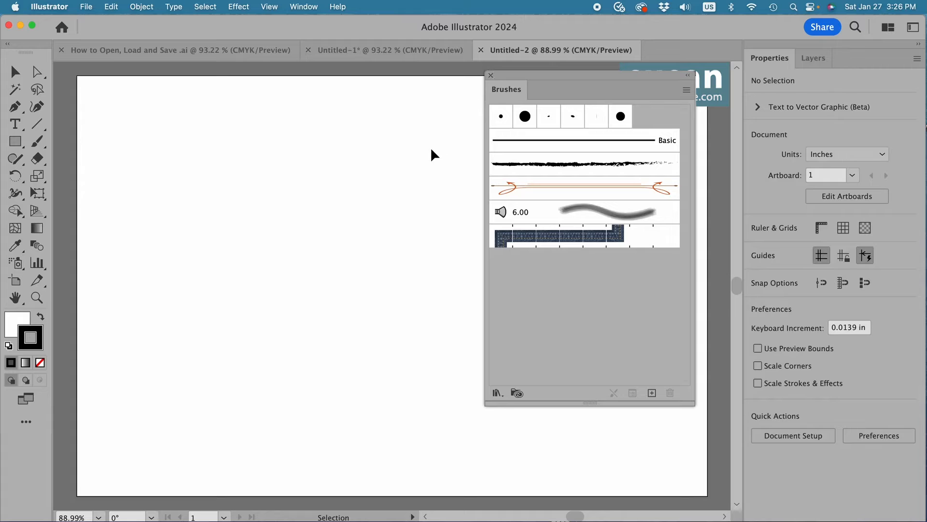
mouse_move(567, 344)
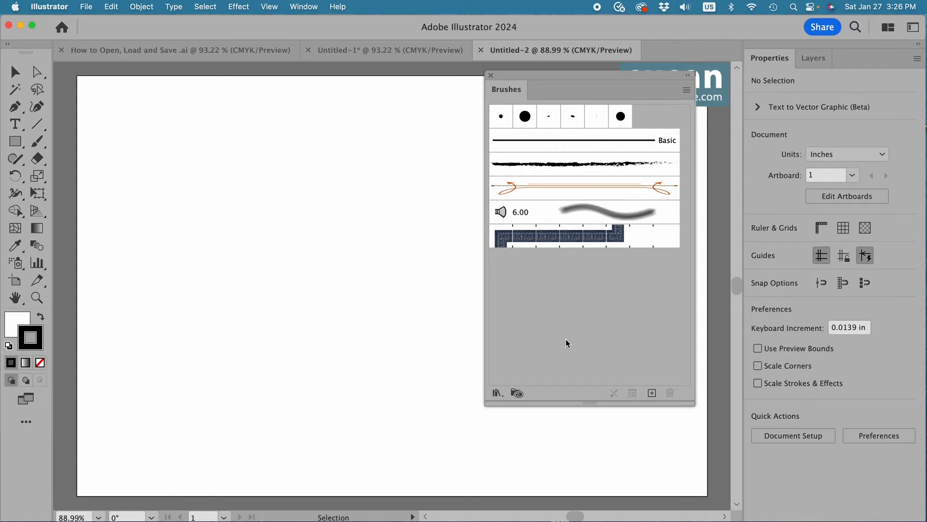
mouse_move(686, 93)
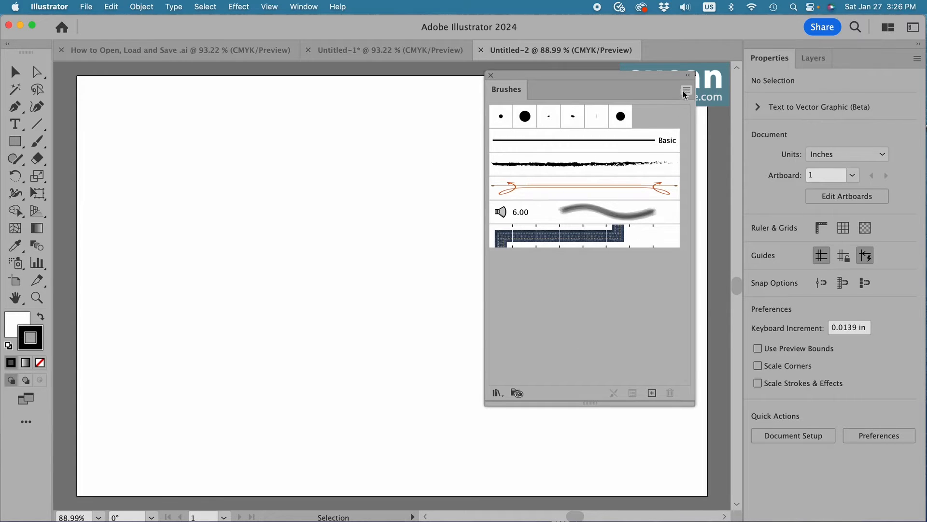
- Bring up Untitled-2's Brushes panel menu to reach Open Brush Library
click(686, 92)
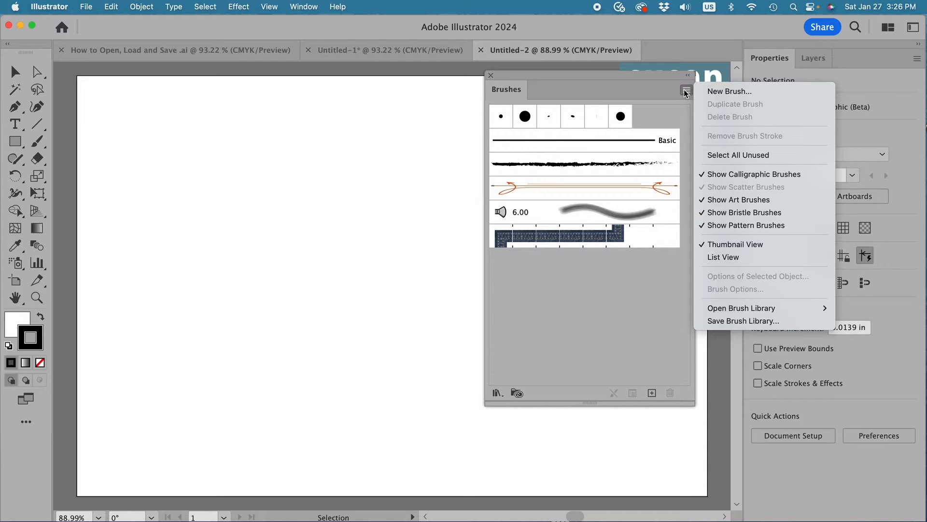
mouse_move(755, 302)
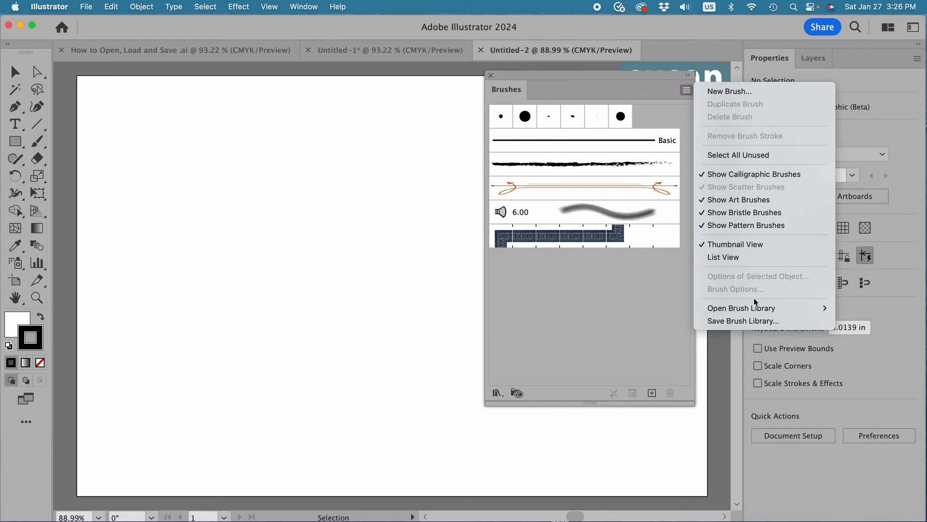
mouse_move(742, 308)
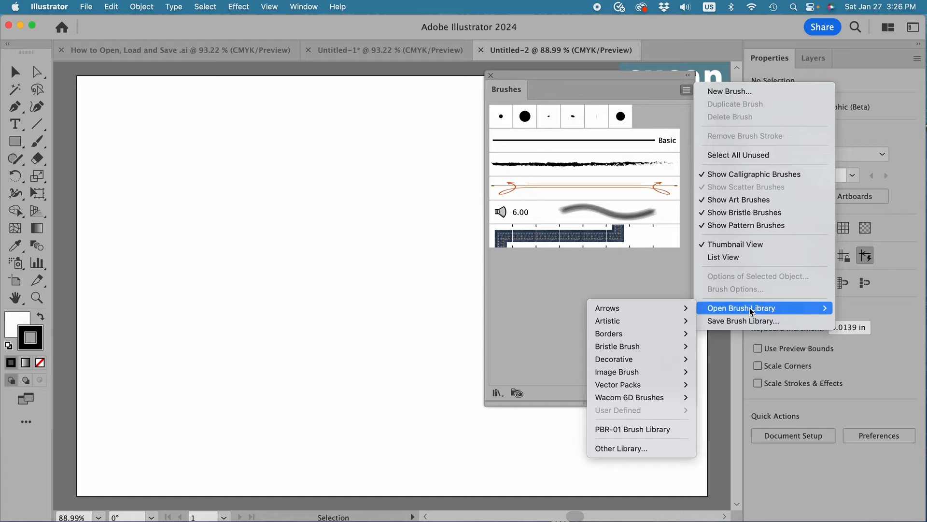
mouse_move(632, 429)
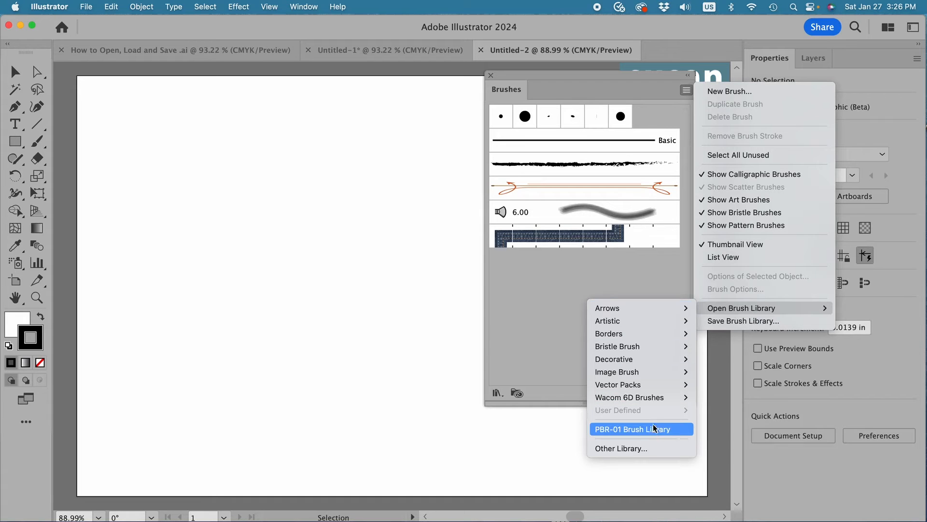
mouse_move(661, 431)
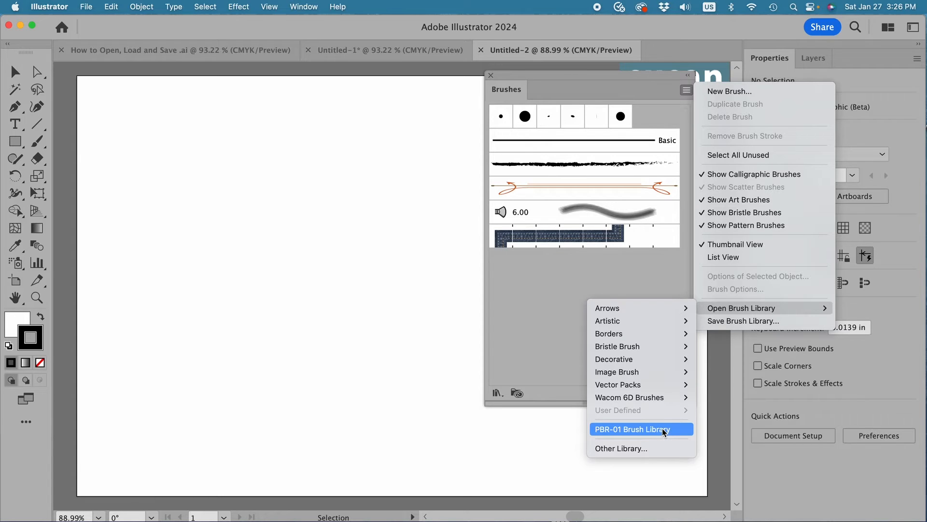
mouse_move(621, 448)
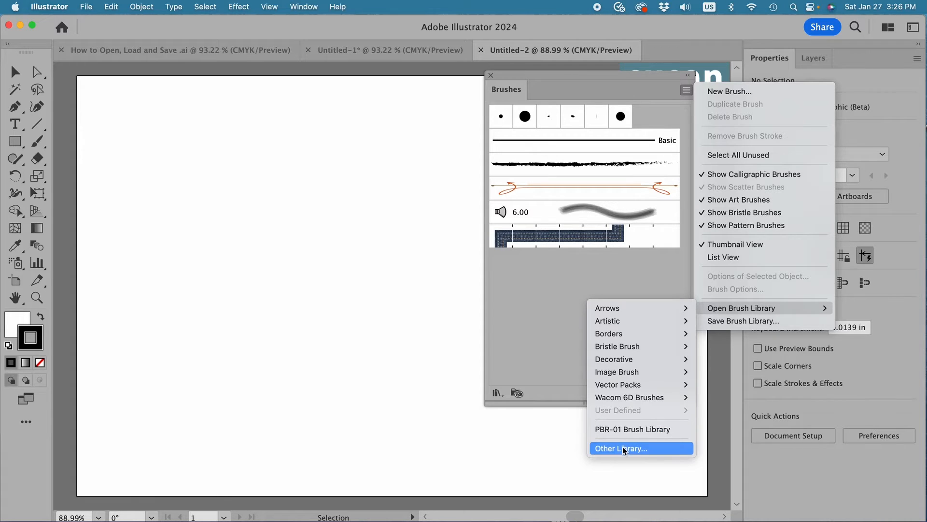
- Load the PBR-01.ai brush library from Documents > ***PURCHASED ASSETS > Pattern Brushes Library
click(621, 448)
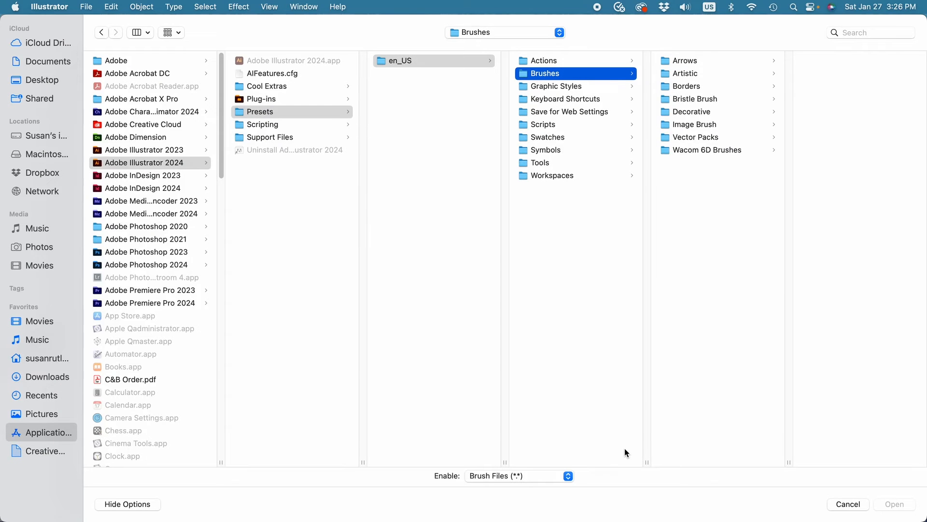
mouse_move(489, 82)
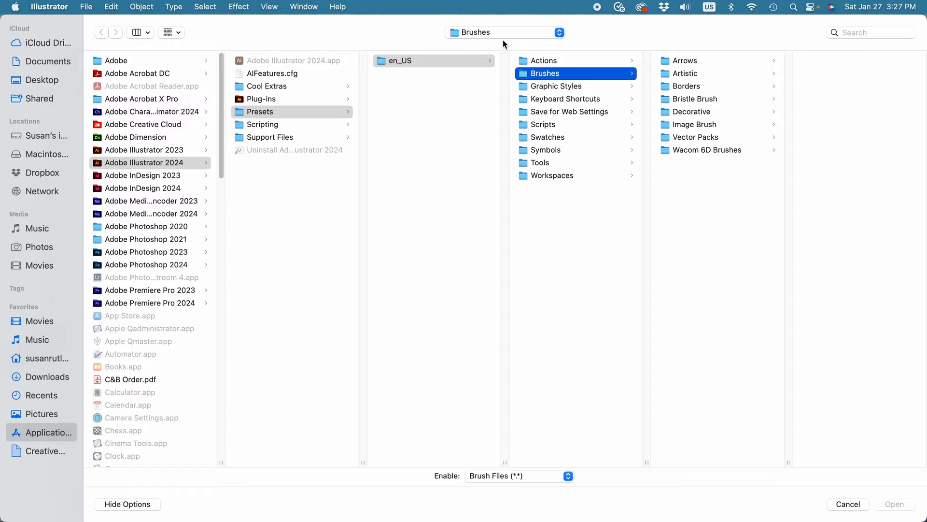
mouse_move(46, 87)
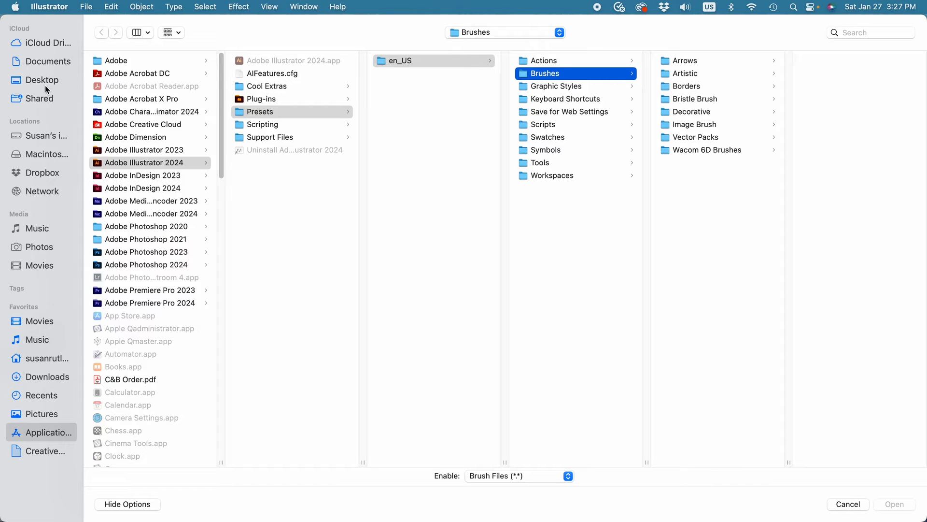
click(45, 61)
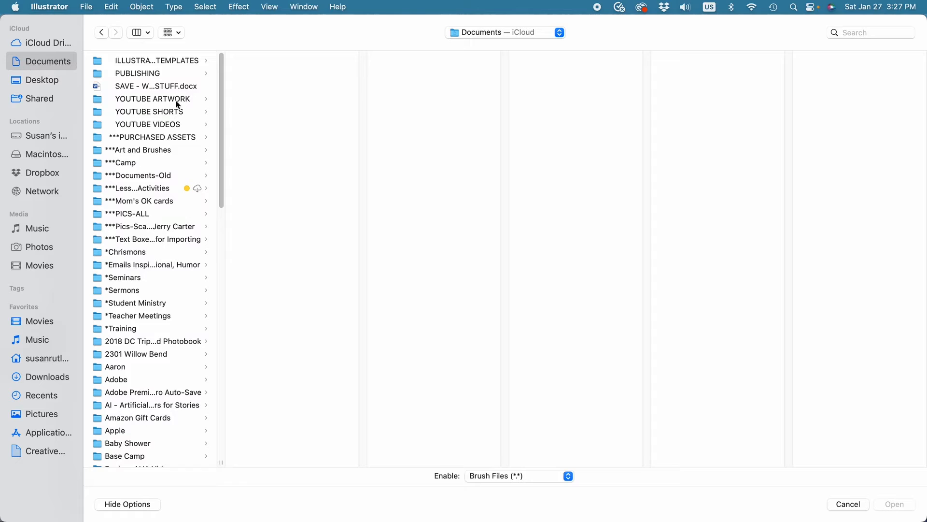
click(142, 137)
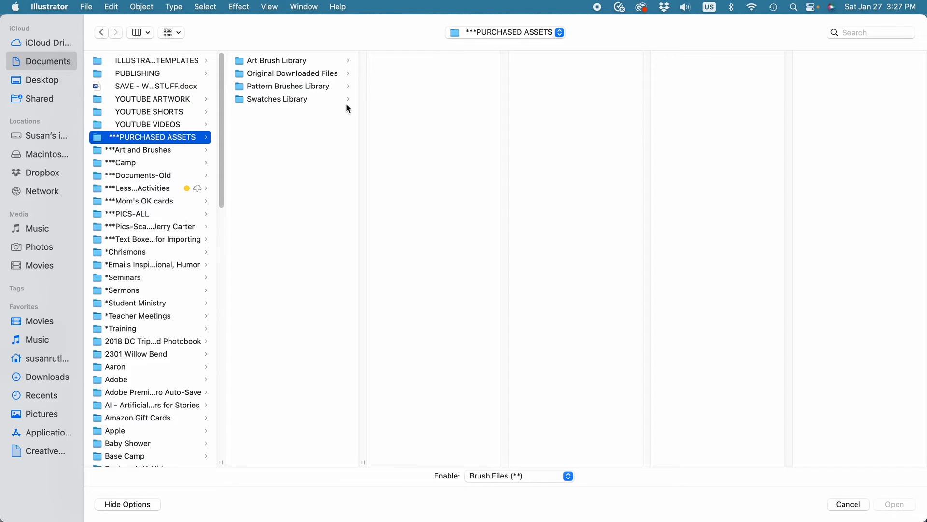
click(289, 86)
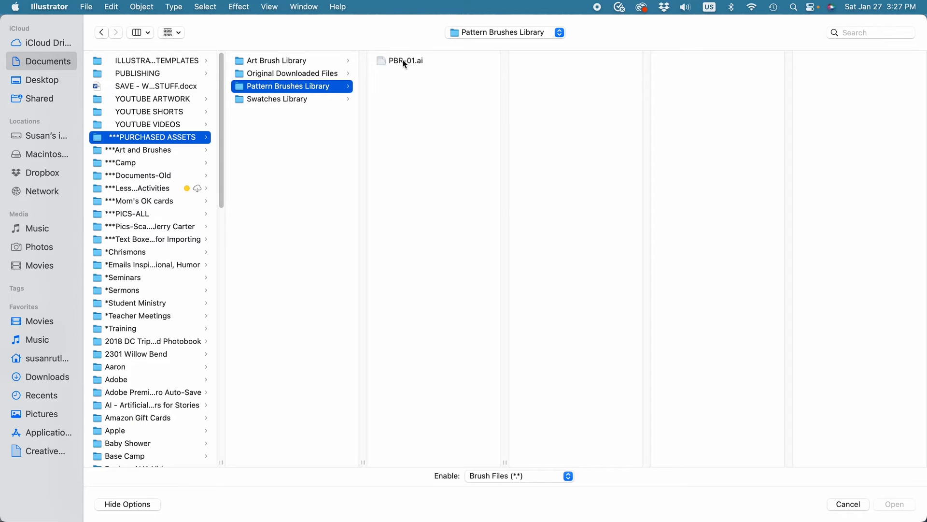
click(405, 60)
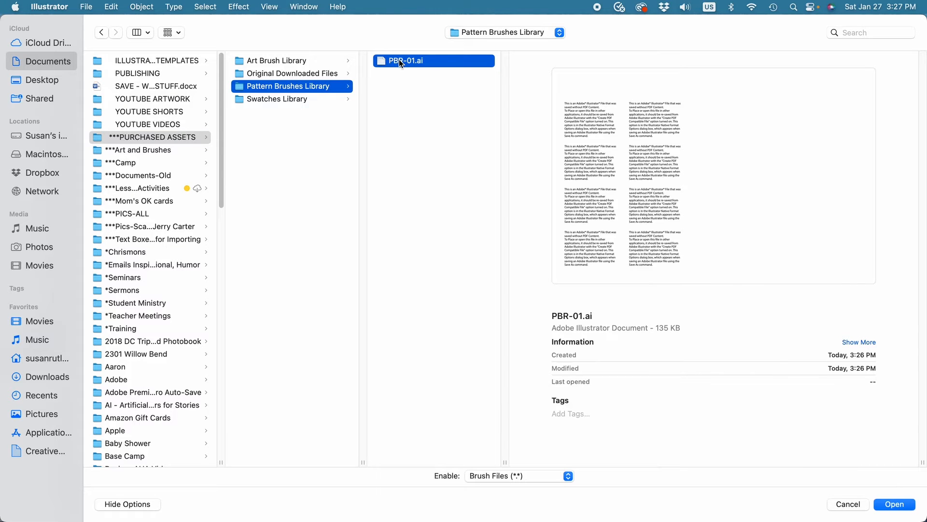
click(894, 504)
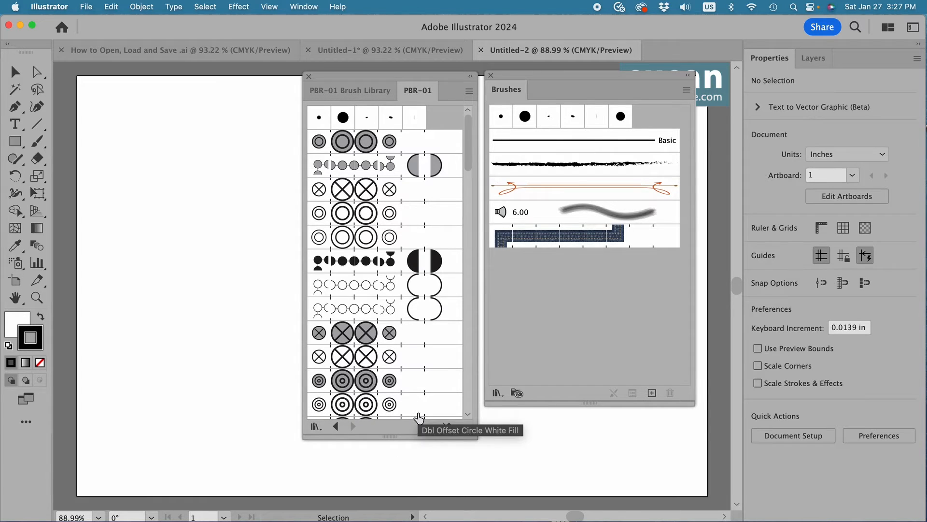
mouse_move(513, 271)
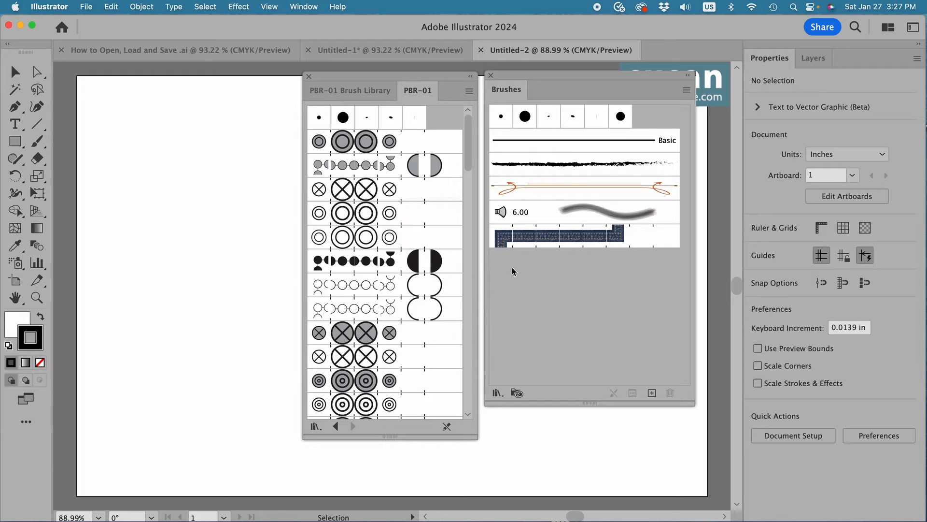
mouse_move(563, 373)
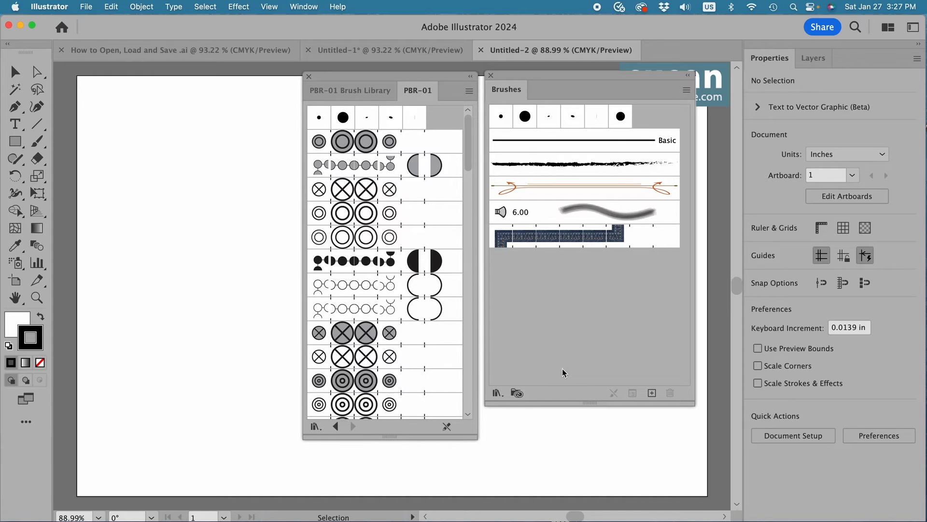
- Add a double-circle pattern brush to Untitled-2, then dismiss the brush panels
click(342, 381)
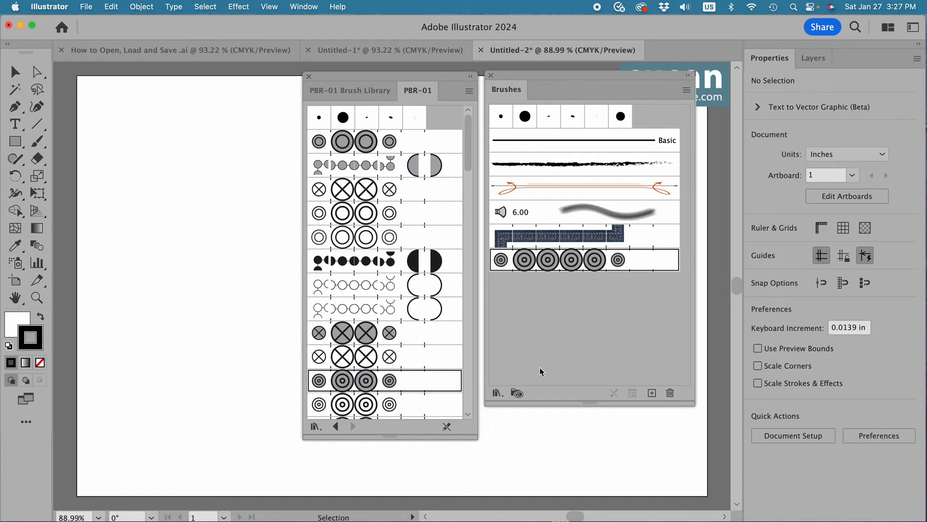
mouse_move(313, 88)
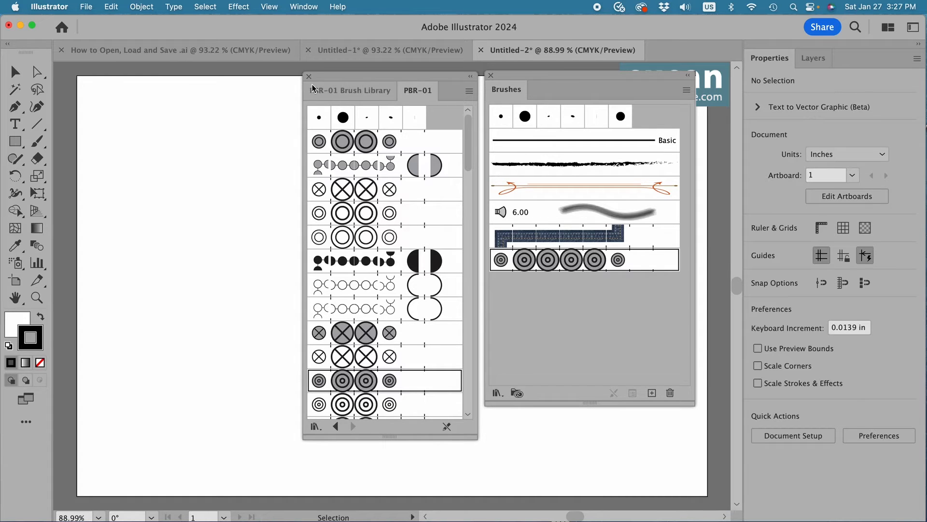
mouse_move(399, 175)
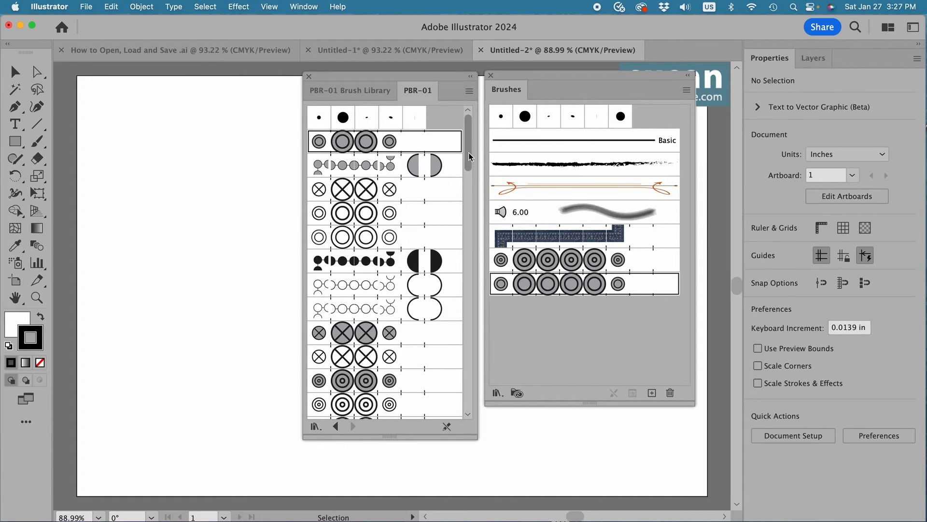
scroll(down, 3)
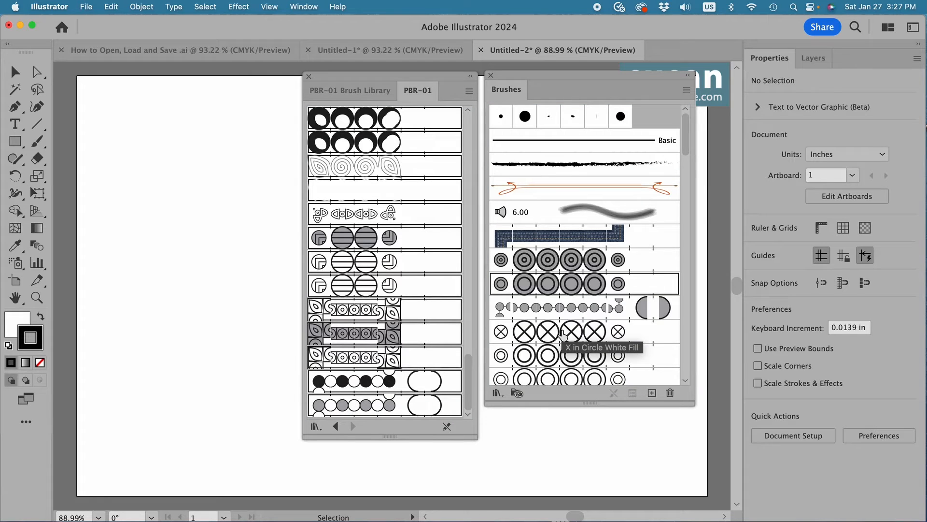
click(309, 76)
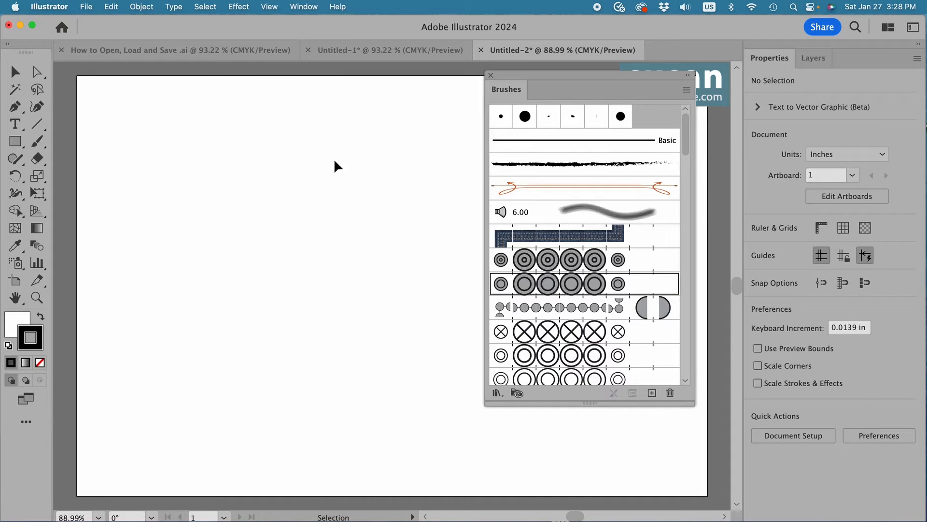
mouse_move(326, 271)
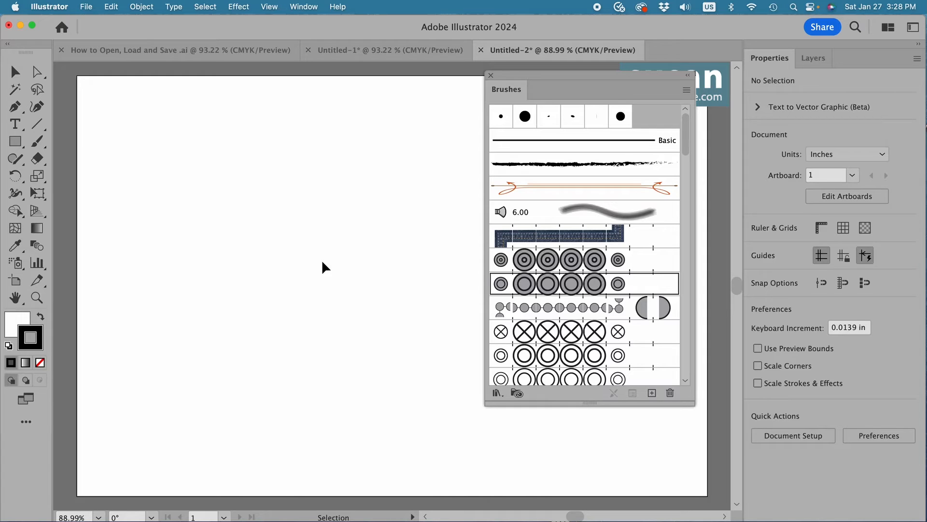
click(491, 75)
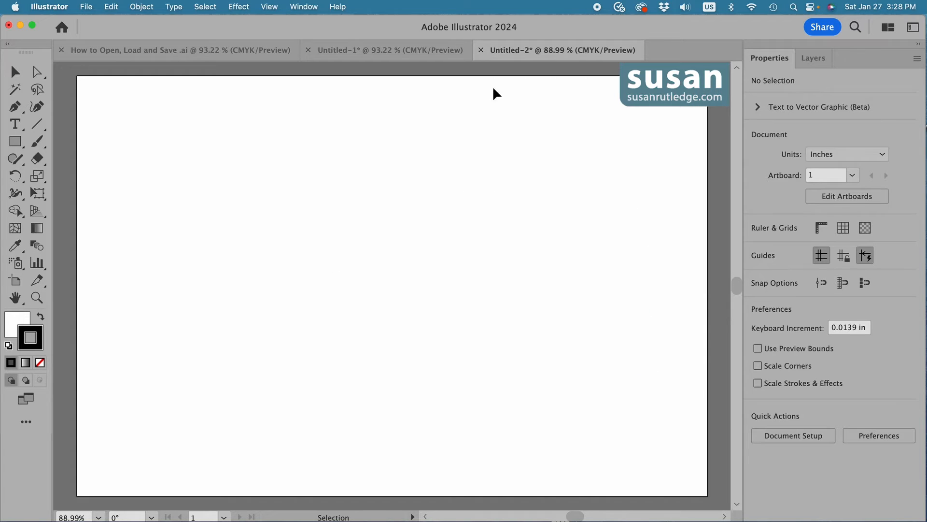
mouse_move(418, 230)
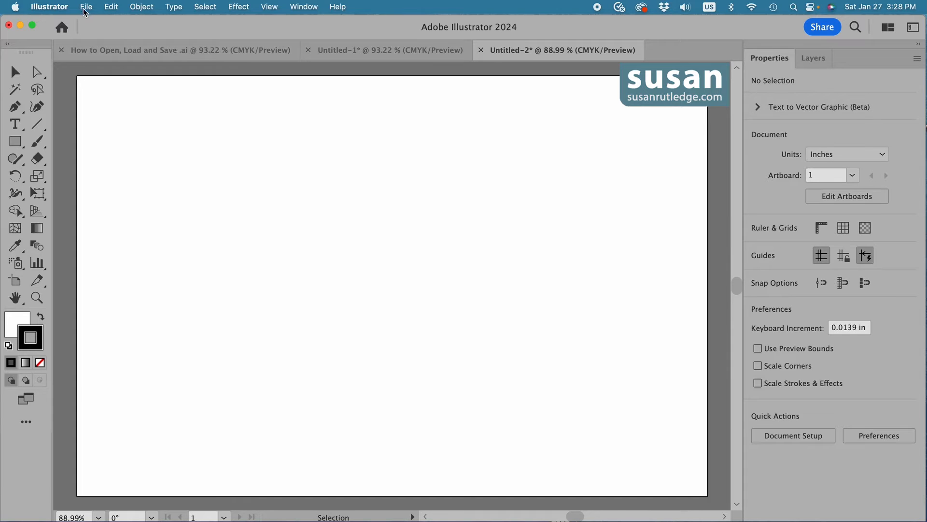
- Open PBR-01 Brush Samples.ai from ***PURCHASED ASSETS > Original Downloaded Files via File > Open
click(86, 7)
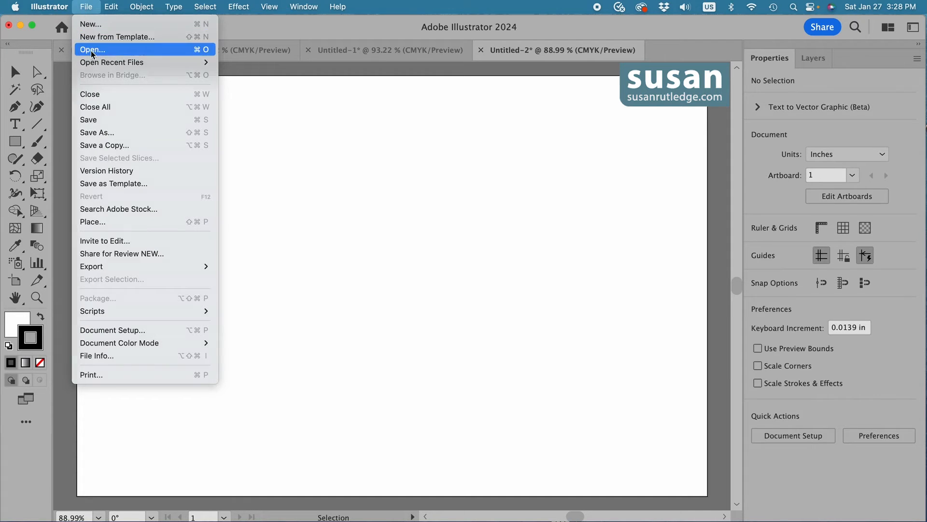
click(92, 50)
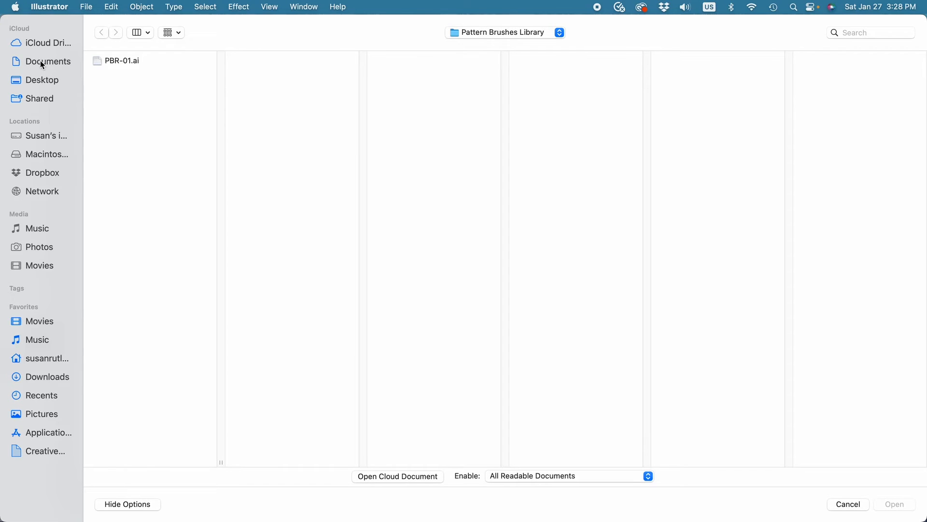
click(49, 61)
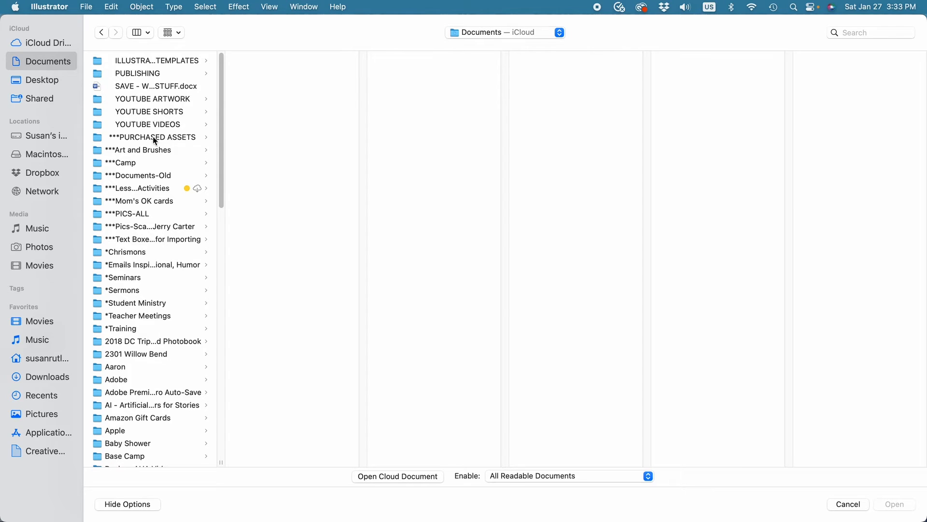
click(150, 136)
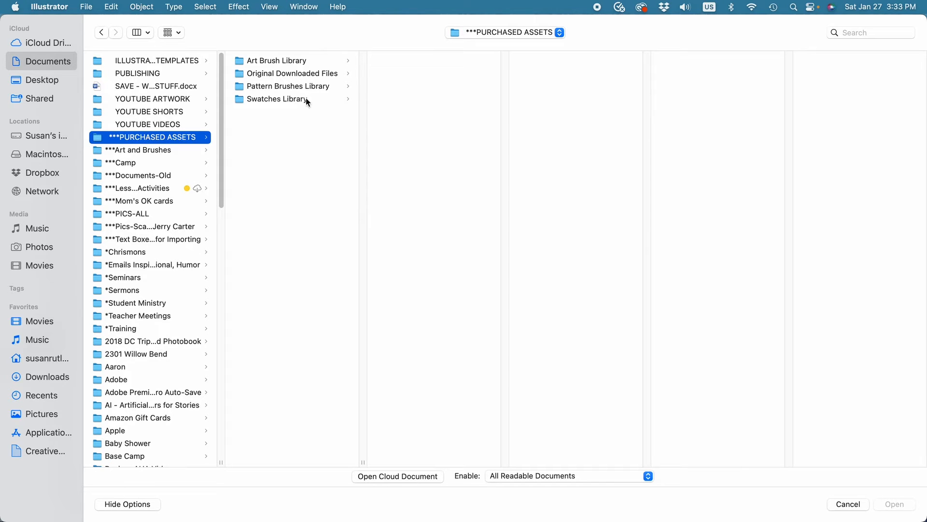
click(292, 74)
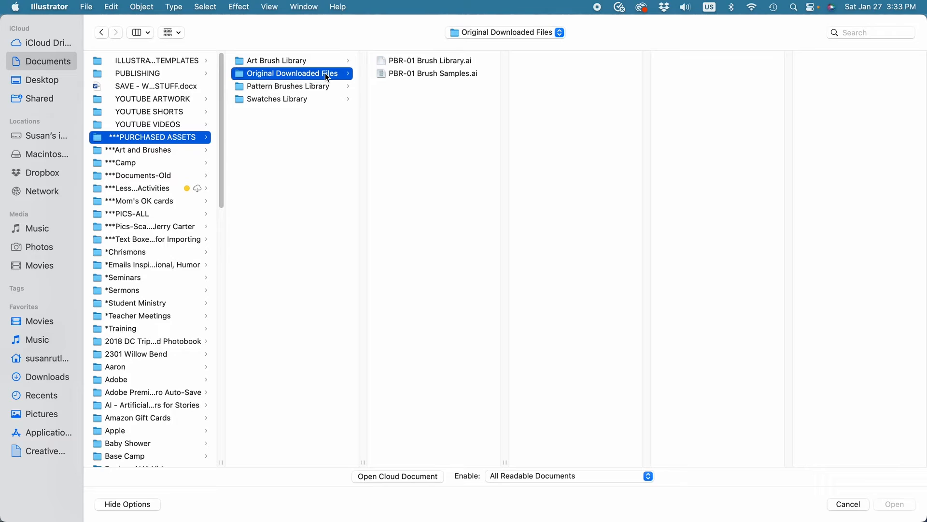
mouse_move(435, 78)
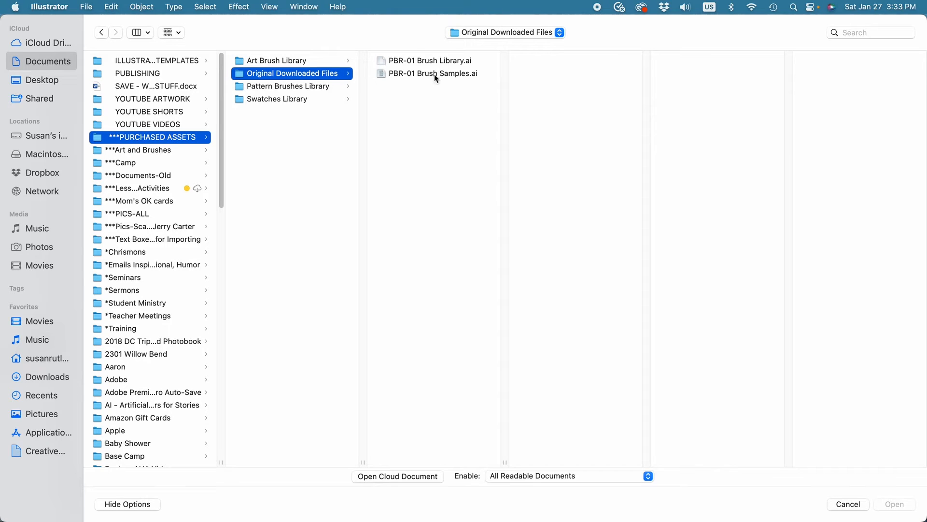
mouse_move(447, 77)
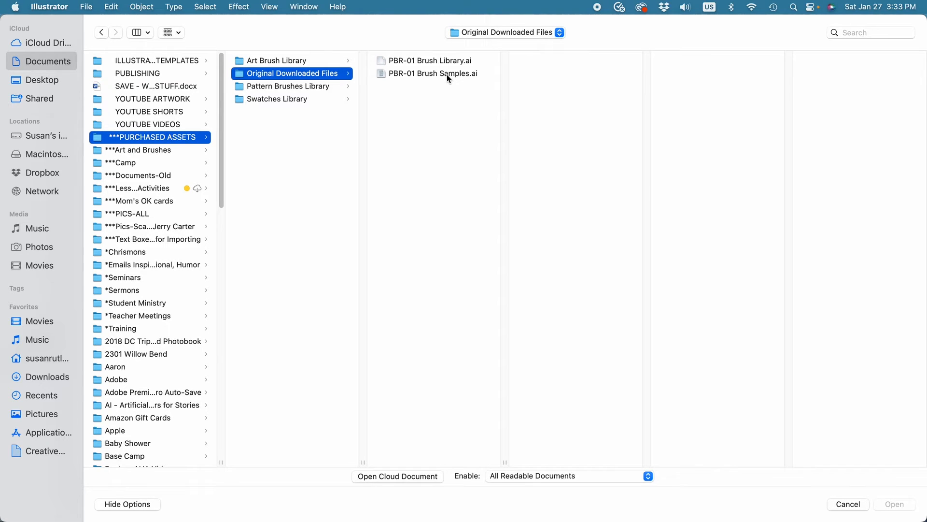
mouse_move(447, 74)
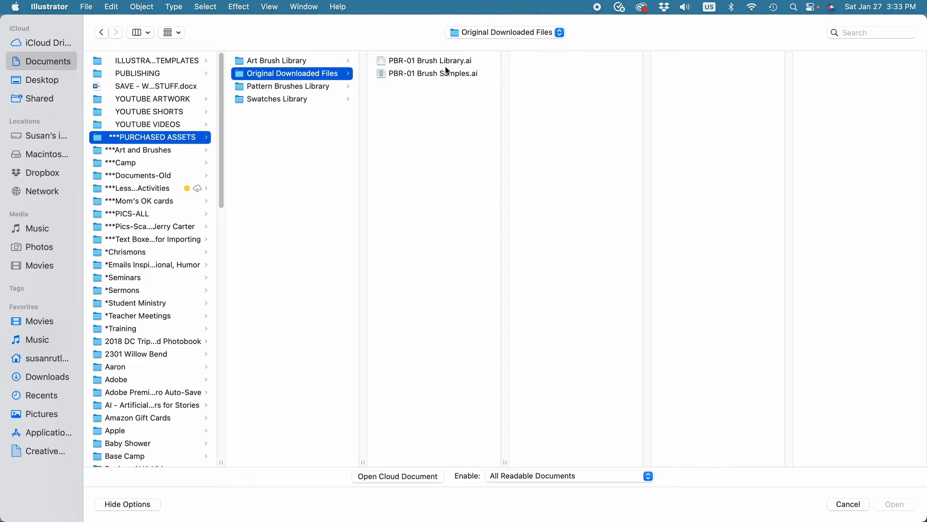
click(431, 60)
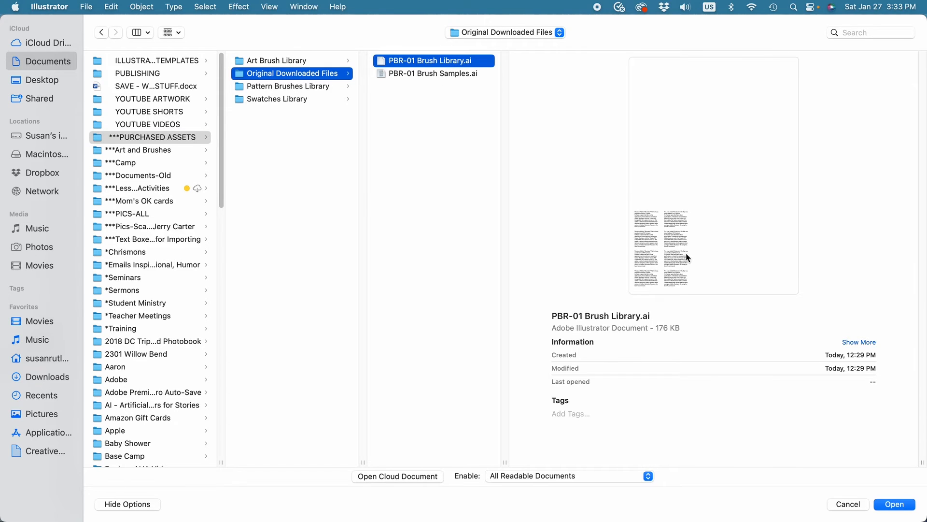
mouse_move(455, 110)
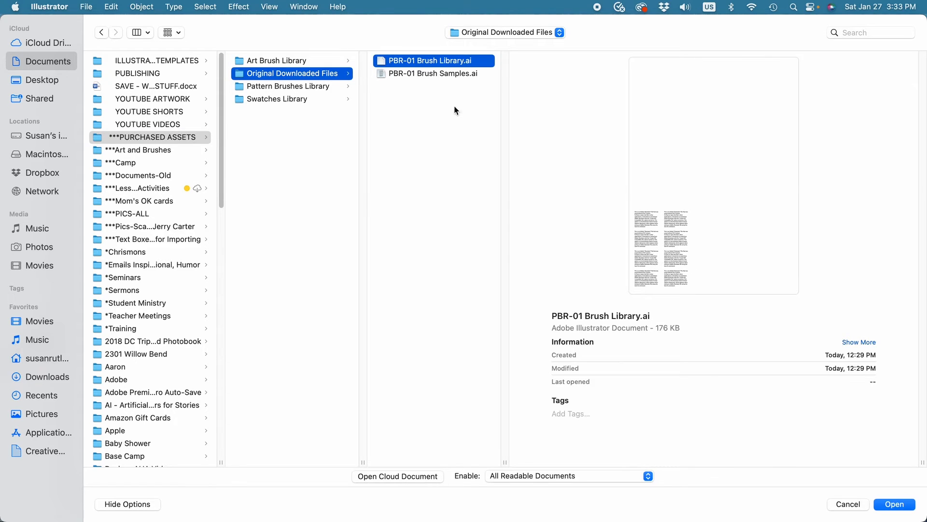
click(433, 73)
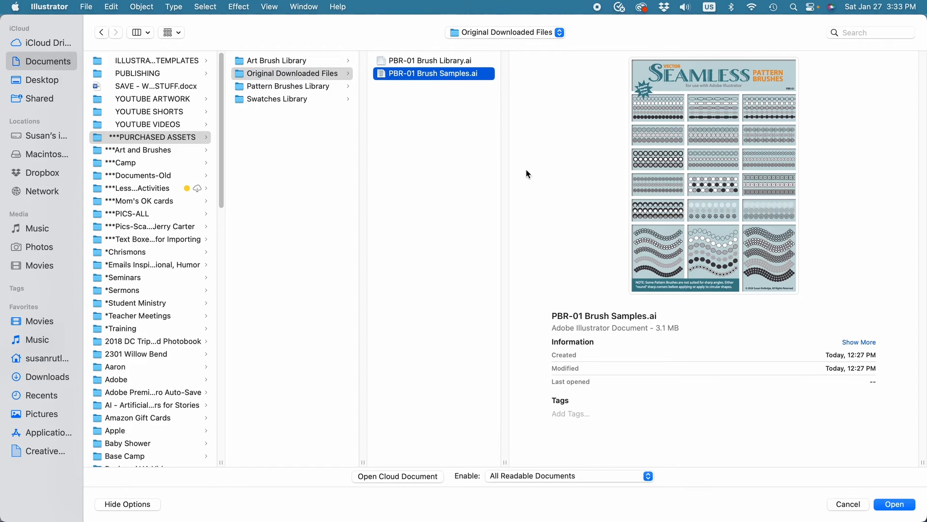
mouse_move(756, 305)
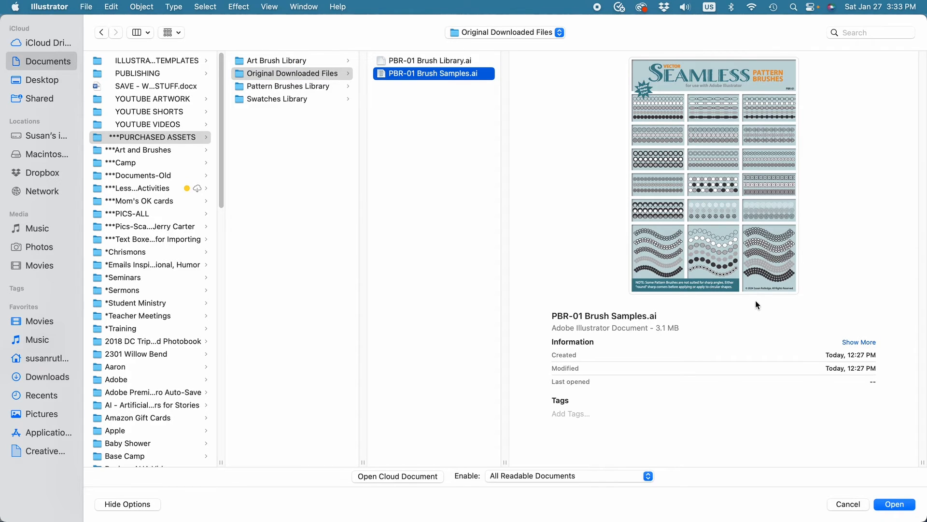
click(894, 504)
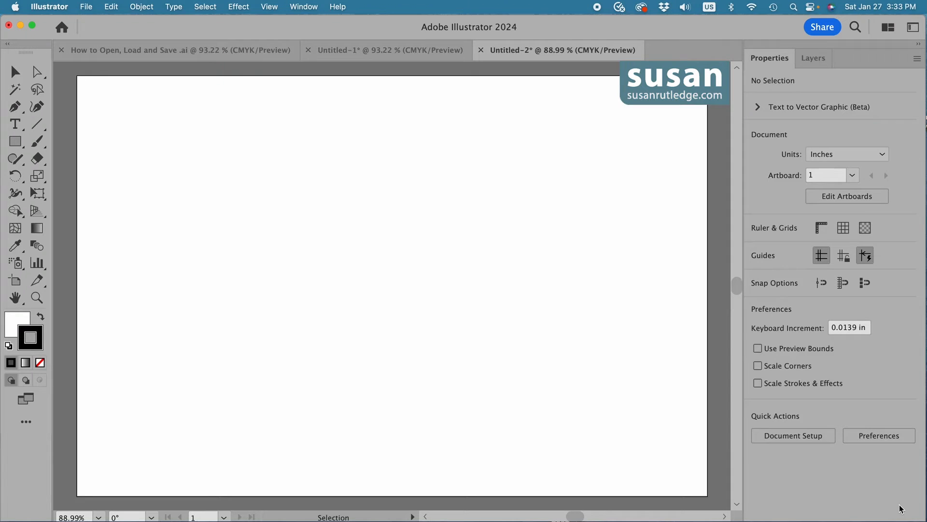
- Show the Brushes panel for the samples document through Window > Brushes
click(603, 49)
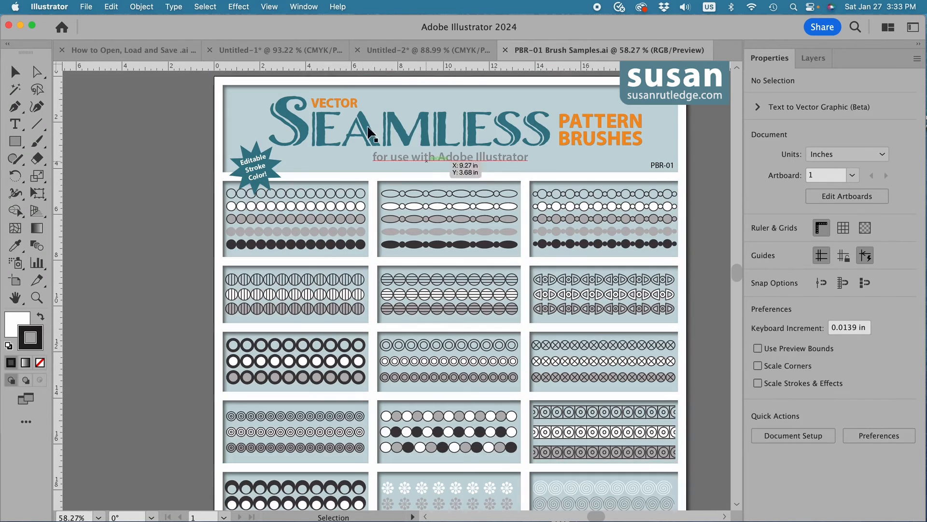
click(303, 7)
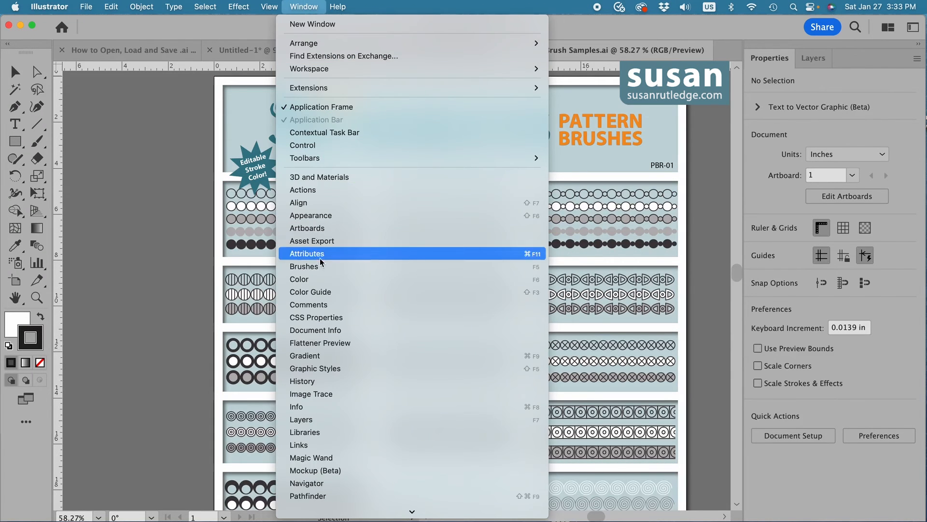
click(304, 266)
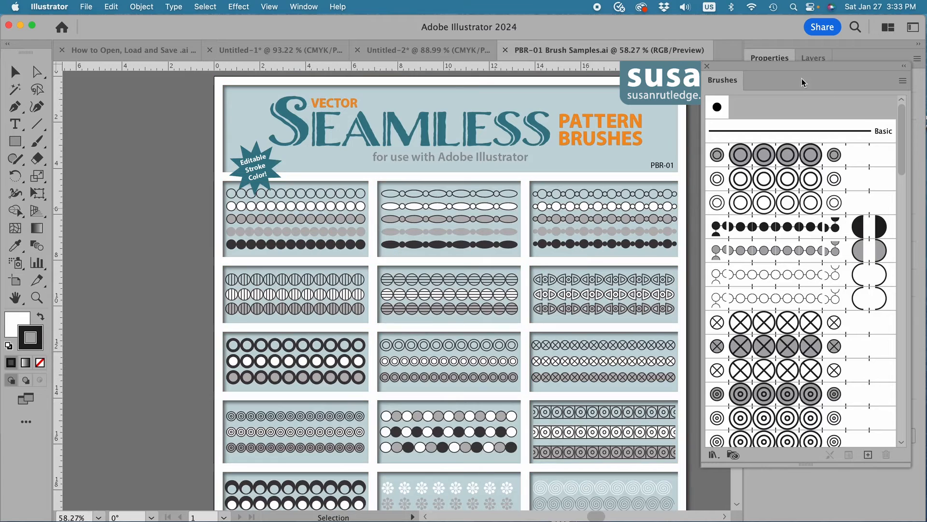
mouse_move(791, 438)
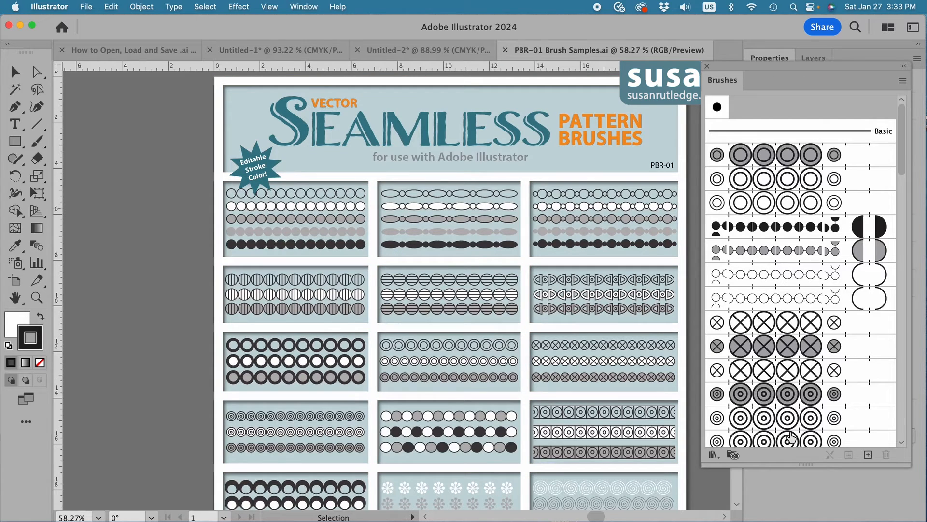
mouse_move(748, 429)
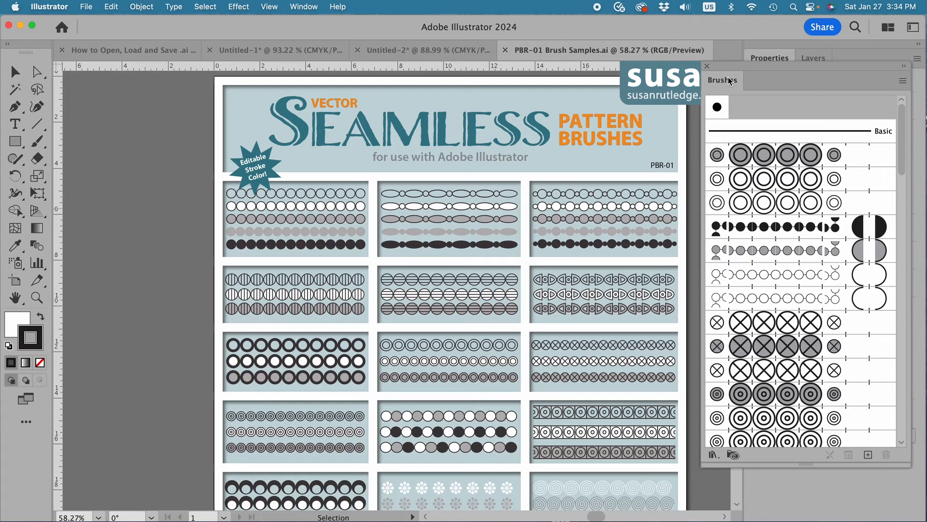
mouse_move(730, 83)
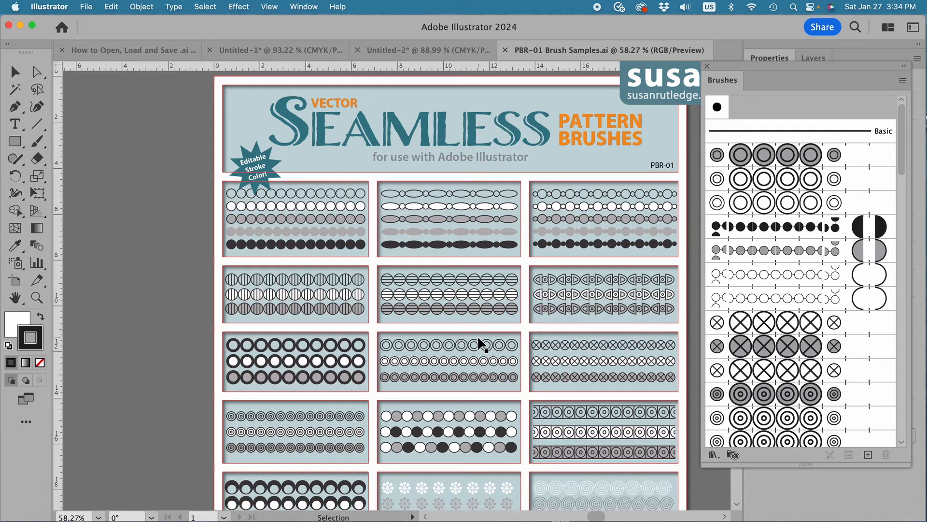
mouse_move(87, 9)
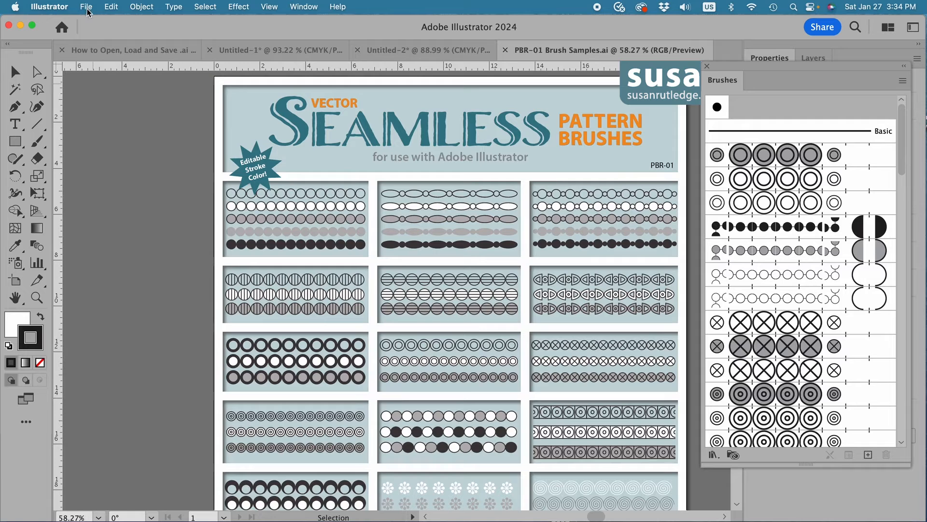
- Save the document locally to the Desktop as NEW.ai, accepting the default Illustrator options
click(86, 6)
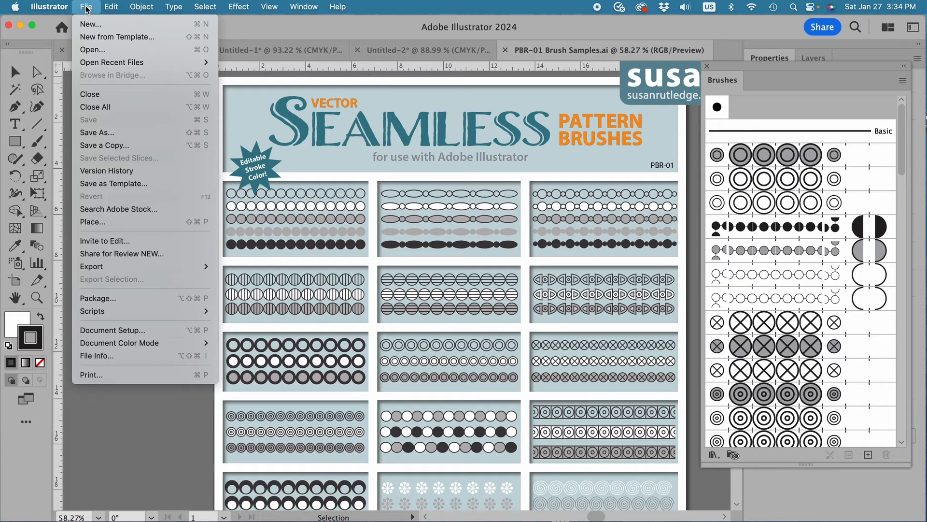
mouse_move(96, 133)
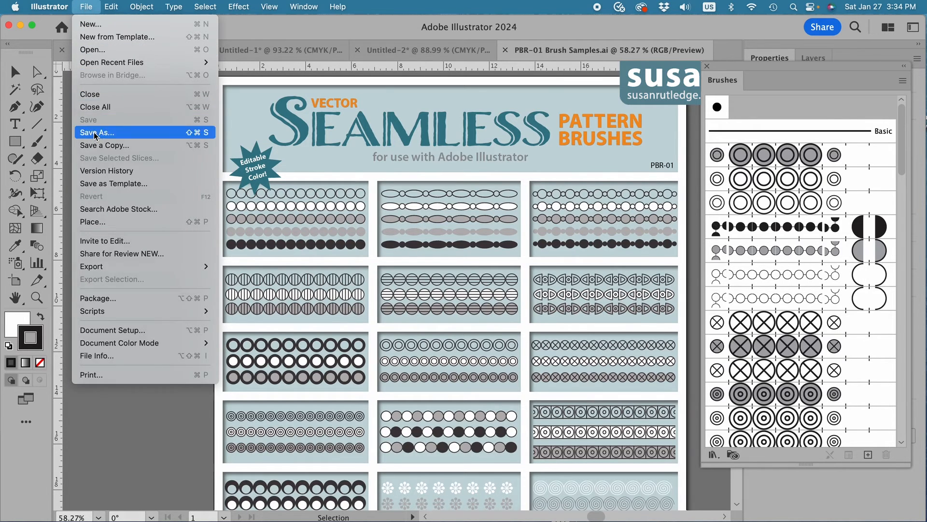
click(97, 132)
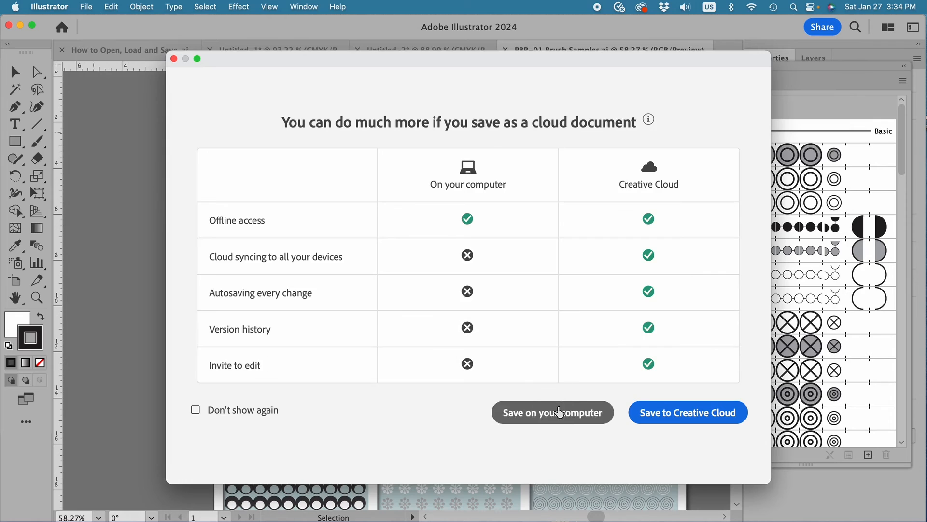
click(552, 412)
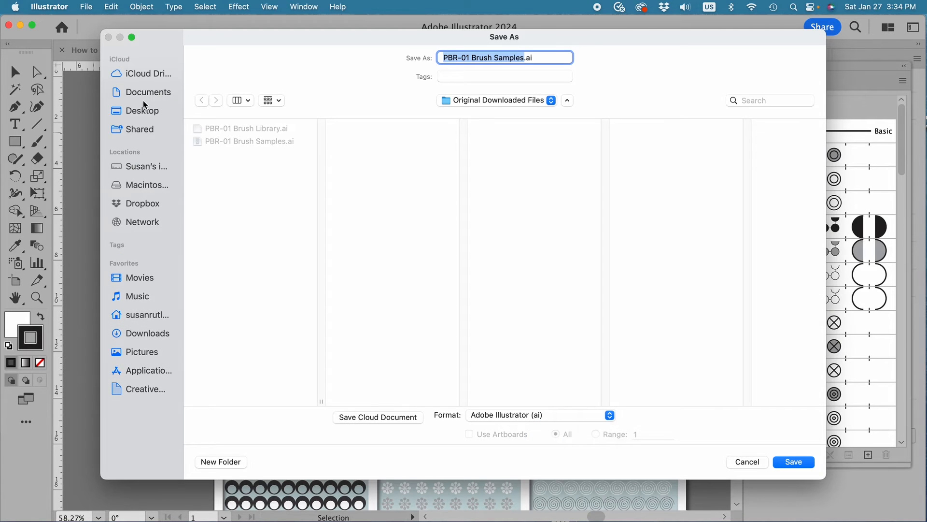
click(142, 110)
text(NEW)
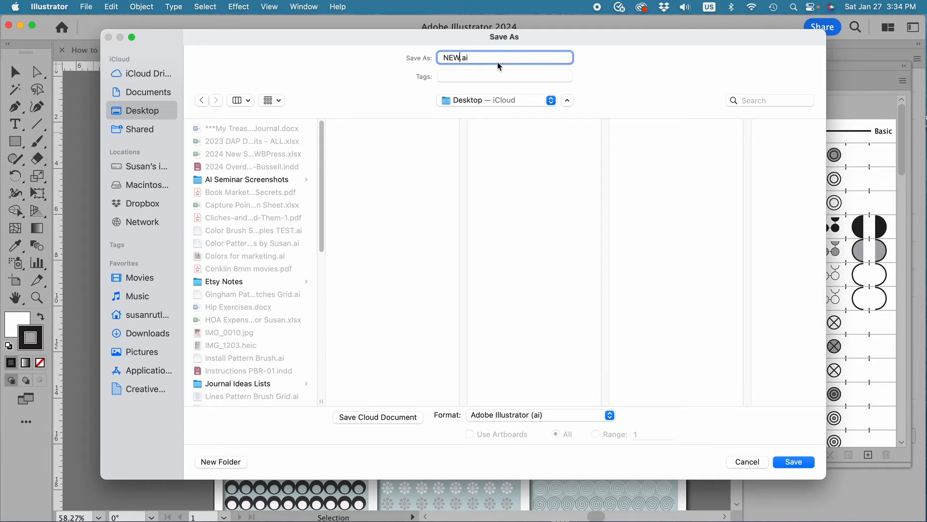
click(793, 462)
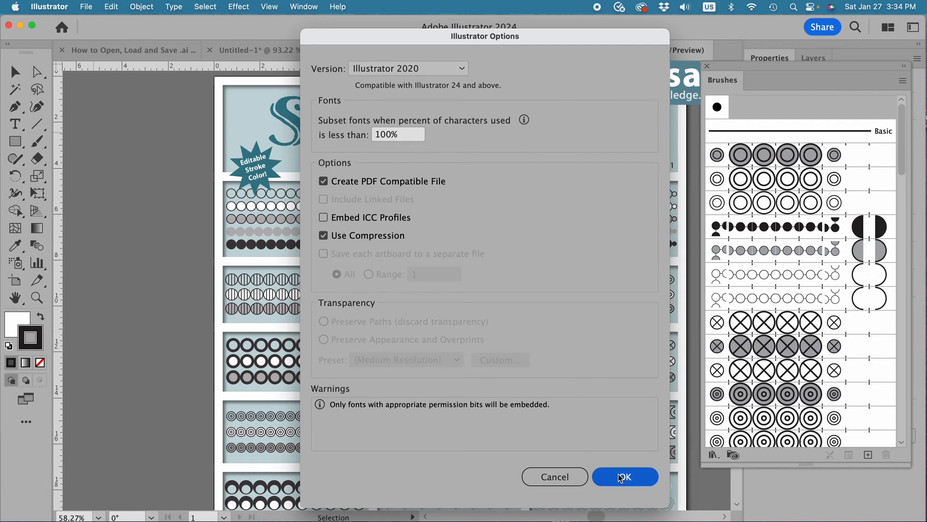
click(625, 477)
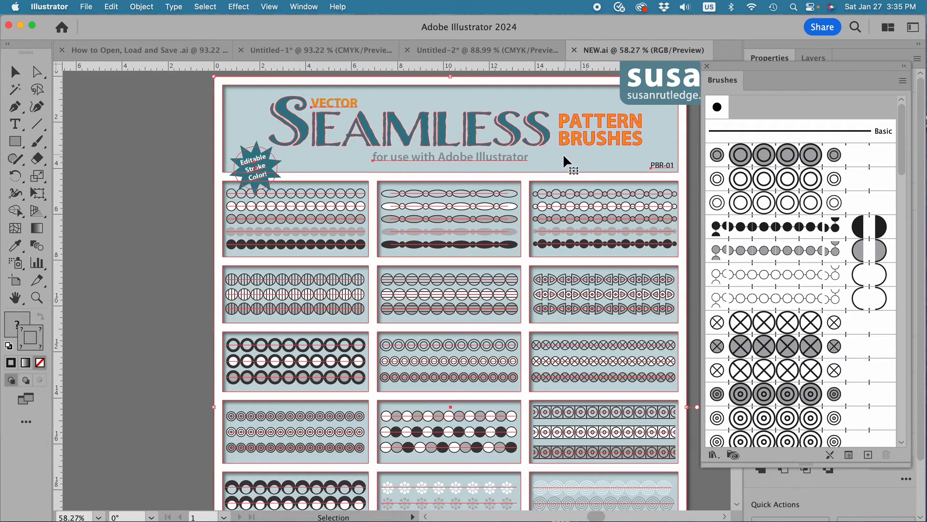
mouse_move(465, 215)
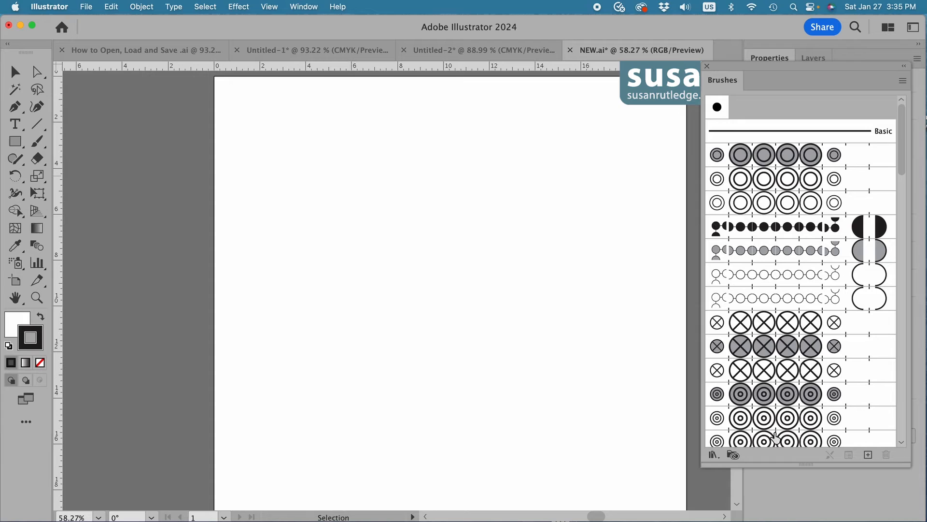
mouse_move(787, 440)
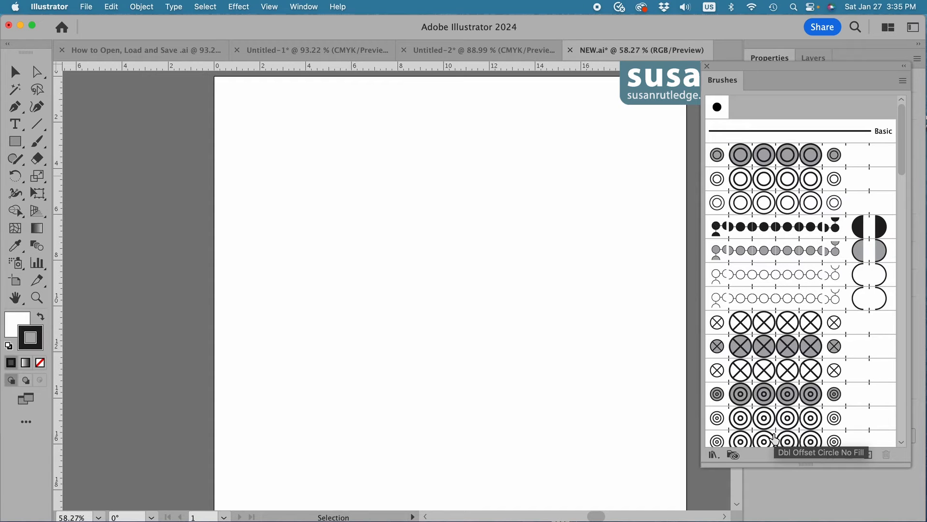
mouse_move(504, 333)
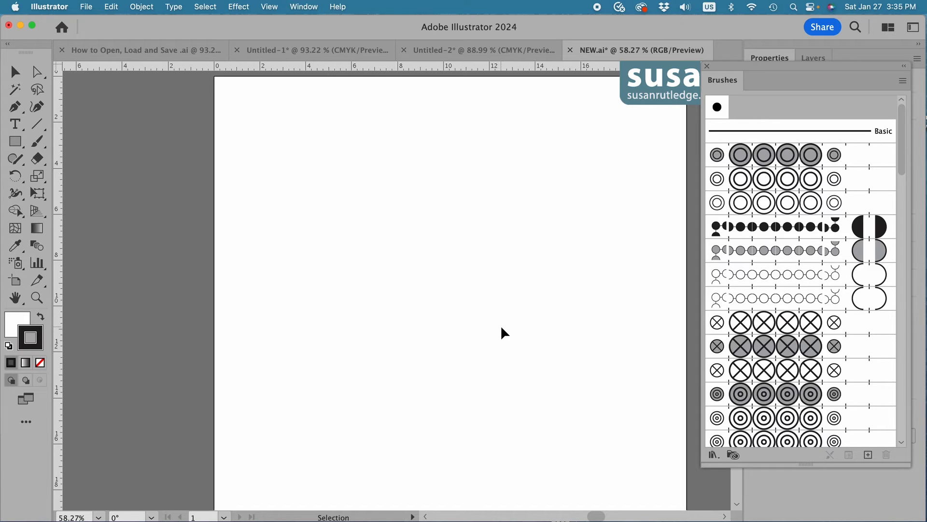
mouse_move(56, 293)
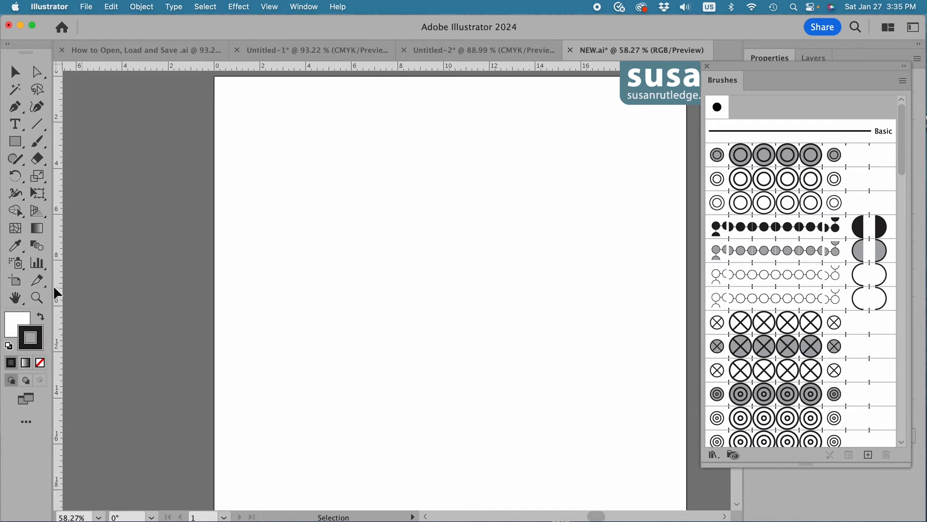
mouse_move(15, 280)
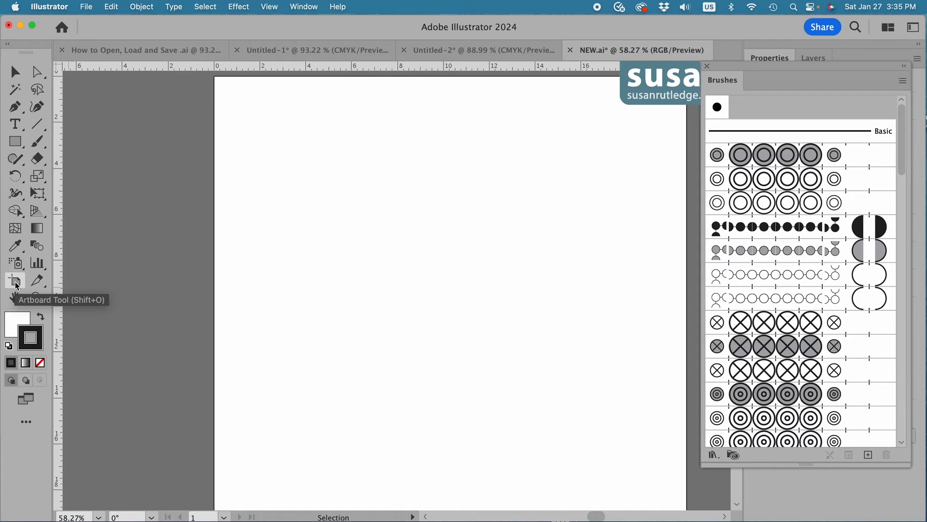
mouse_move(16, 281)
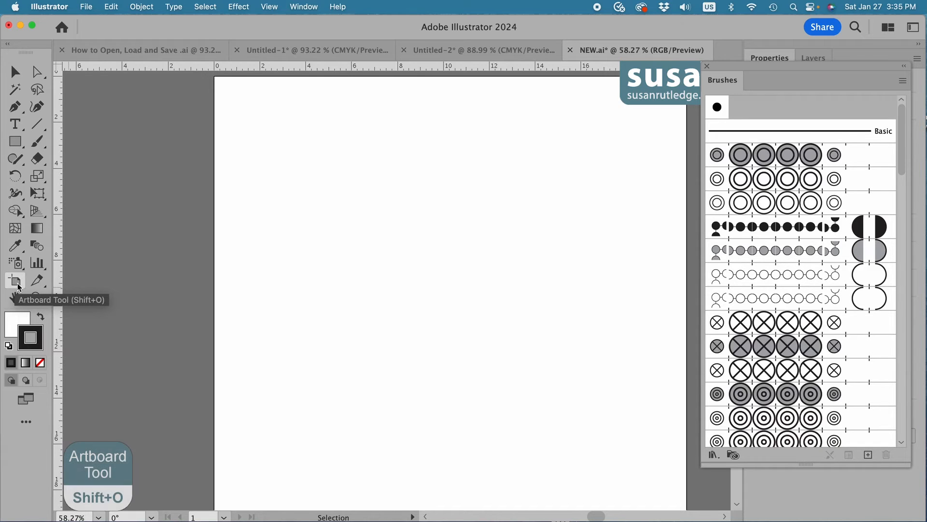
- Activate the Artboard Tool so Artboard 2 is selected for resizing
click(15, 281)
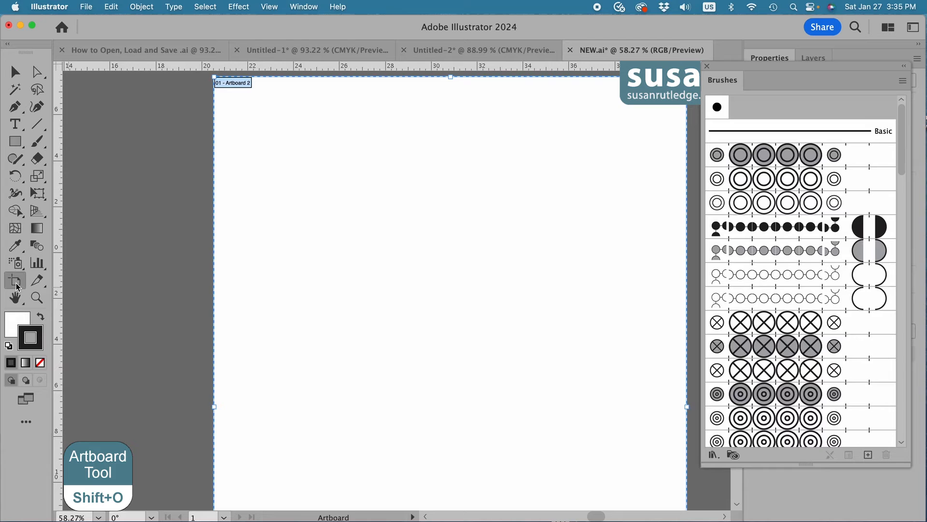
mouse_move(14, 280)
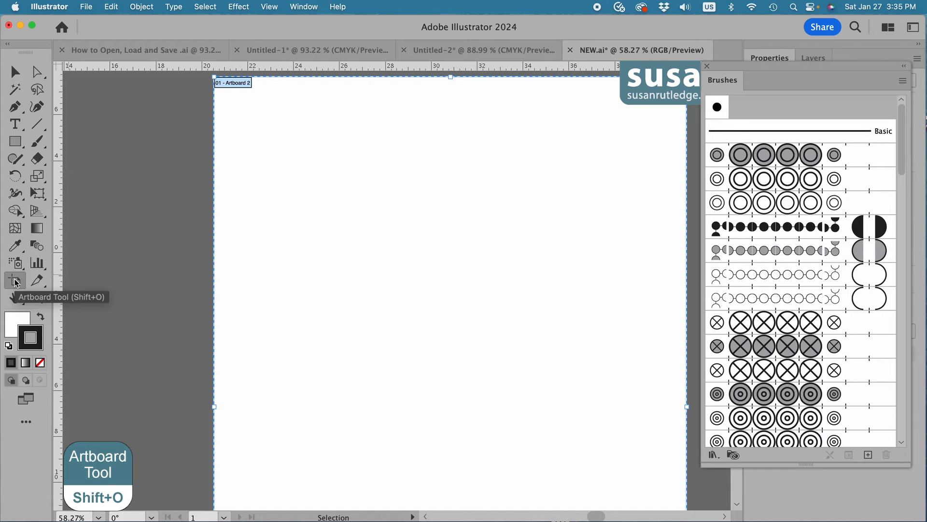
click(14, 280)
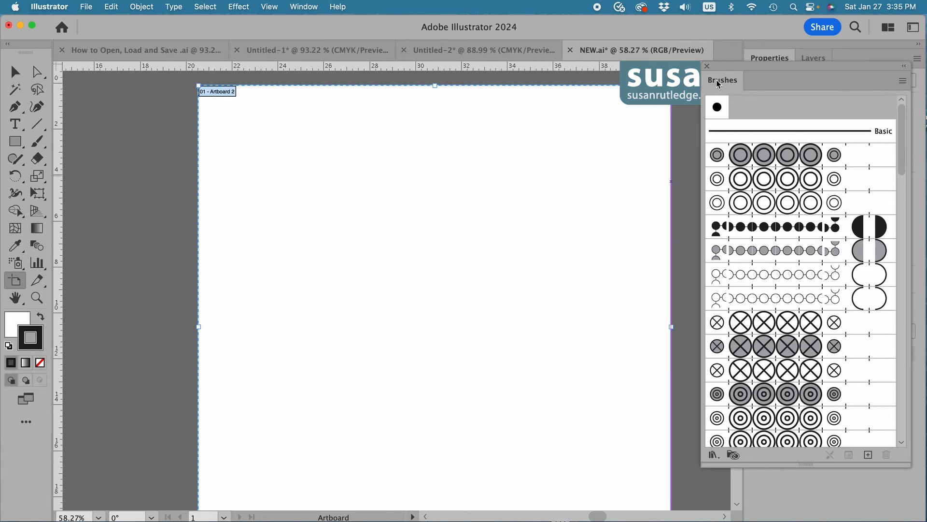
- Dock the Brushes panel, set the artboard to 12 × 8 in via Properties, and fit it in the window
click(770, 57)
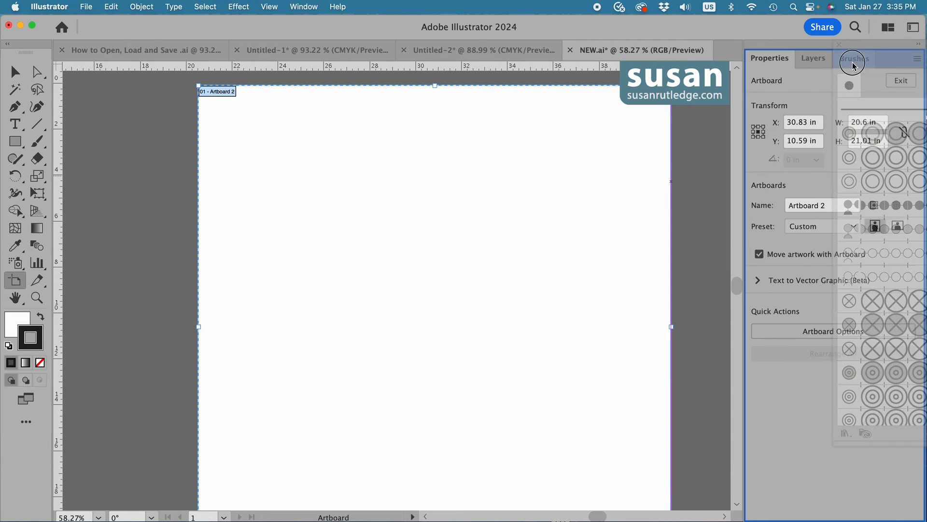
click(854, 57)
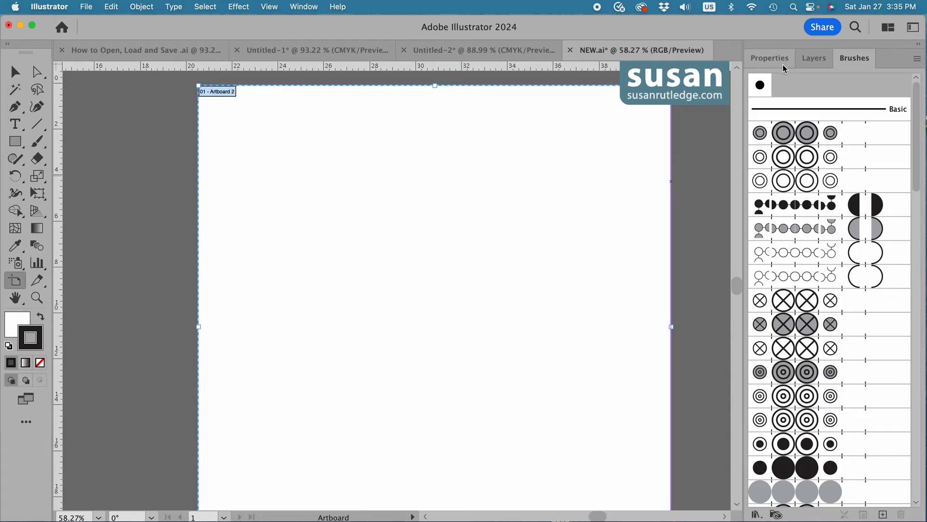
click(770, 58)
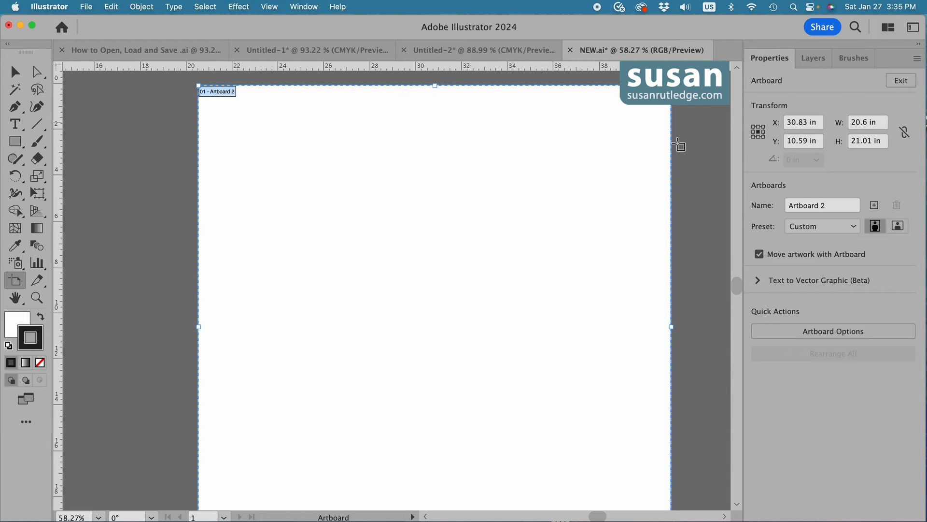
mouse_move(543, 170)
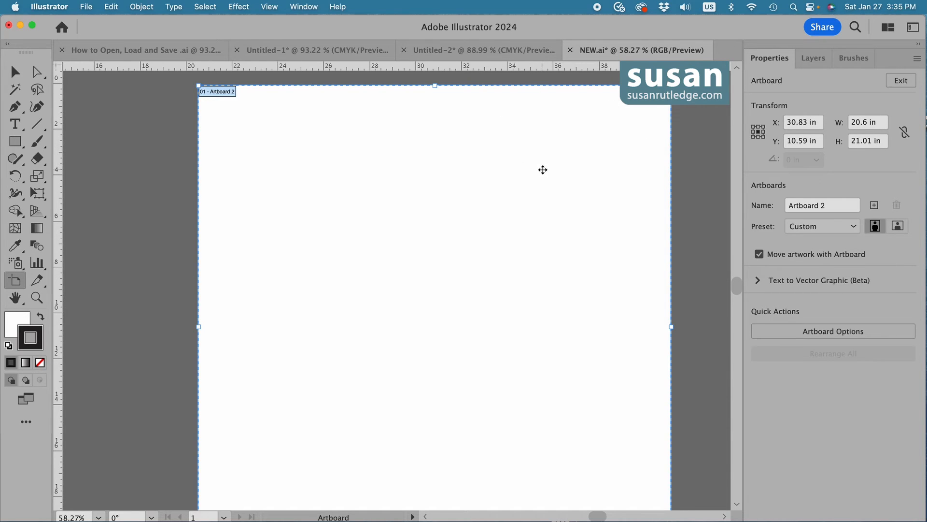
mouse_move(578, 94)
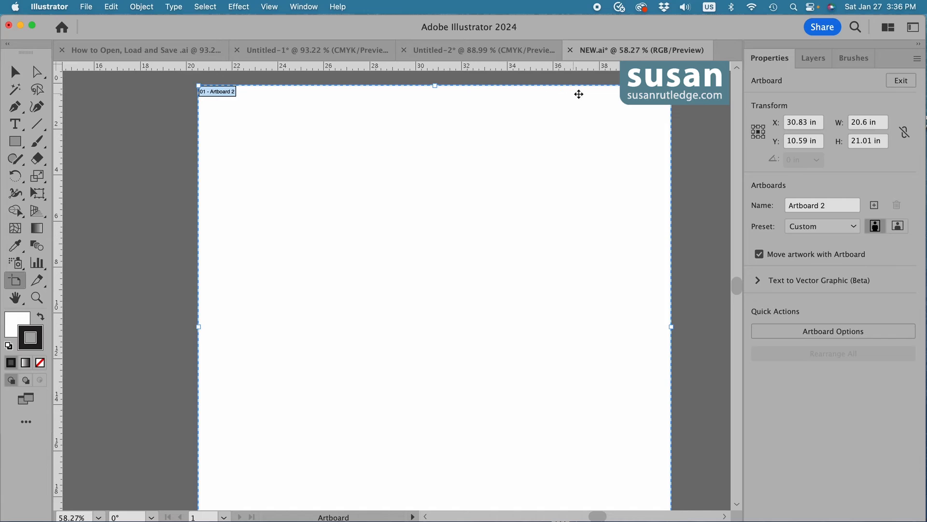
mouse_move(667, 144)
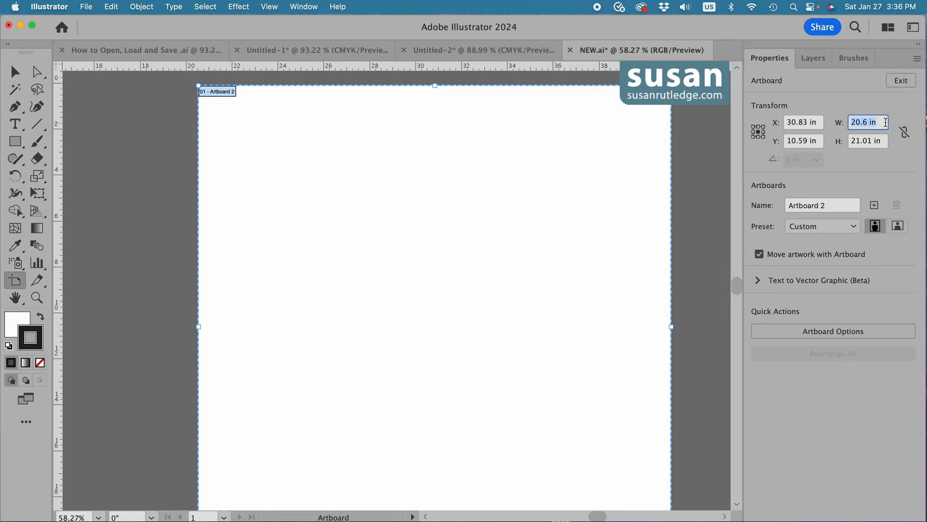
text(12)
click(868, 140)
text(8)
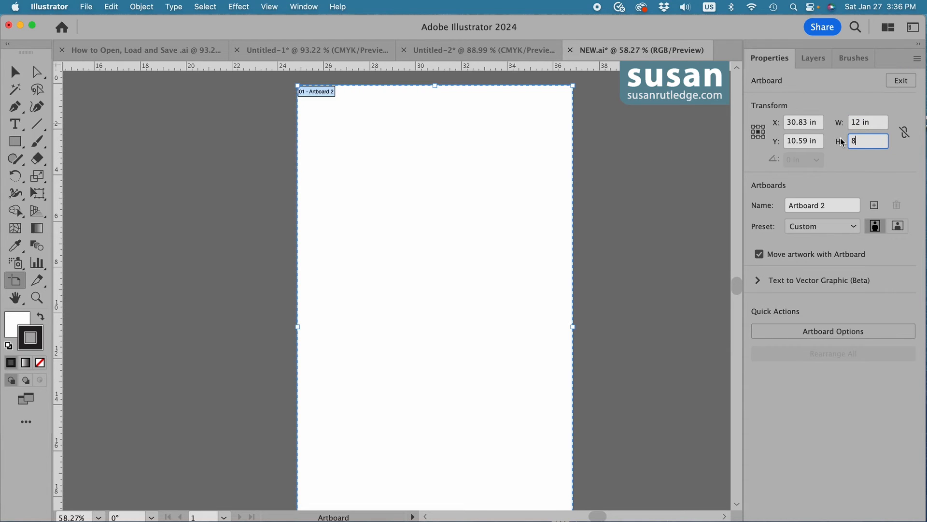
key(Return)
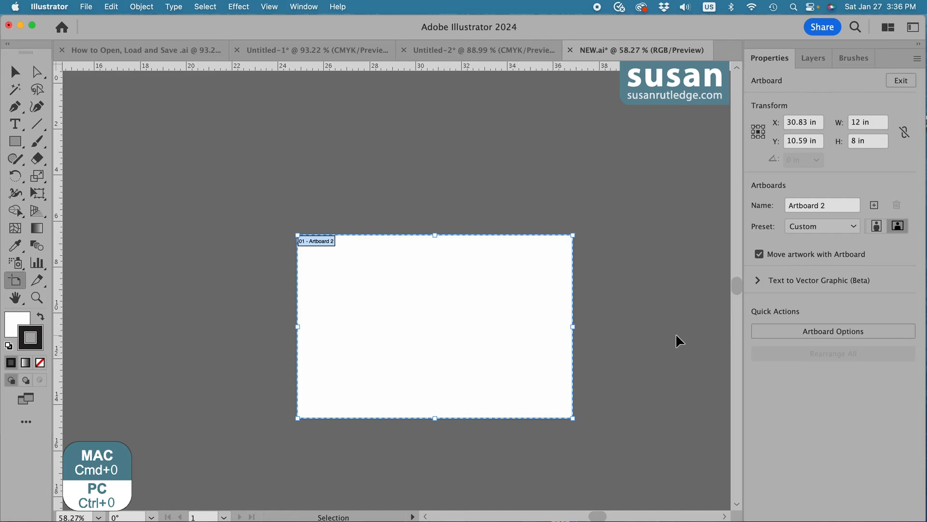
key(cmd+0)
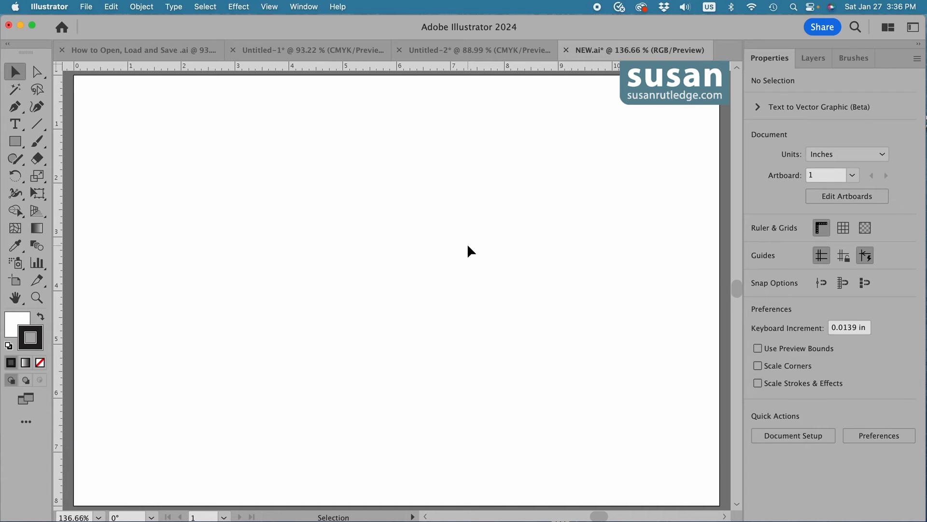
- Reopen the Brushes panel from the right-hand dock beside the 12 × 8 artboard
click(852, 57)
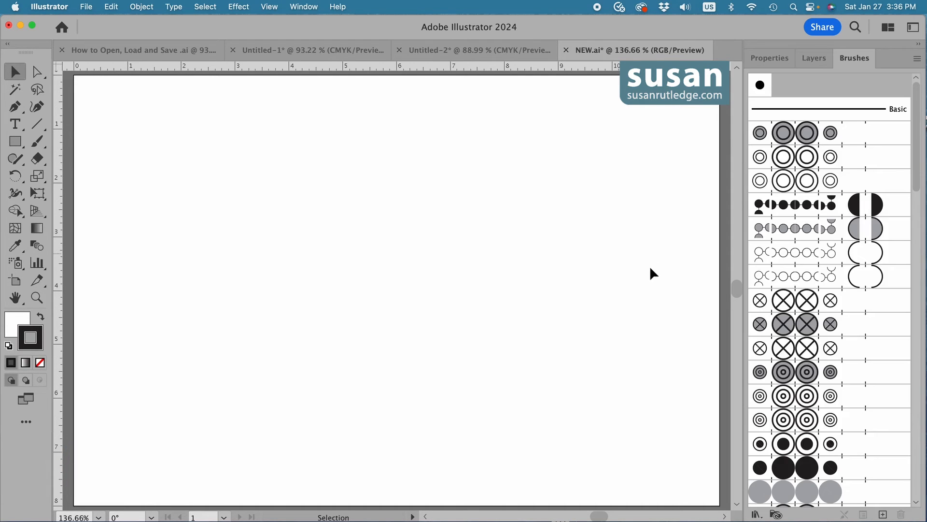
mouse_move(646, 273)
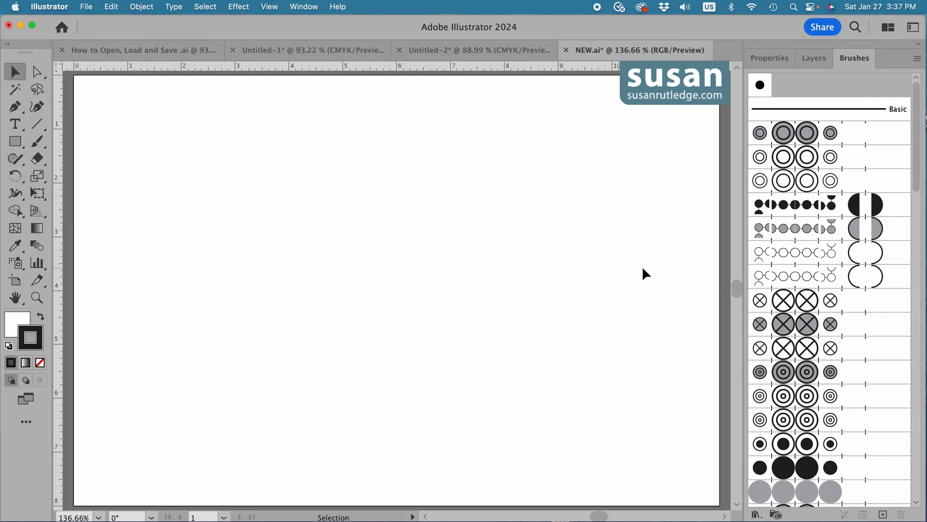
mouse_move(660, 258)
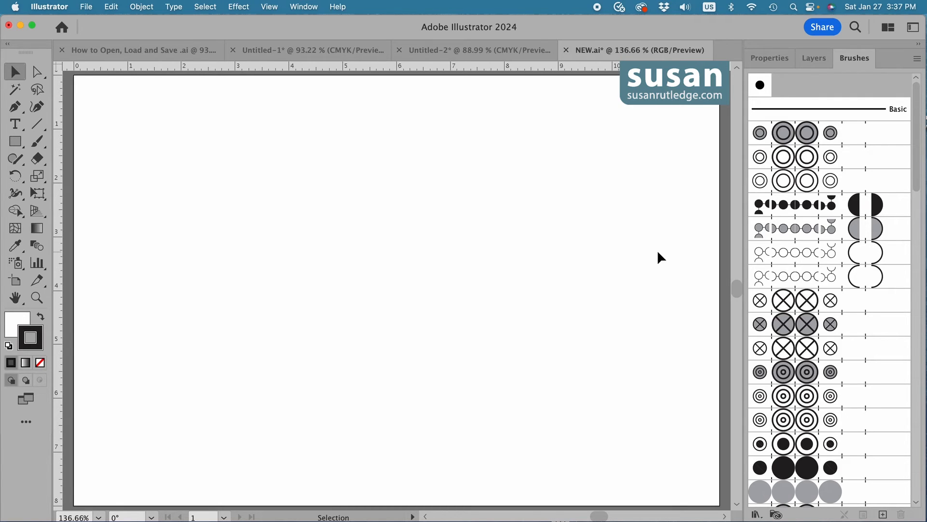
- Stroke a rectangle with the dotted-circle pattern brush, then pick the circle-chain brush for freehand drawing
click(14, 141)
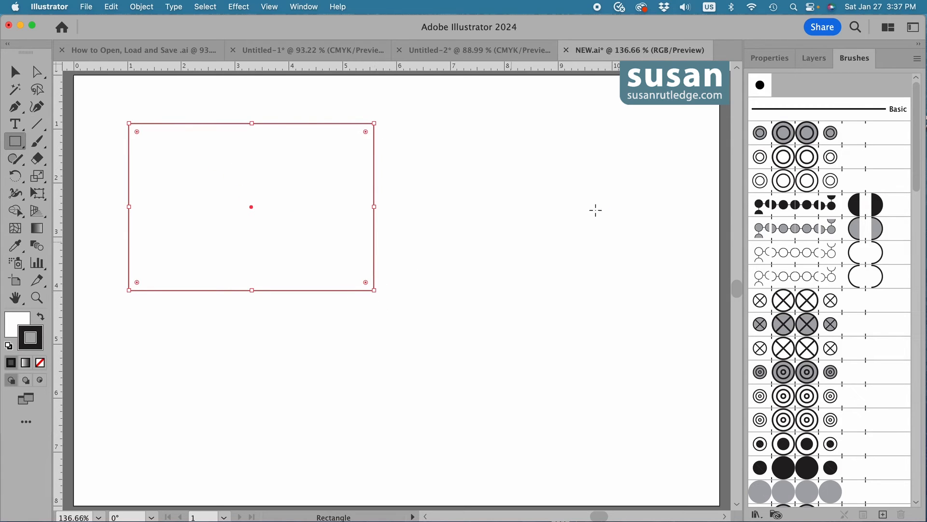
click(794, 252)
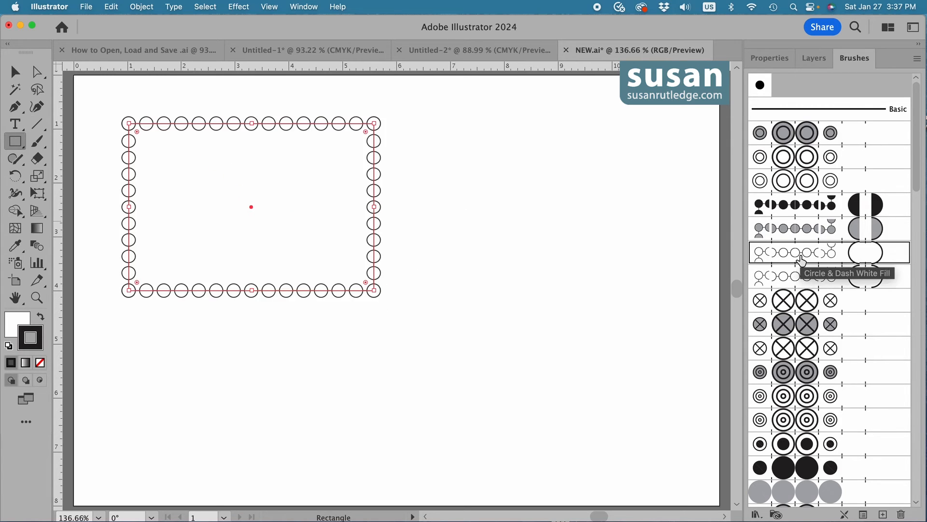
click(805, 396)
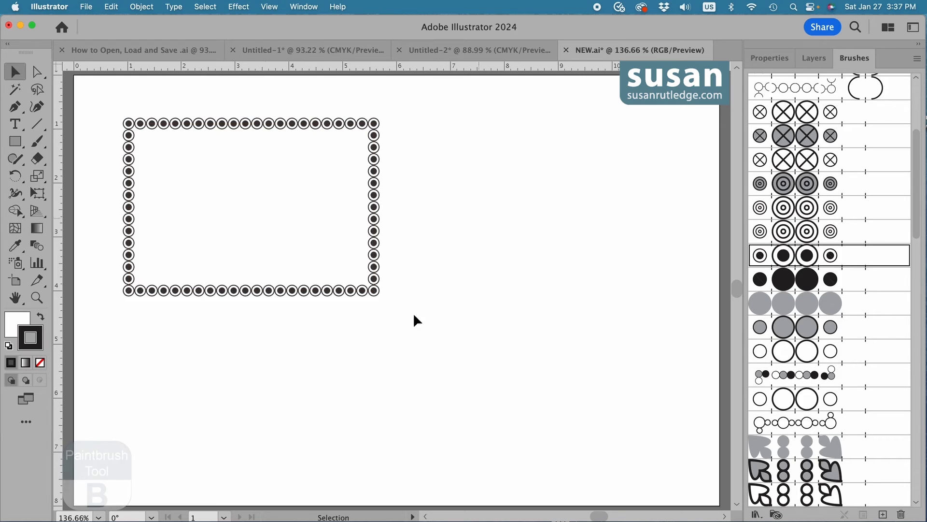
click(36, 141)
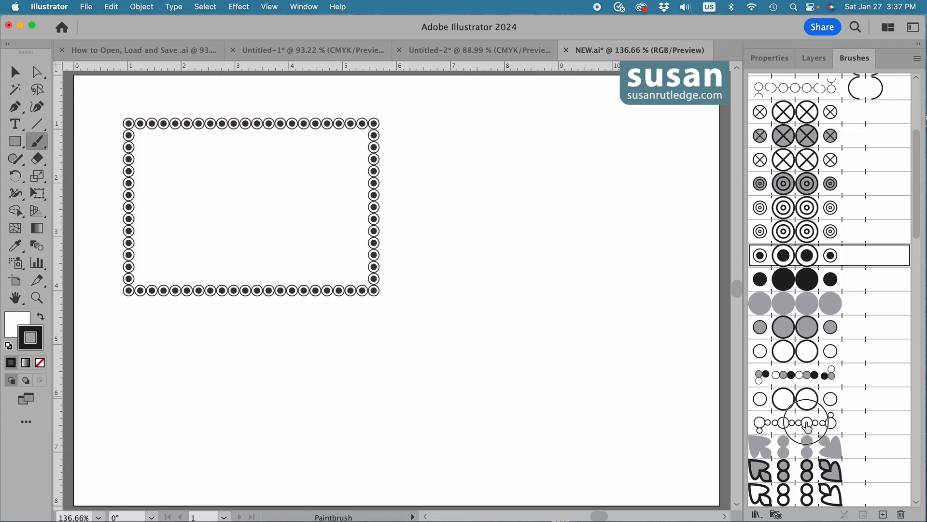
click(805, 423)
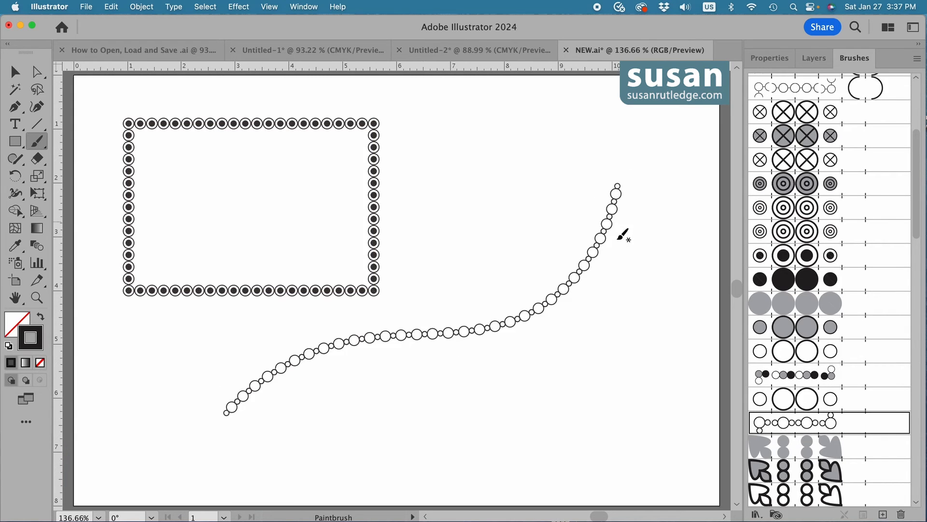
mouse_move(438, 276)
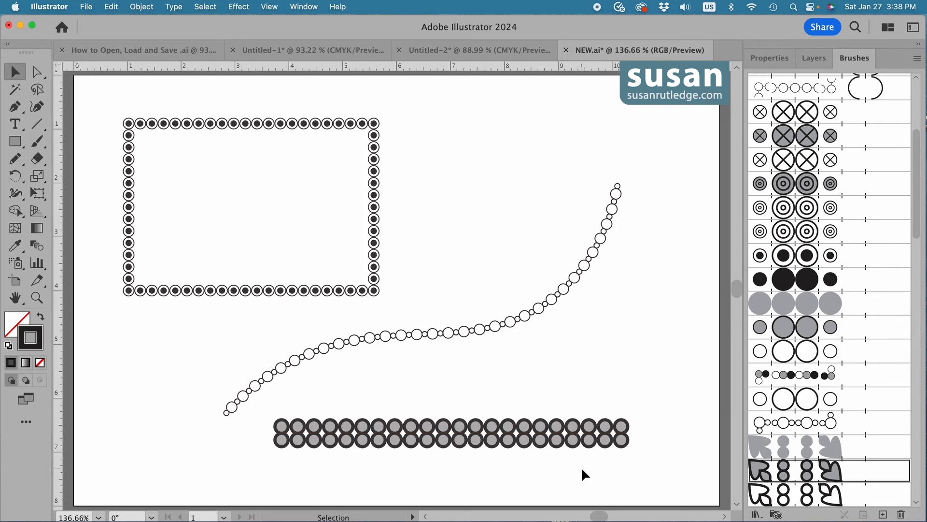
mouse_move(663, 437)
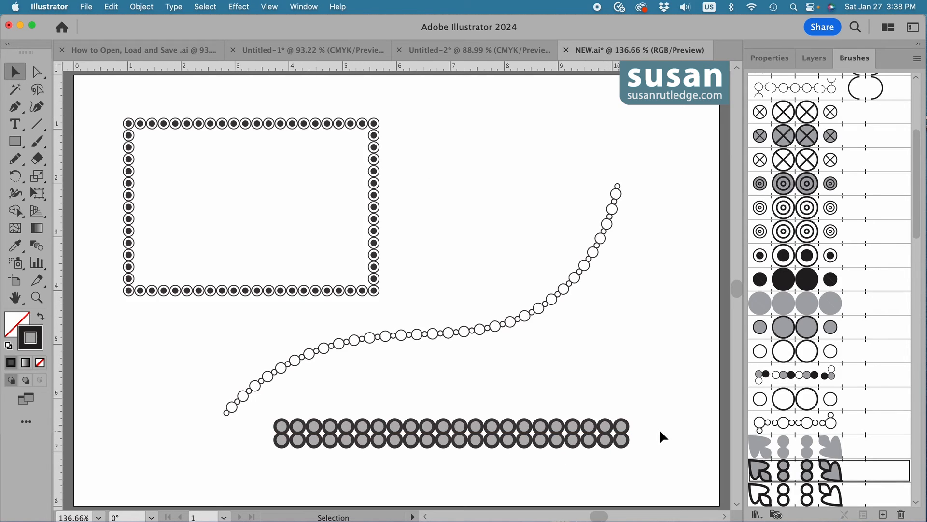
- Select the wavy circle-chain path and lower its stroke weight to 0.5 pt in Properties
click(482, 329)
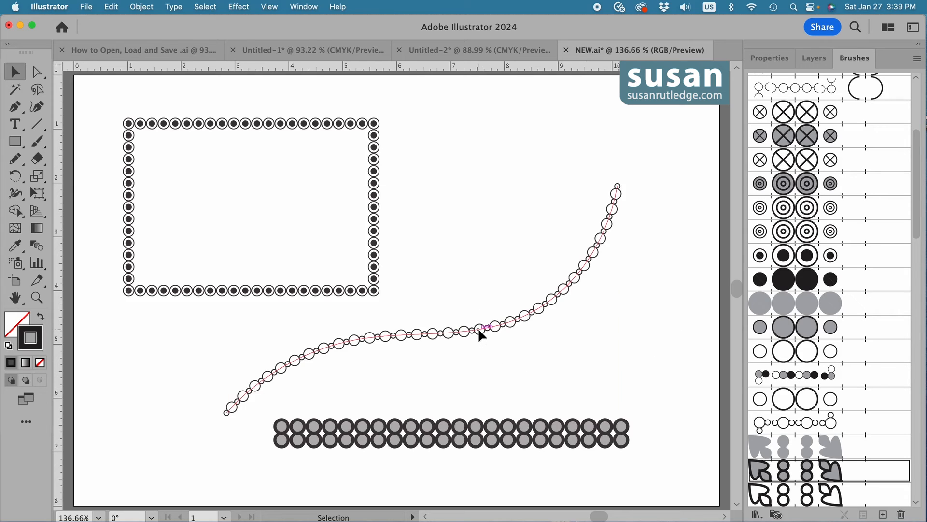
click(479, 332)
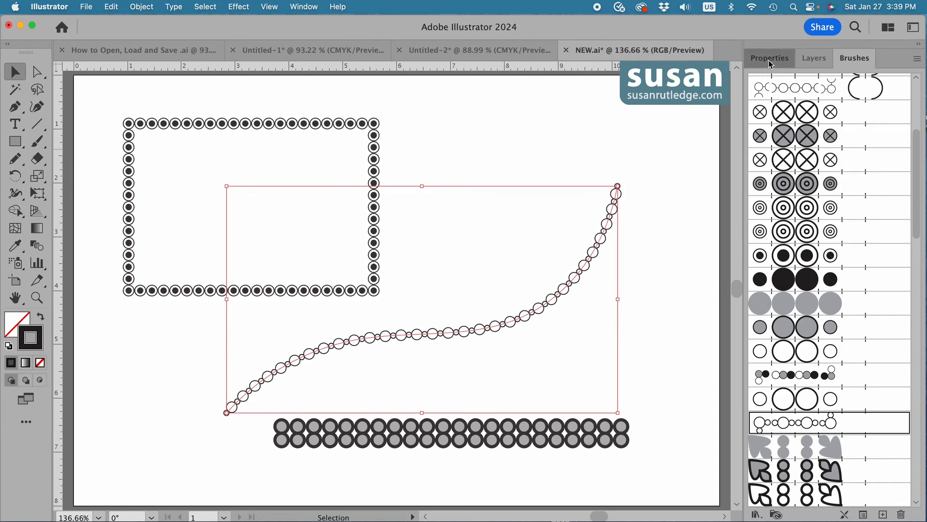
click(770, 58)
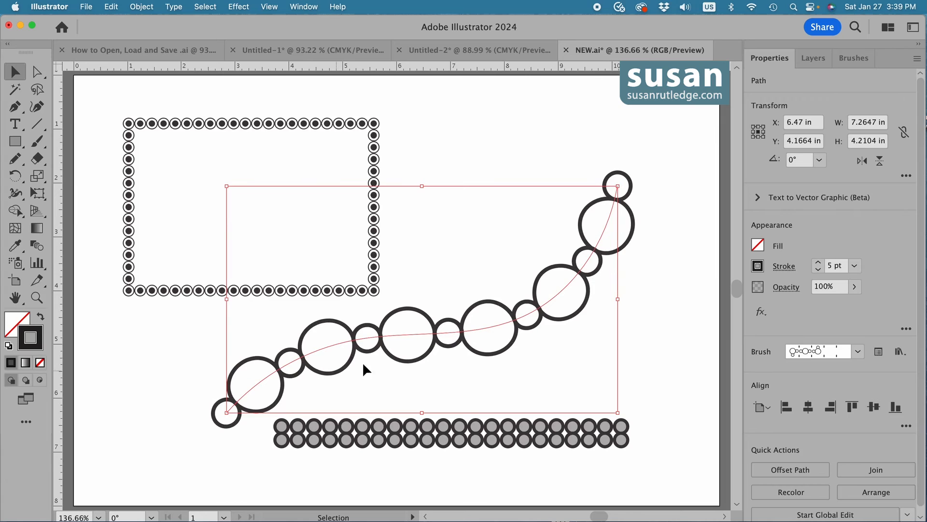
mouse_move(842, 283)
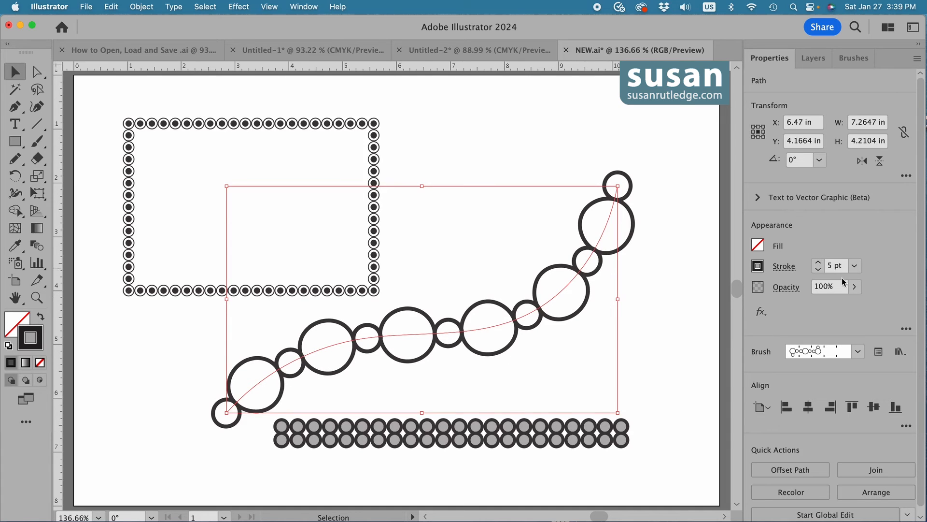
click(818, 268)
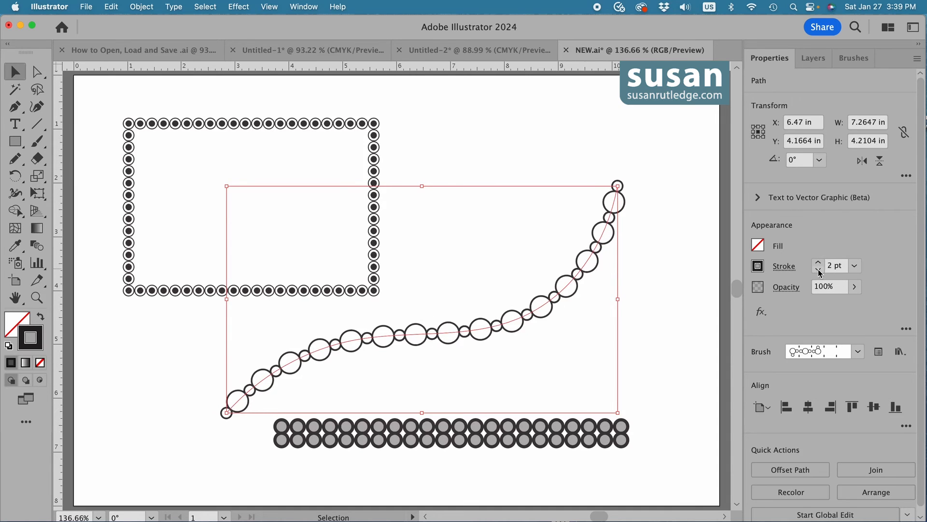
click(818, 269)
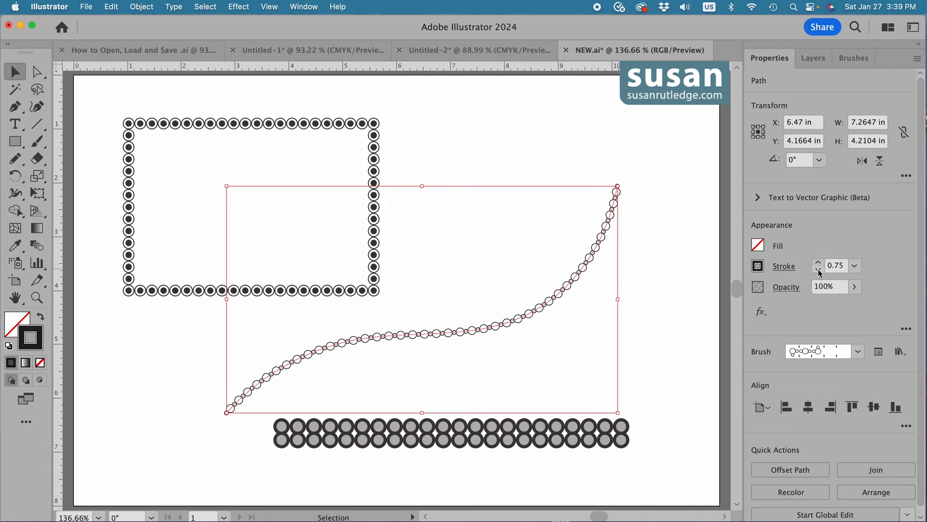
mouse_move(463, 354)
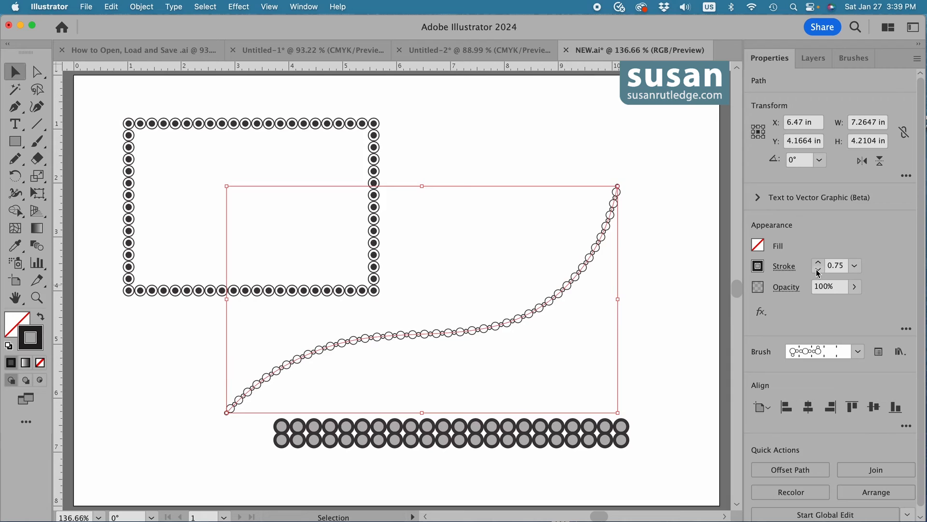
click(818, 269)
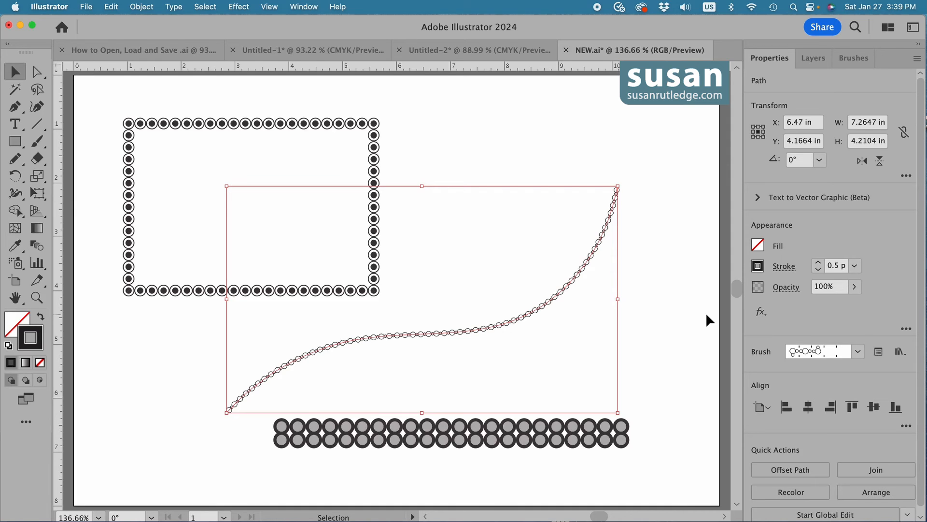
- Recolor the rectangle frame's stroke to the green swatch after briefly trying orange
click(447, 141)
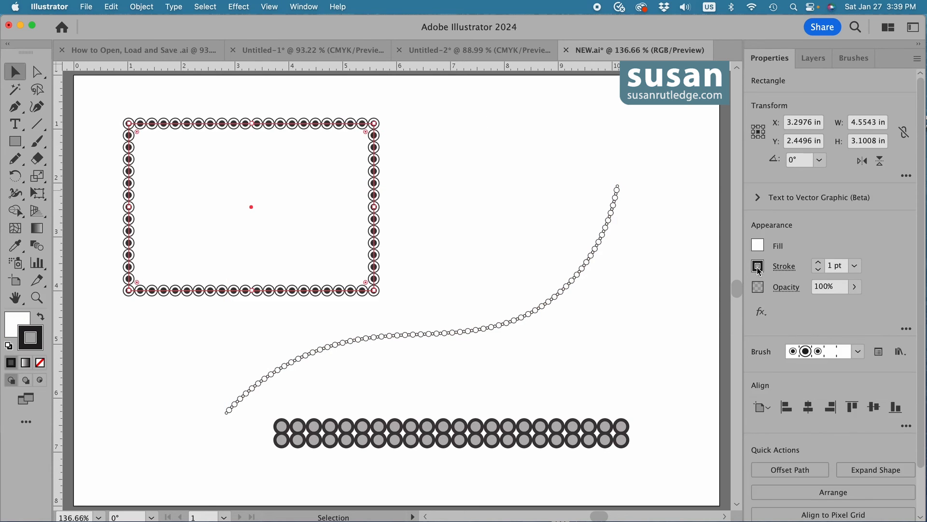
click(758, 265)
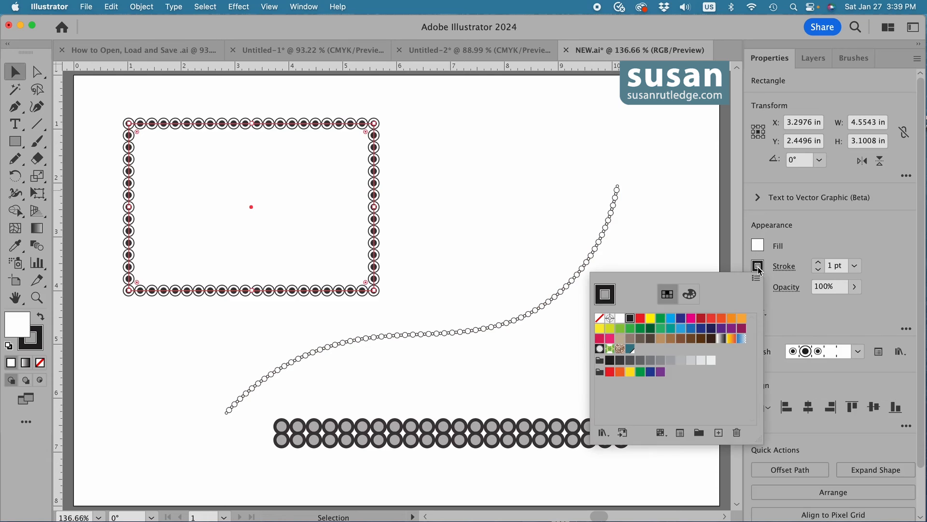
click(721, 317)
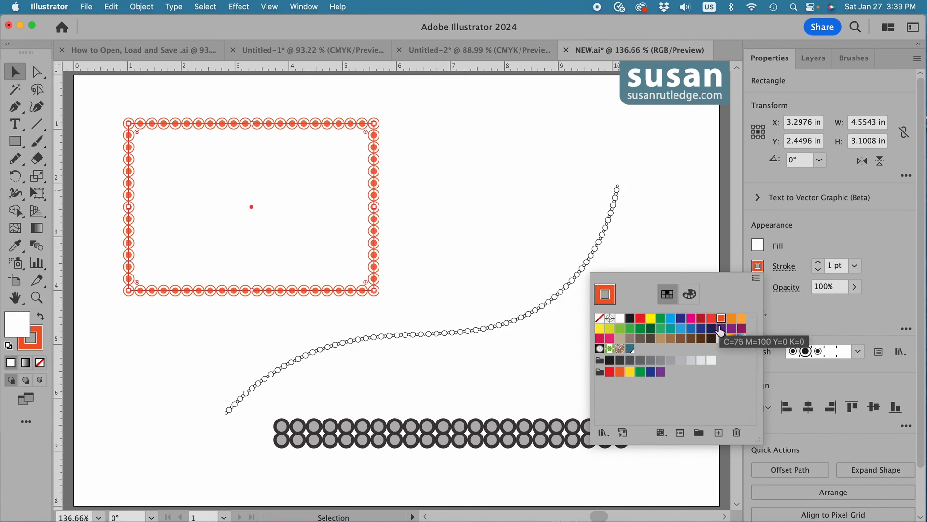
click(657, 319)
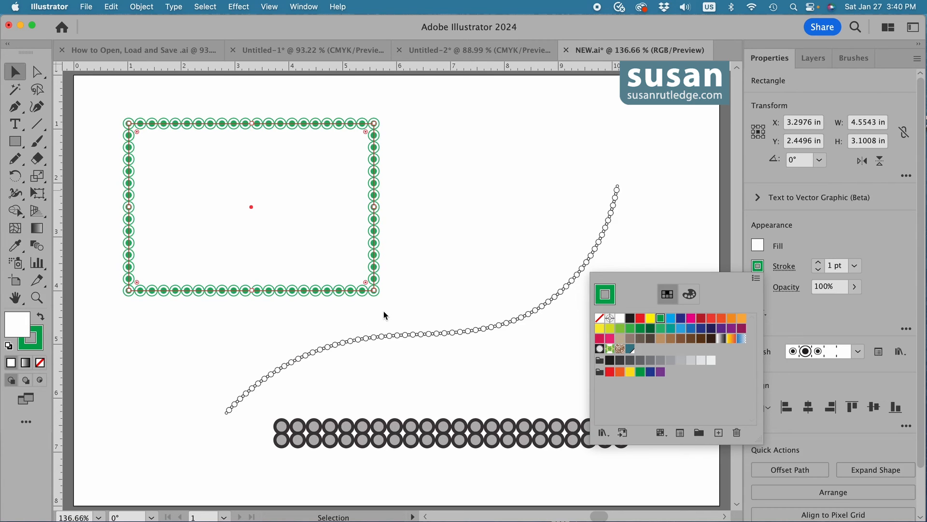
mouse_move(392, 279)
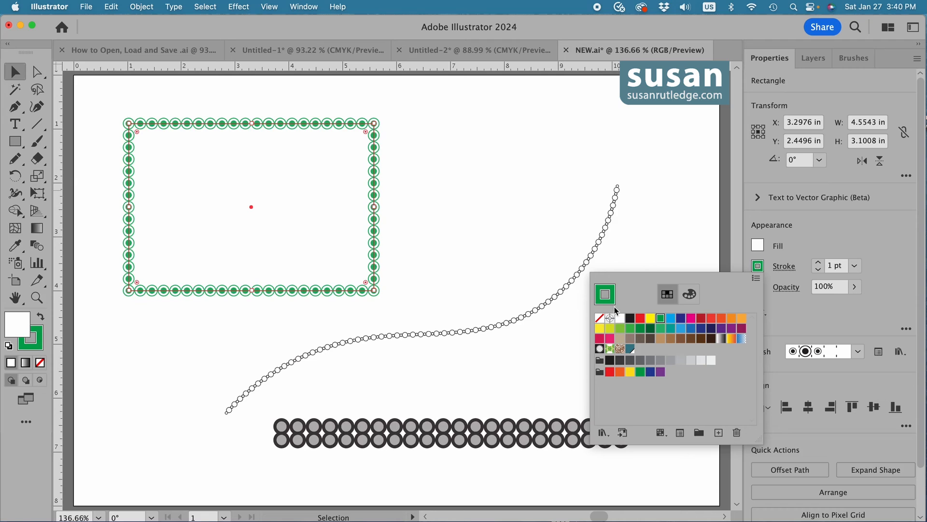
click(556, 348)
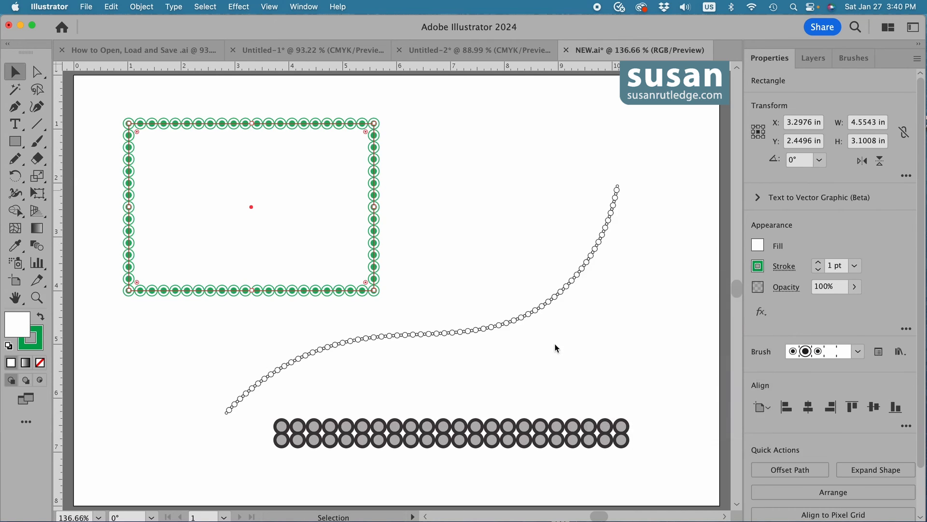
click(585, 432)
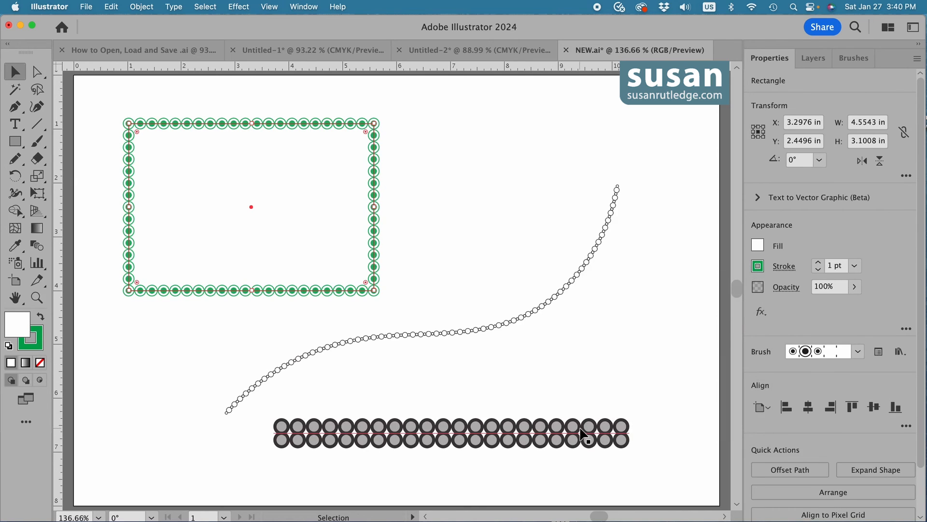
mouse_move(546, 438)
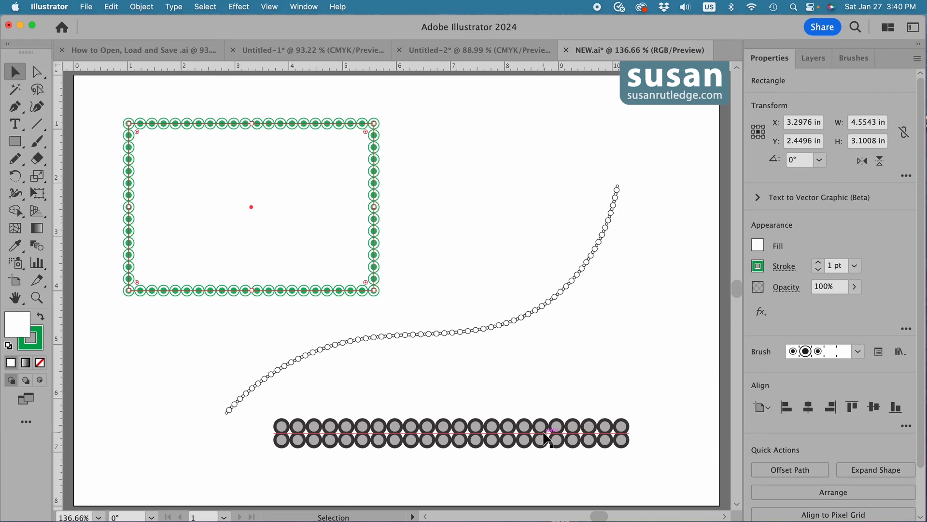
mouse_move(540, 429)
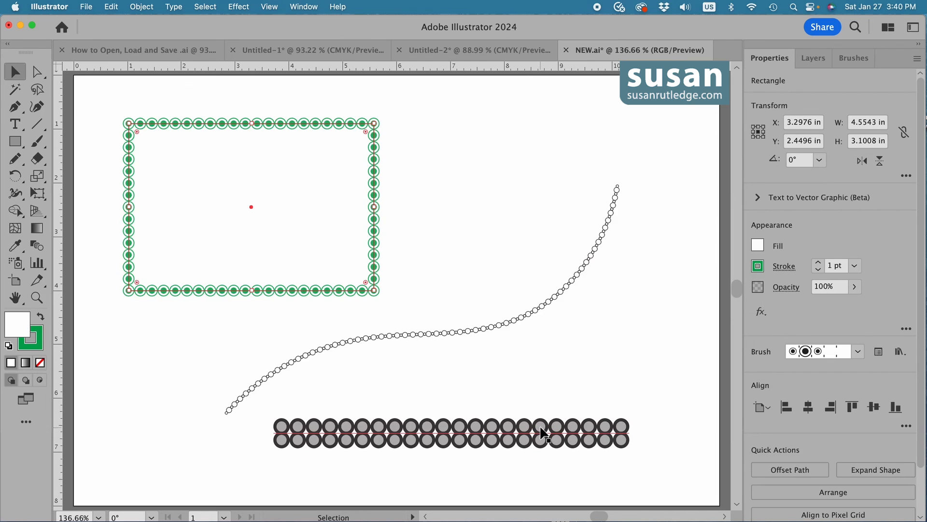
mouse_move(524, 440)
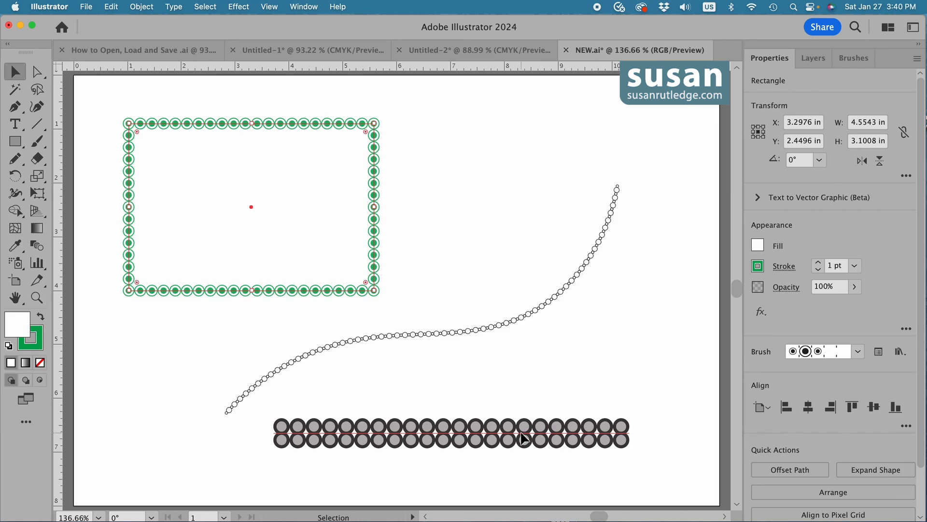
- Recolor the bottom double-circle line's stroke to the blue swatch
click(543, 432)
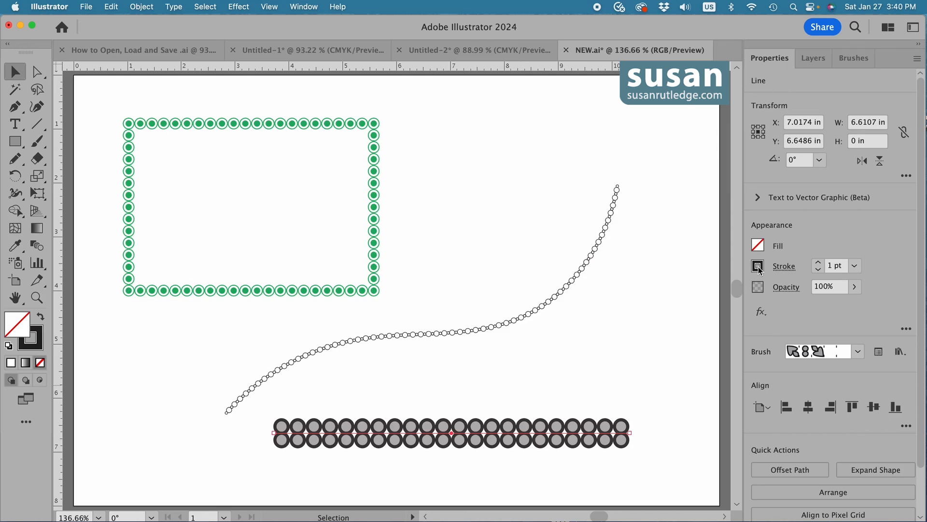
click(758, 266)
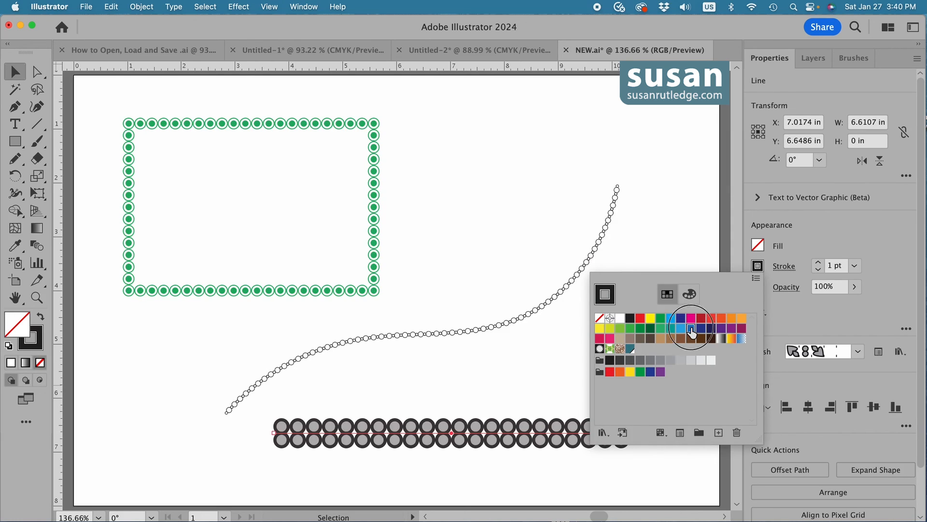
click(691, 330)
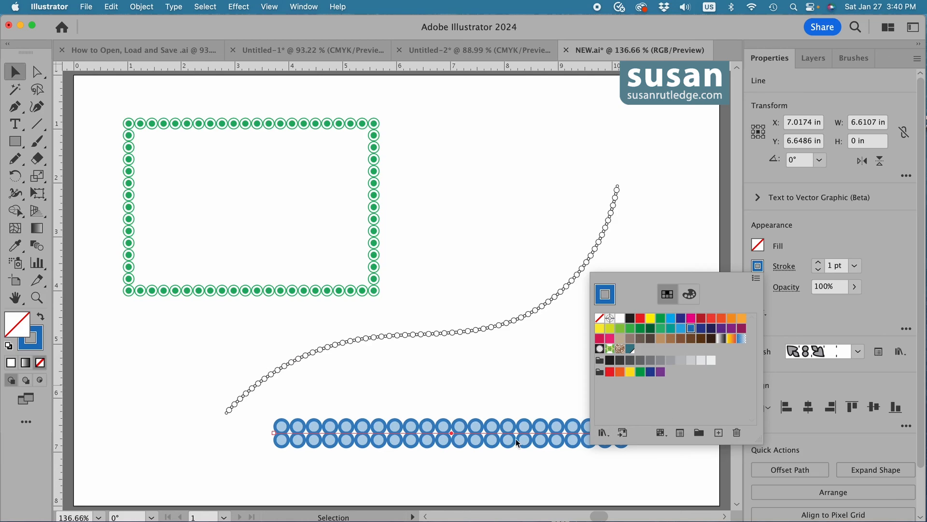
mouse_move(488, 434)
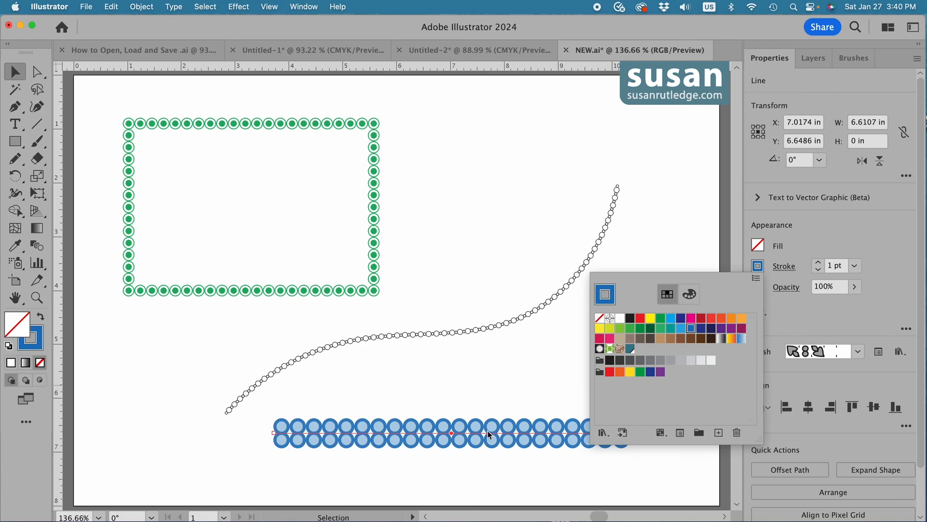
mouse_move(697, 347)
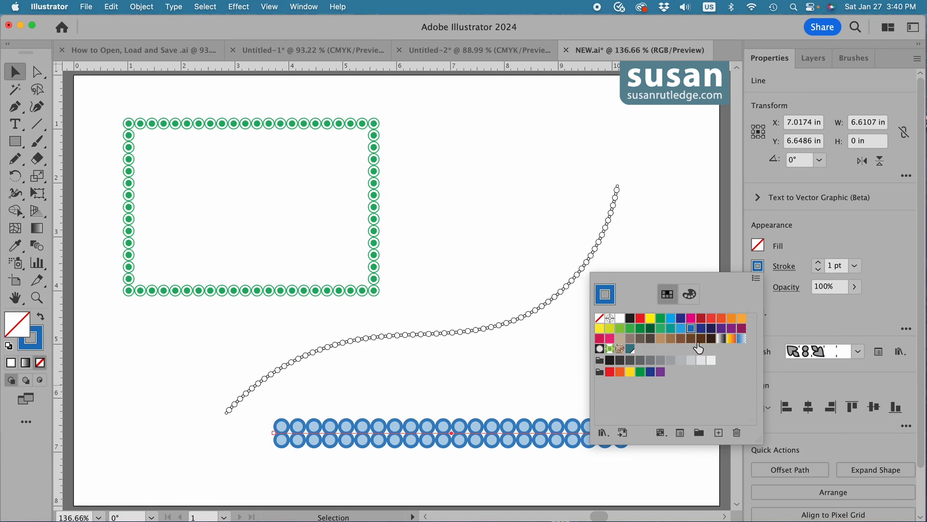
mouse_move(492, 443)
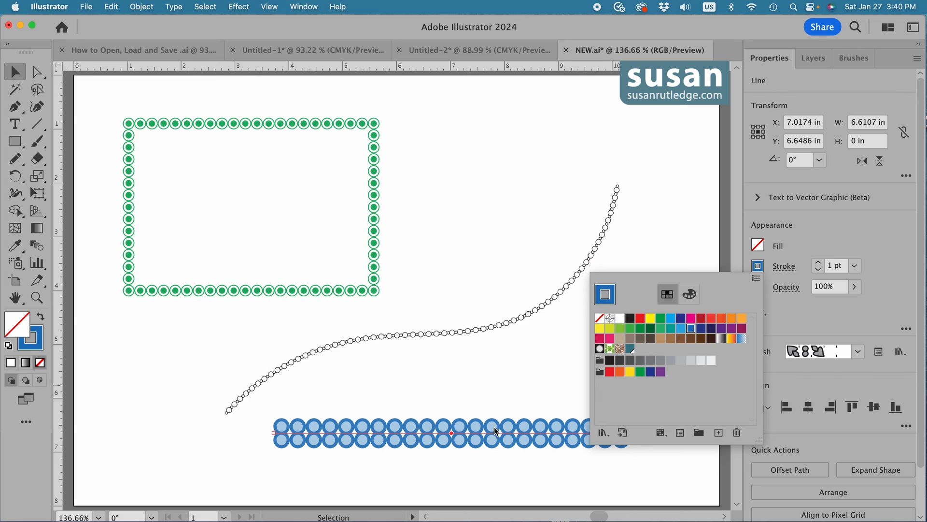
mouse_move(691, 331)
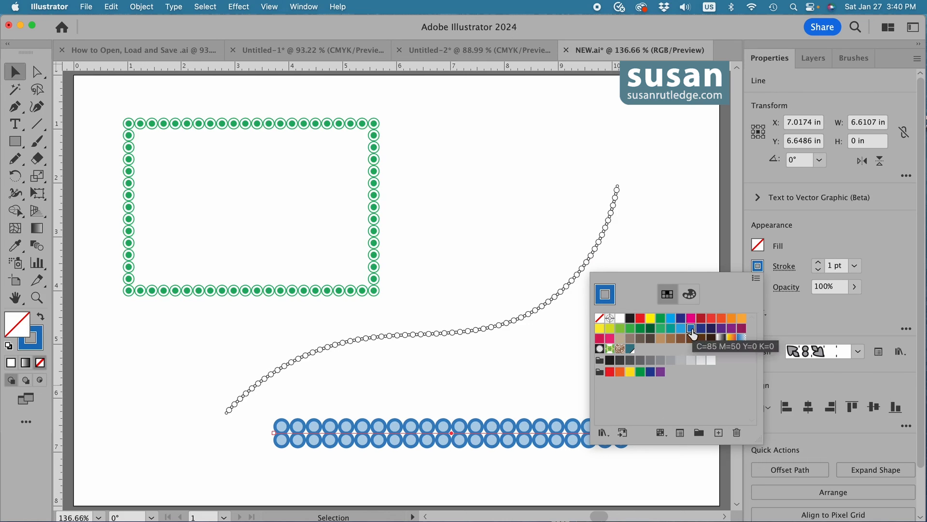
mouse_move(567, 438)
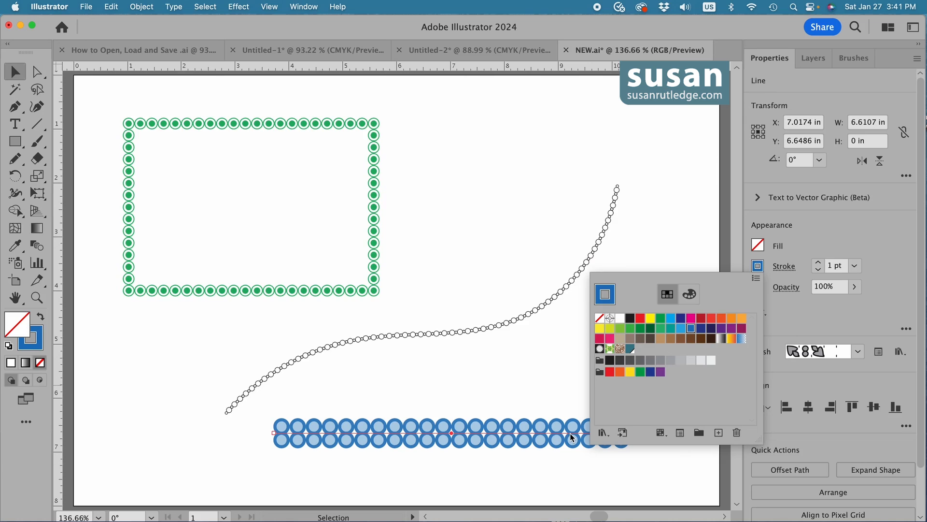
mouse_move(622, 415)
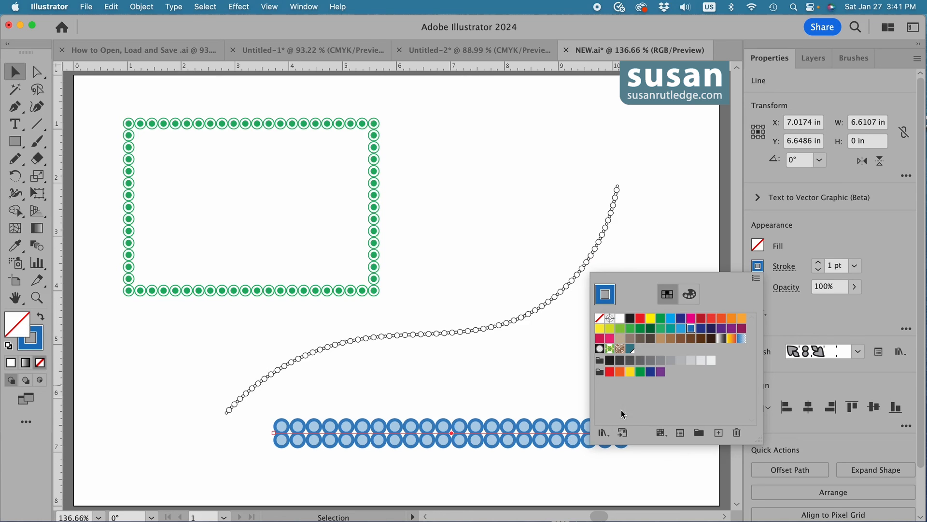
mouse_move(573, 373)
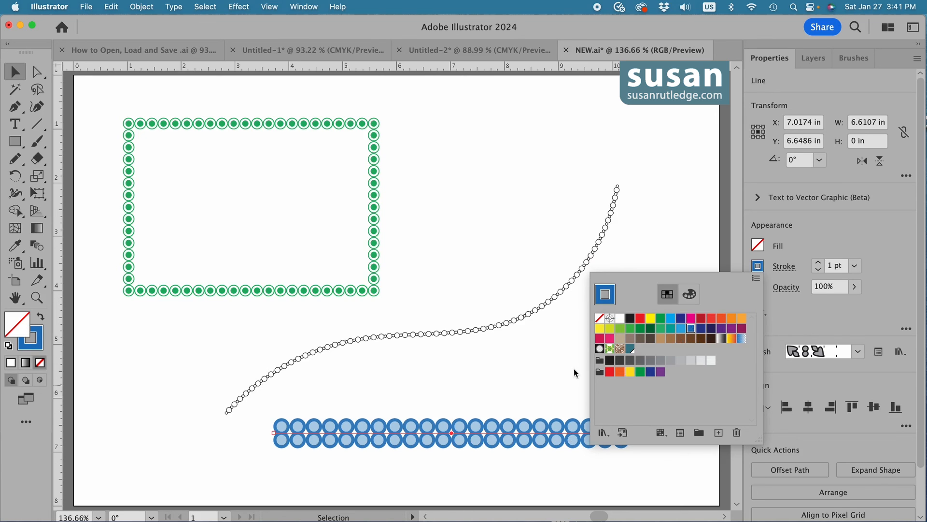
click(577, 374)
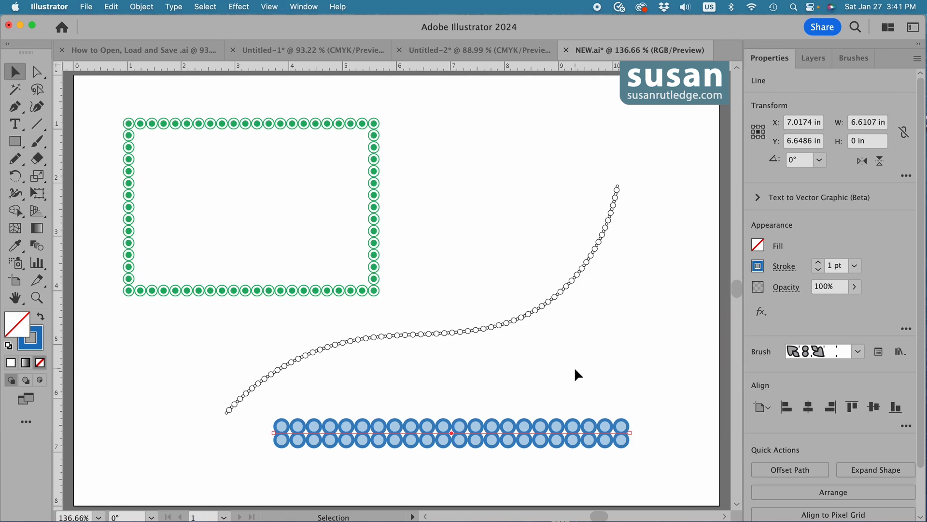